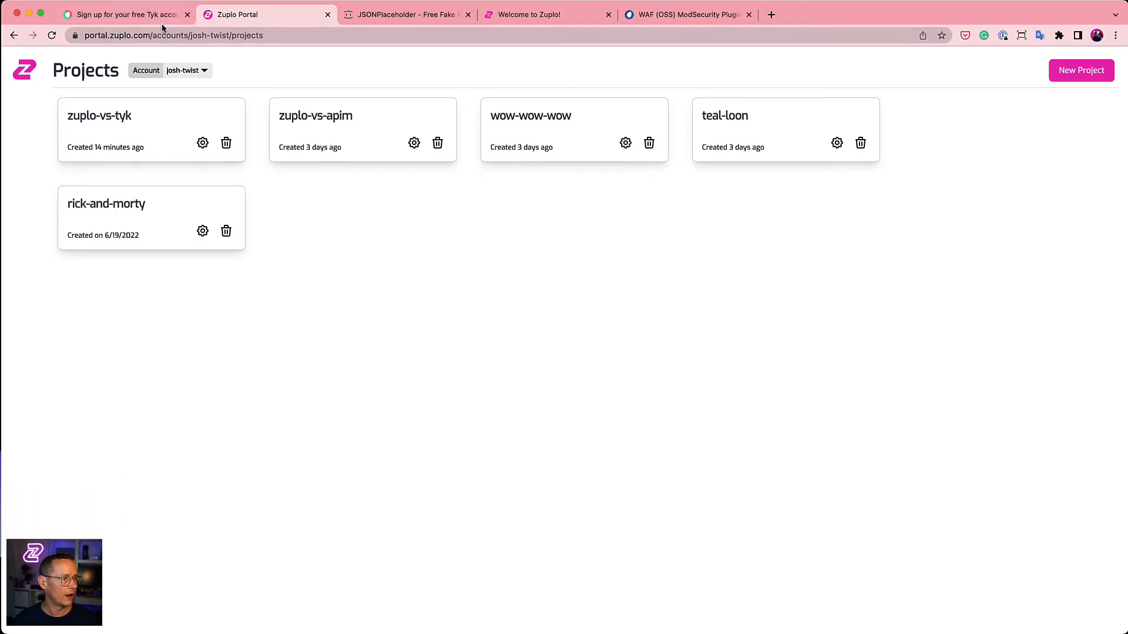
- Set the my-demo organisation's home region to aws-us-west-2 Oregon, acknowledge it, and create it
{"action": "left_click", "coordinate": [126, 14]}
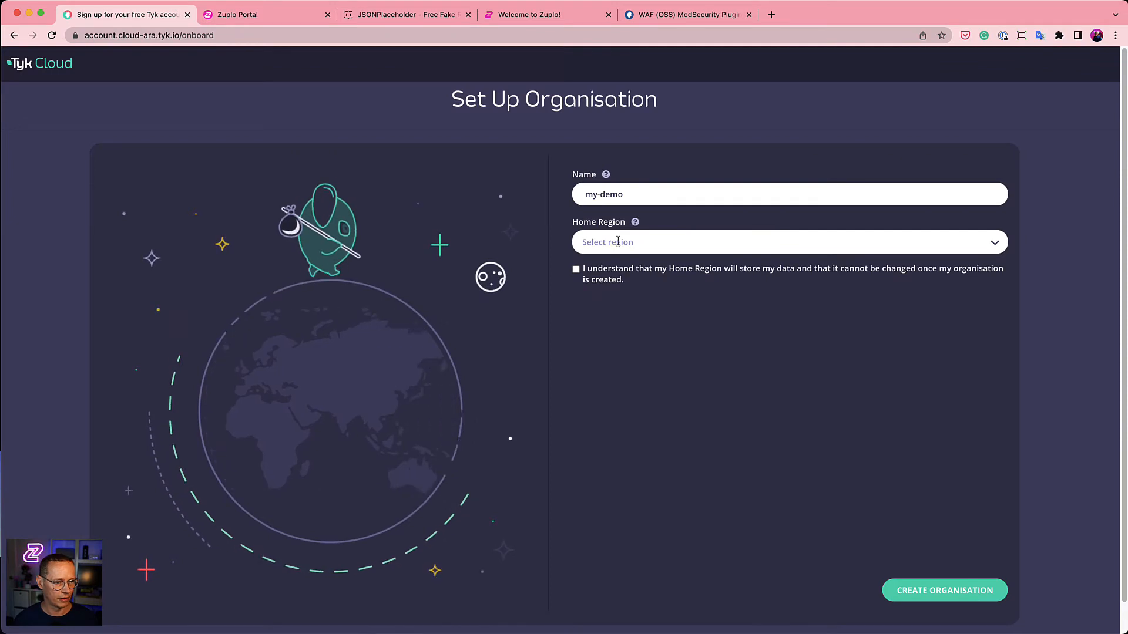
{"action": "left_click", "coordinate": [787, 242]}
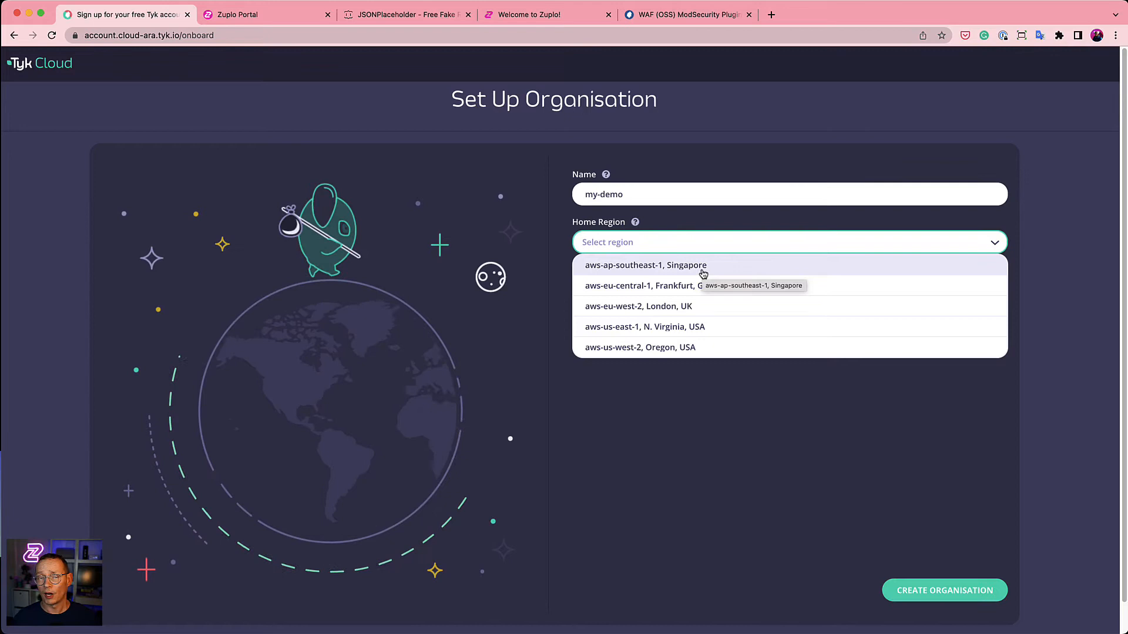
{"action": "mouse_move", "coordinate": [663, 321]}
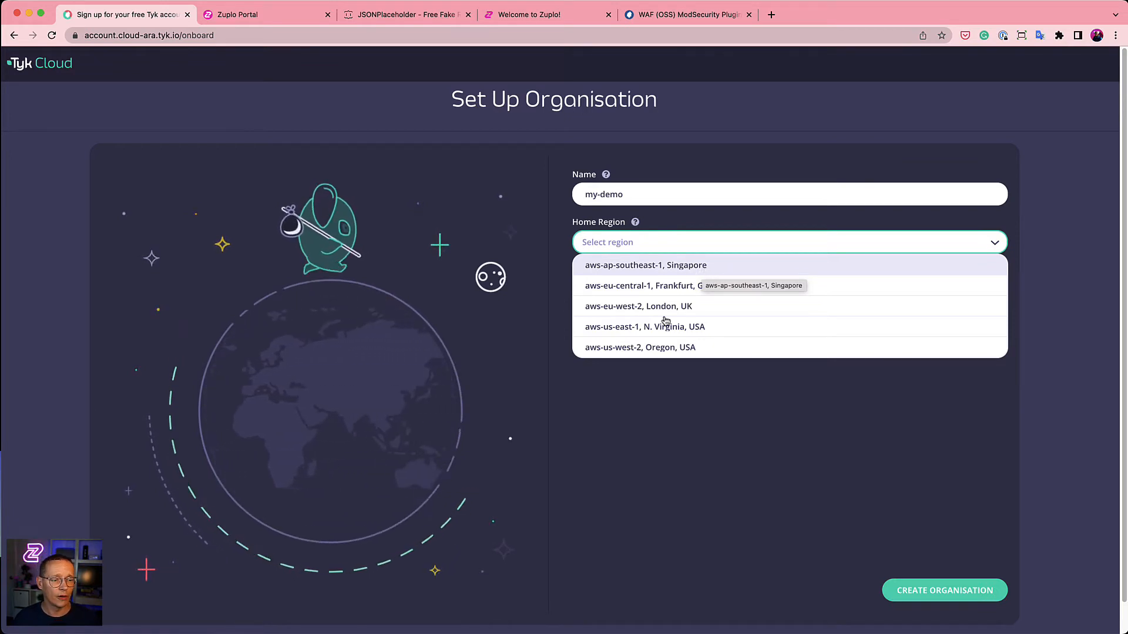
{"action": "left_click", "coordinate": [639, 347]}
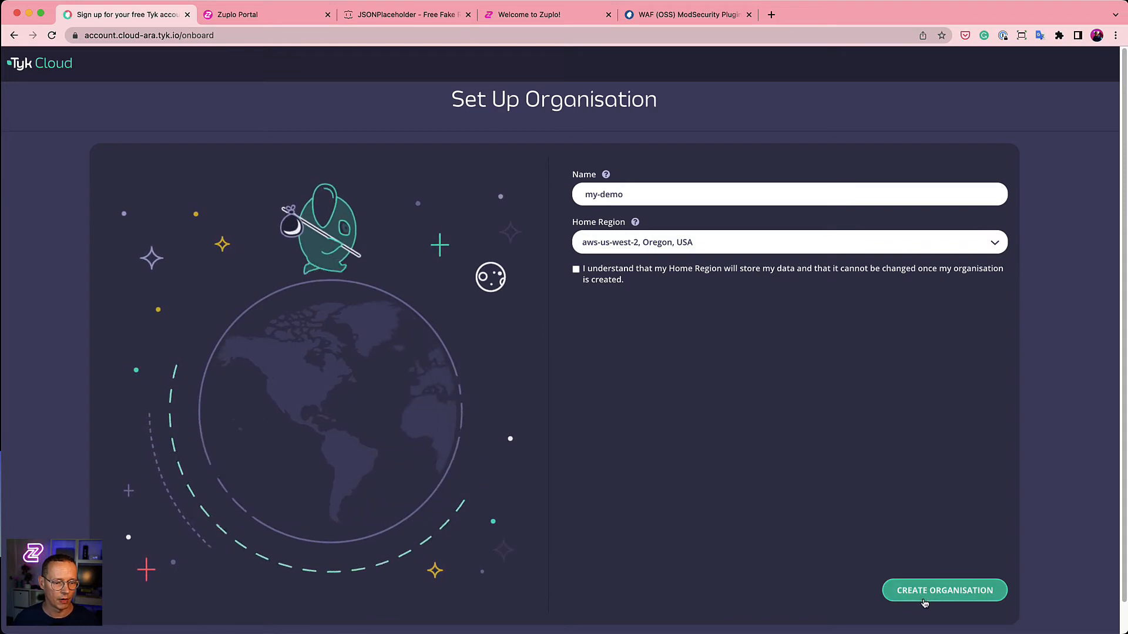
{"action": "left_click", "coordinate": [576, 269]}
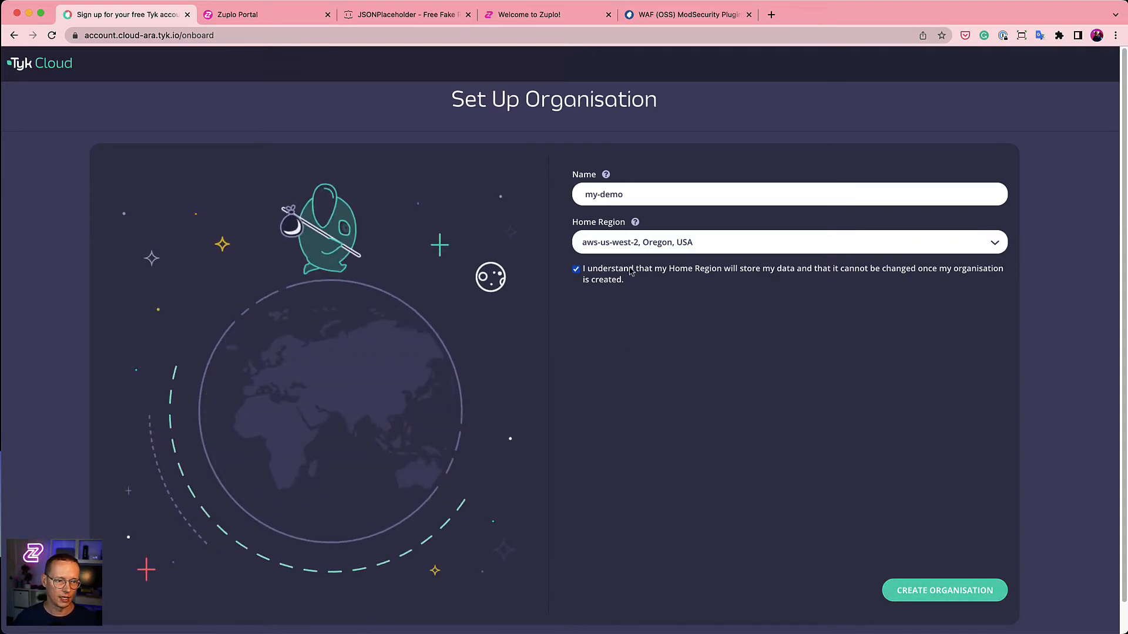
{"action": "mouse_move", "coordinate": [889, 280]}
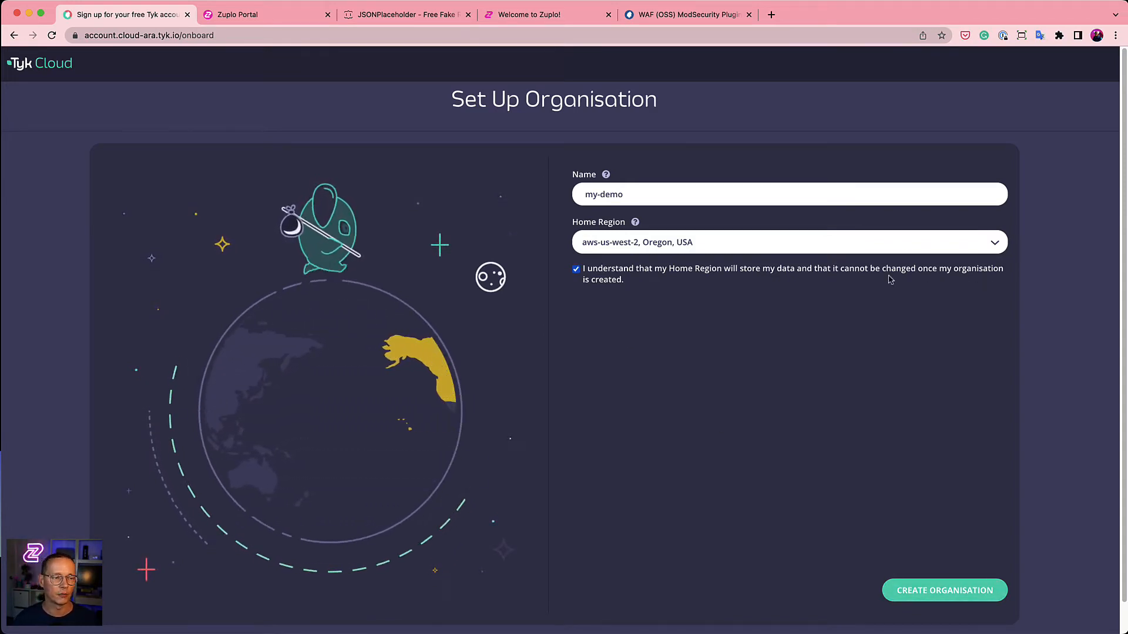
{"action": "left_click", "coordinate": [944, 591]}
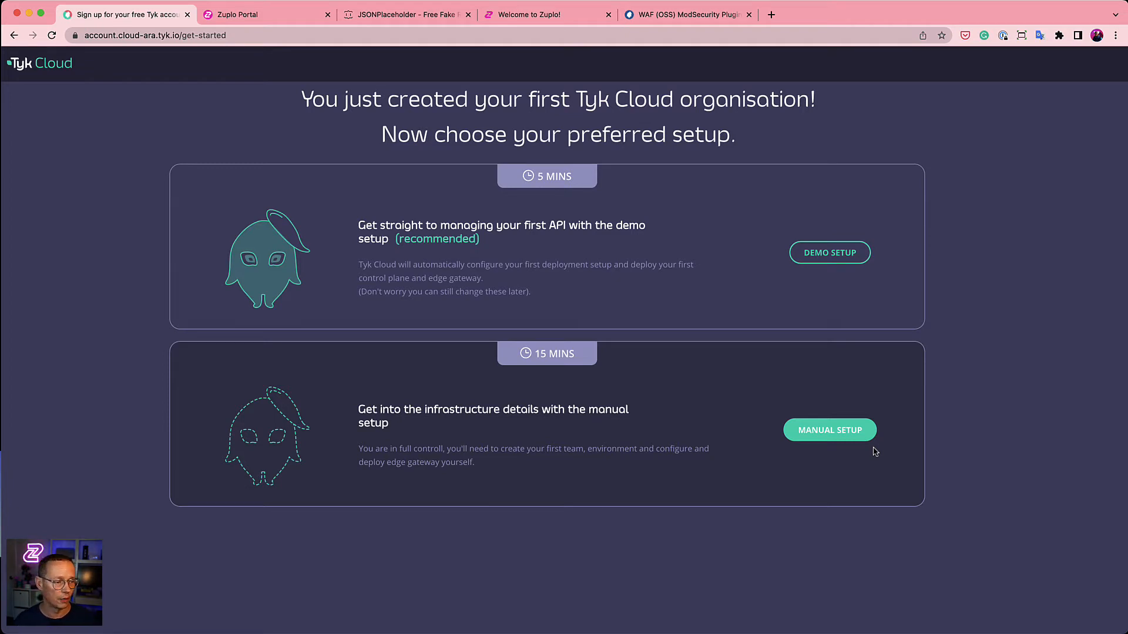
{"action": "mouse_move", "coordinate": [515, 406]}
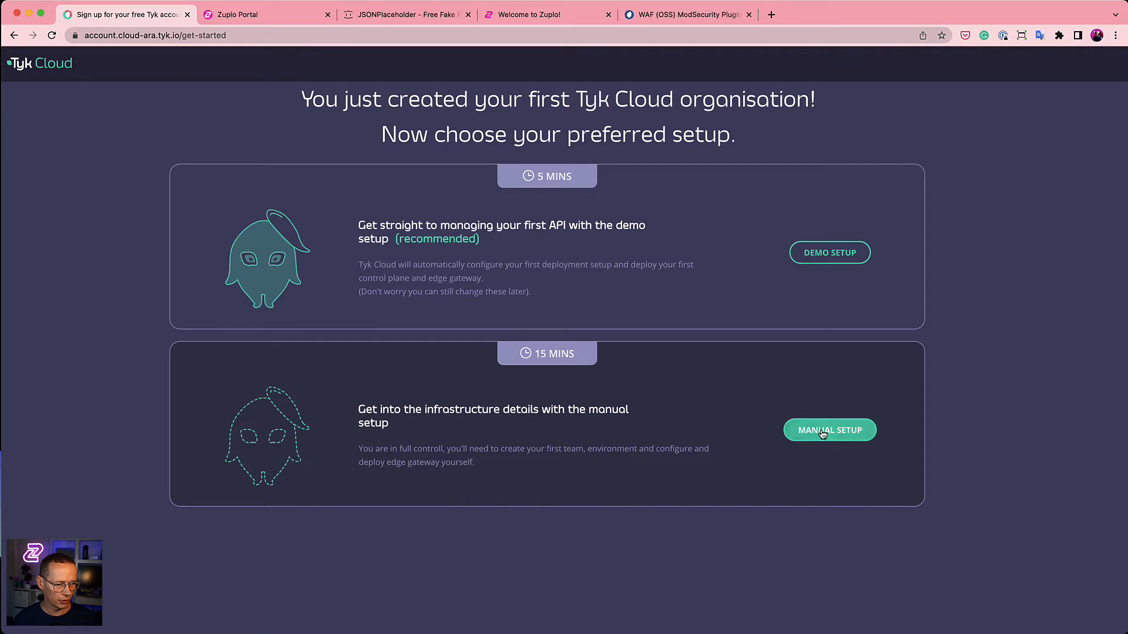
- Choose the manual setup path in Tyk Cloud, then return to the Zuplo projects list
{"action": "left_click", "coordinate": [828, 430]}
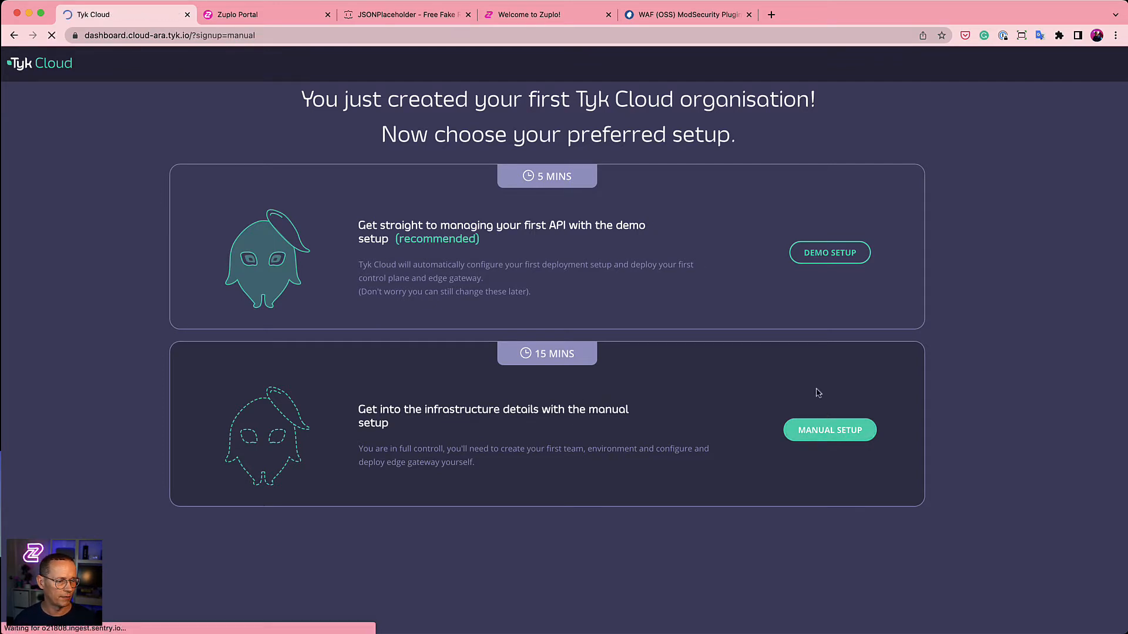
{"action": "left_click", "coordinate": [828, 430]}
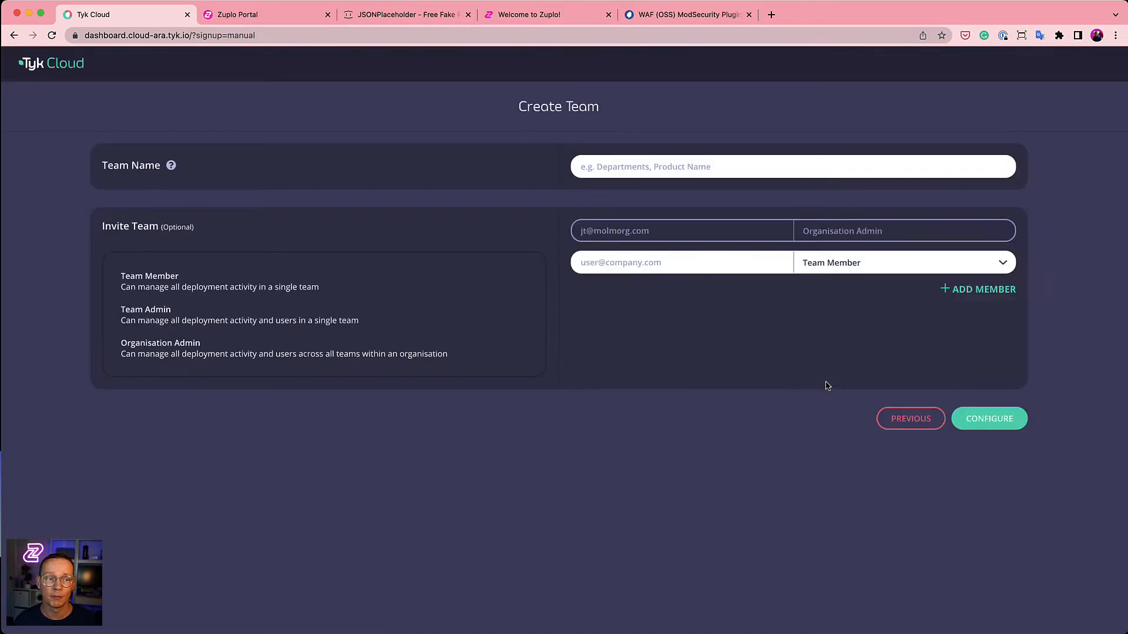
{"action": "mouse_move", "coordinate": [822, 388]}
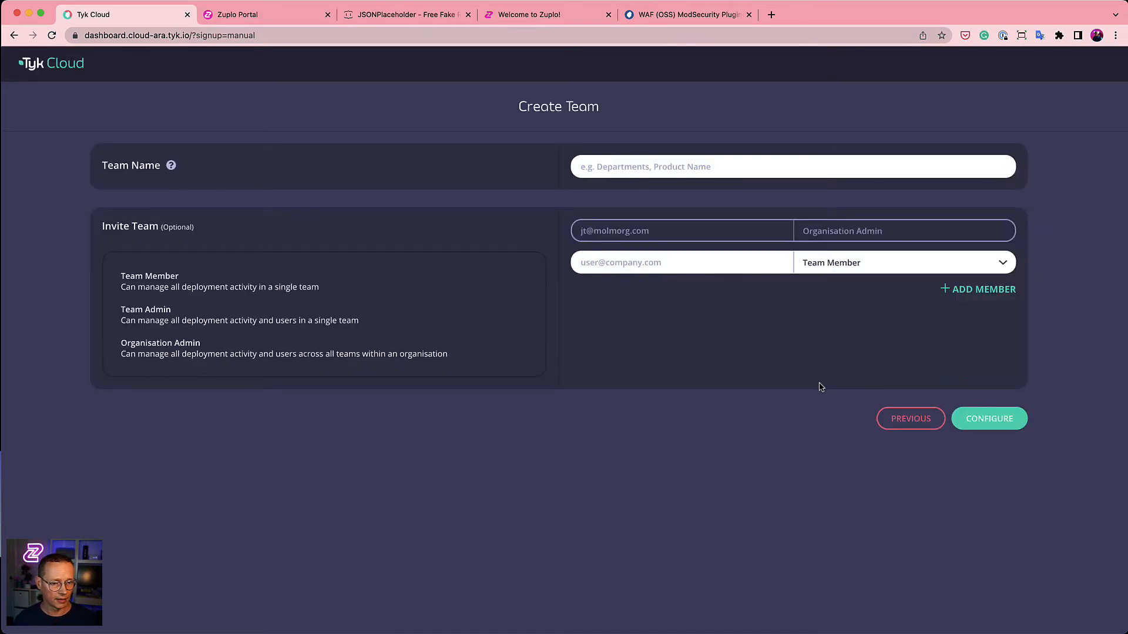
{"action": "mouse_move", "coordinate": [819, 394]}
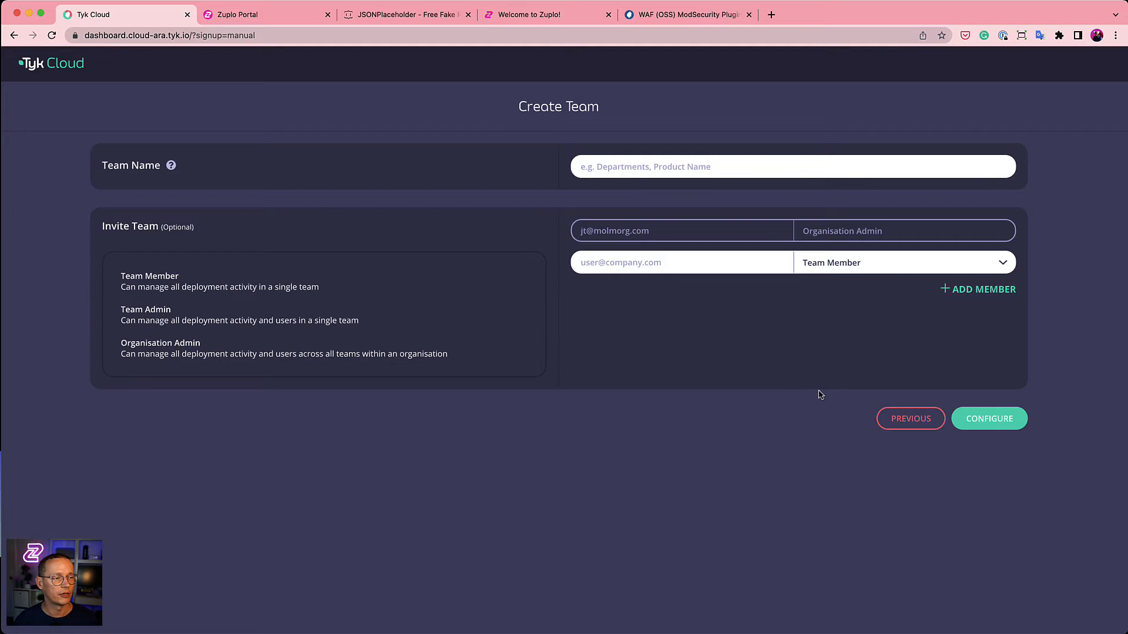
{"action": "mouse_move", "coordinate": [810, 389]}
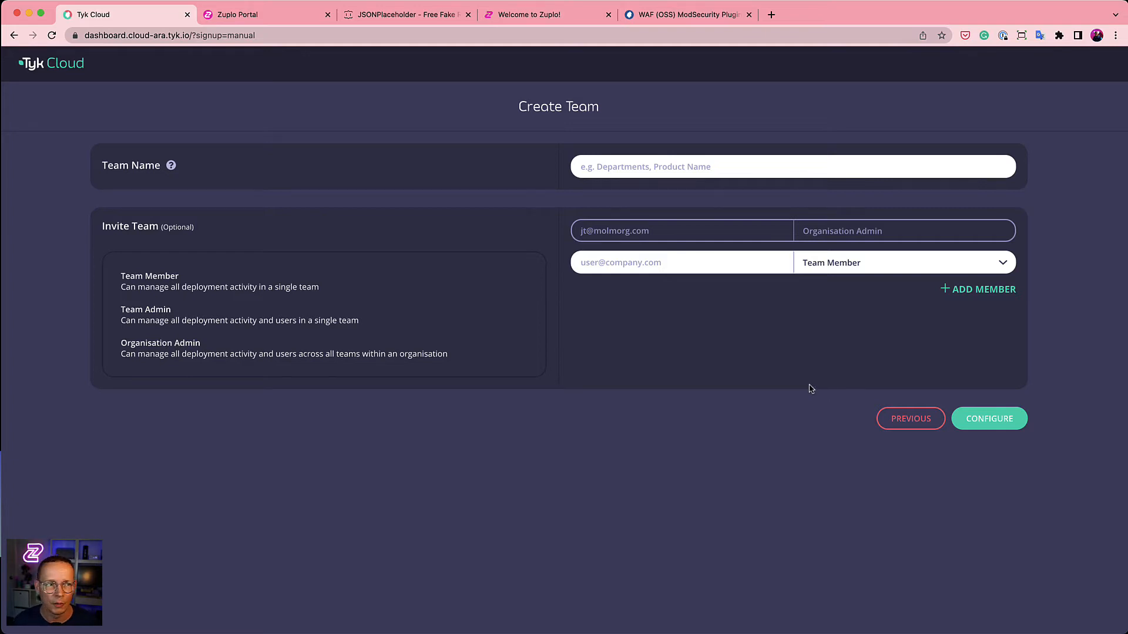
{"action": "left_click", "coordinate": [264, 14]}
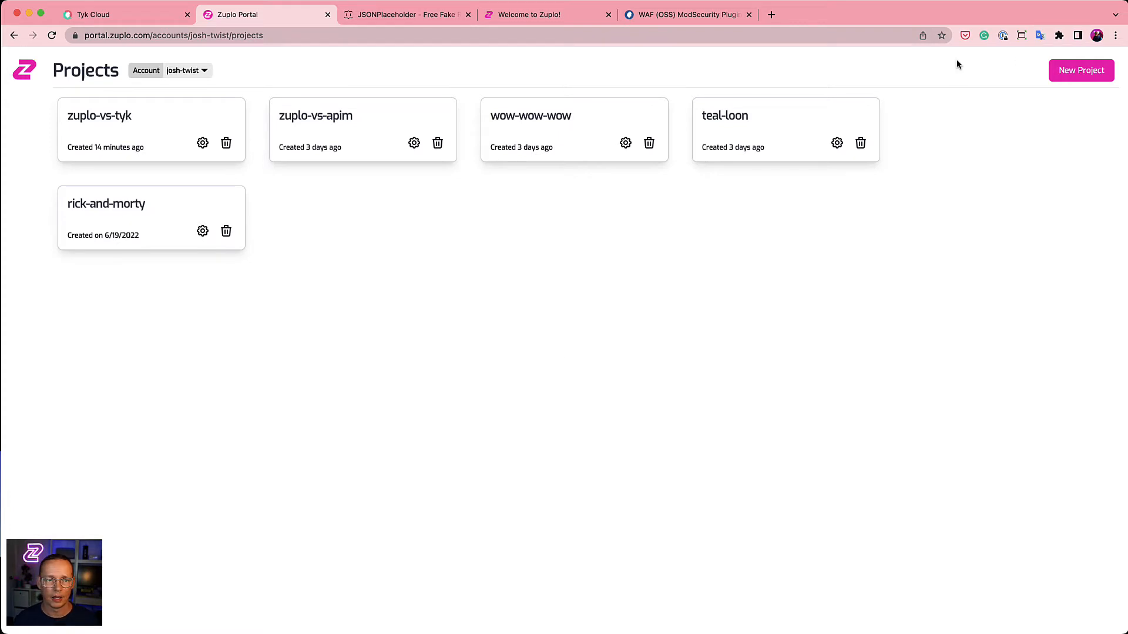
- Create a new Zuplo project named zuplo-v-tyk
{"action": "left_click", "coordinate": [1081, 69]}
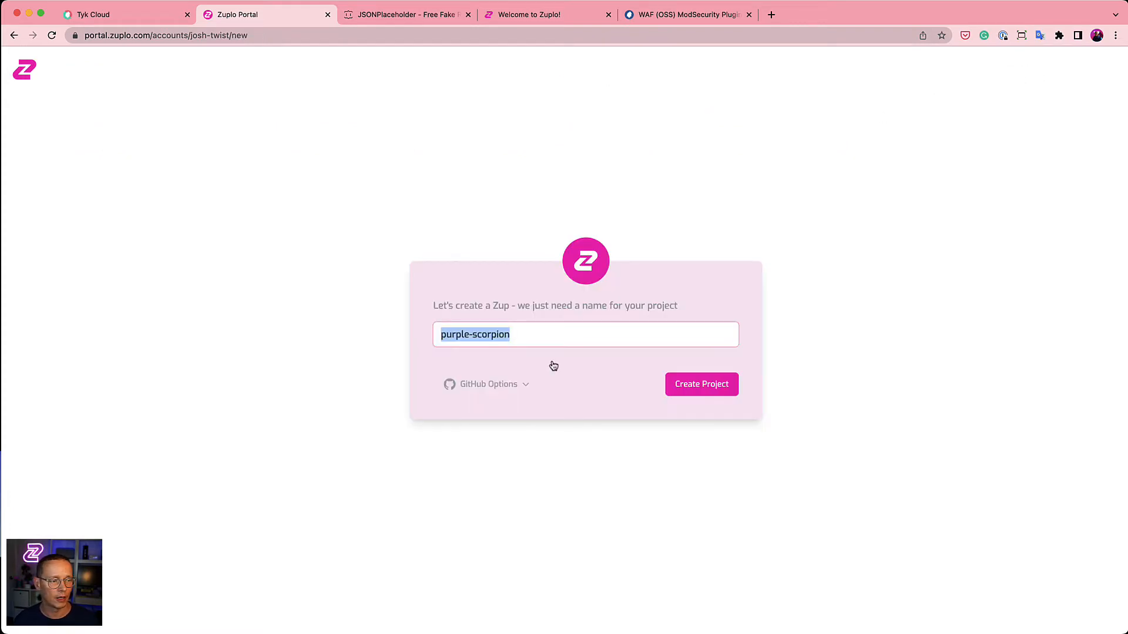
{"action": "type", "text": "zuplo-v"}
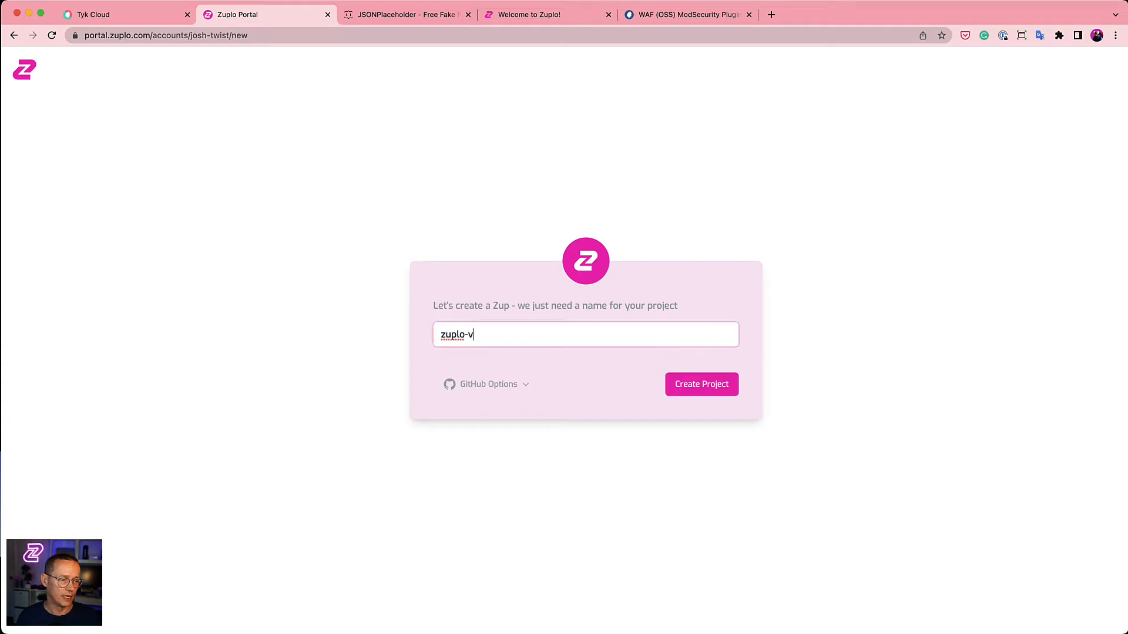
{"action": "left_click", "coordinate": [700, 384]}
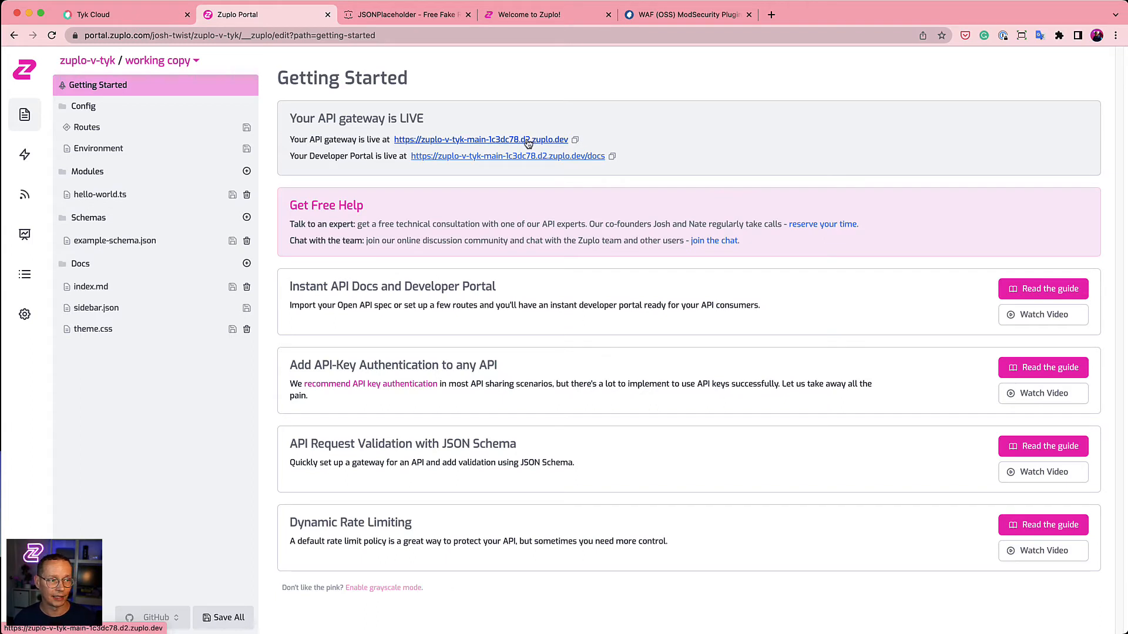
- Visit the live zuplo-v-tyk gateway URL, which reports no routes yet, and return to the portal
{"action": "left_click", "coordinate": [480, 140]}
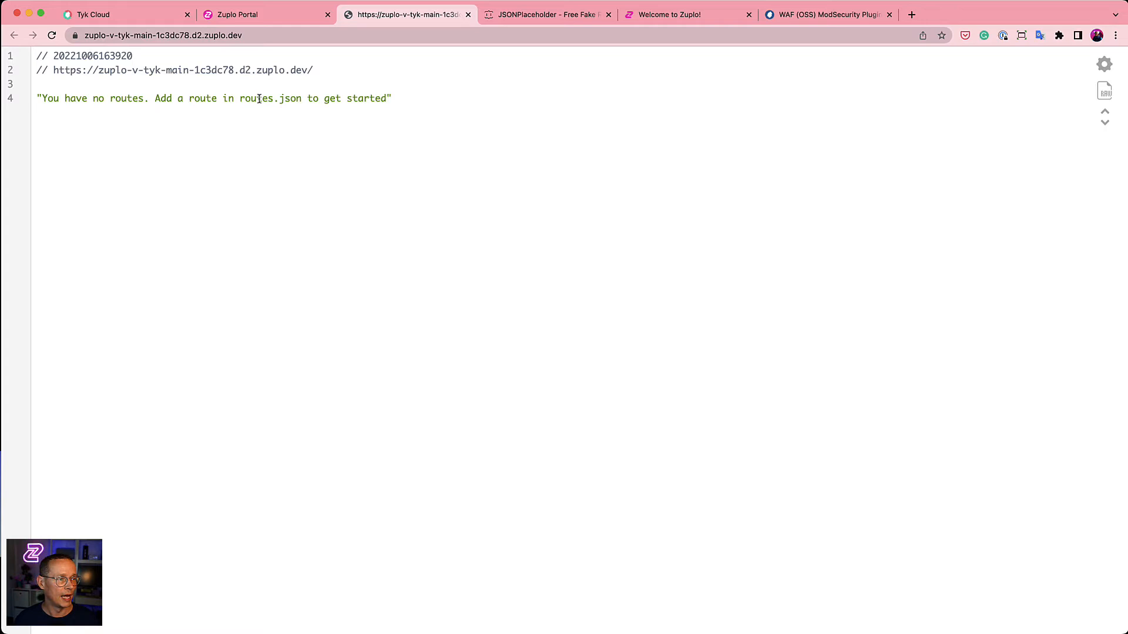
{"action": "mouse_move", "coordinate": [193, 138]}
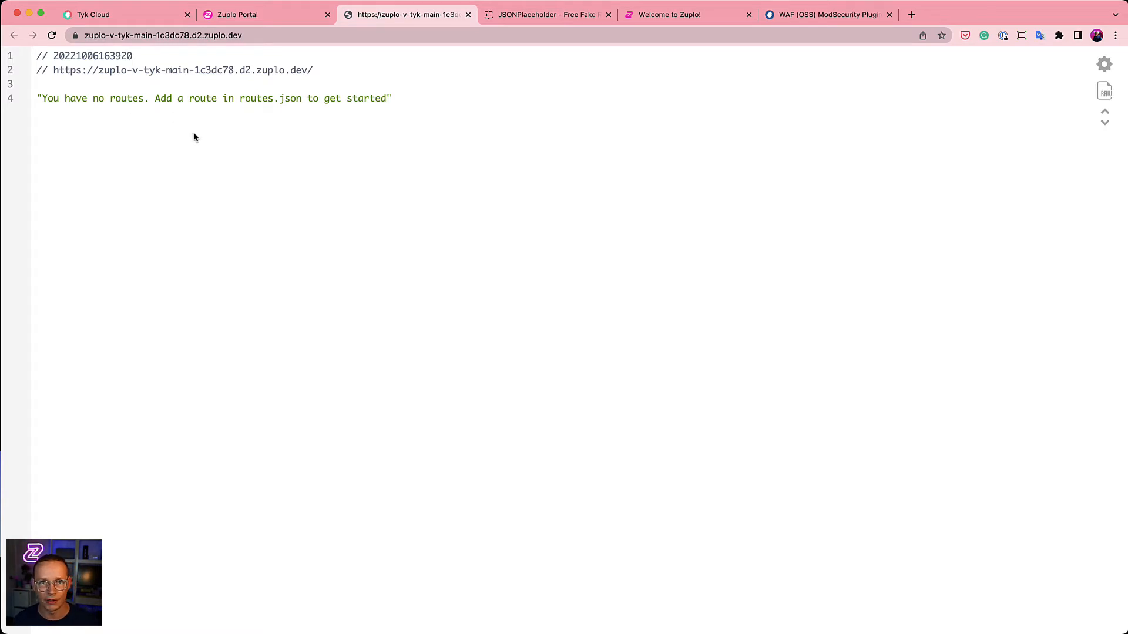
{"action": "mouse_move", "coordinate": [185, 139]}
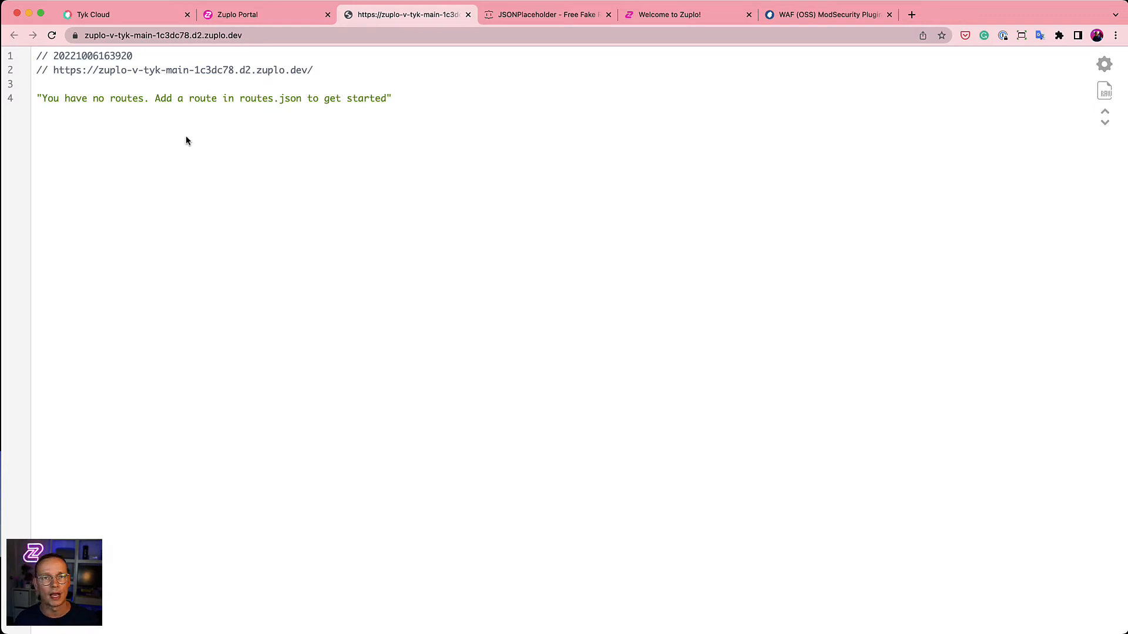
{"action": "mouse_move", "coordinate": [204, 138]}
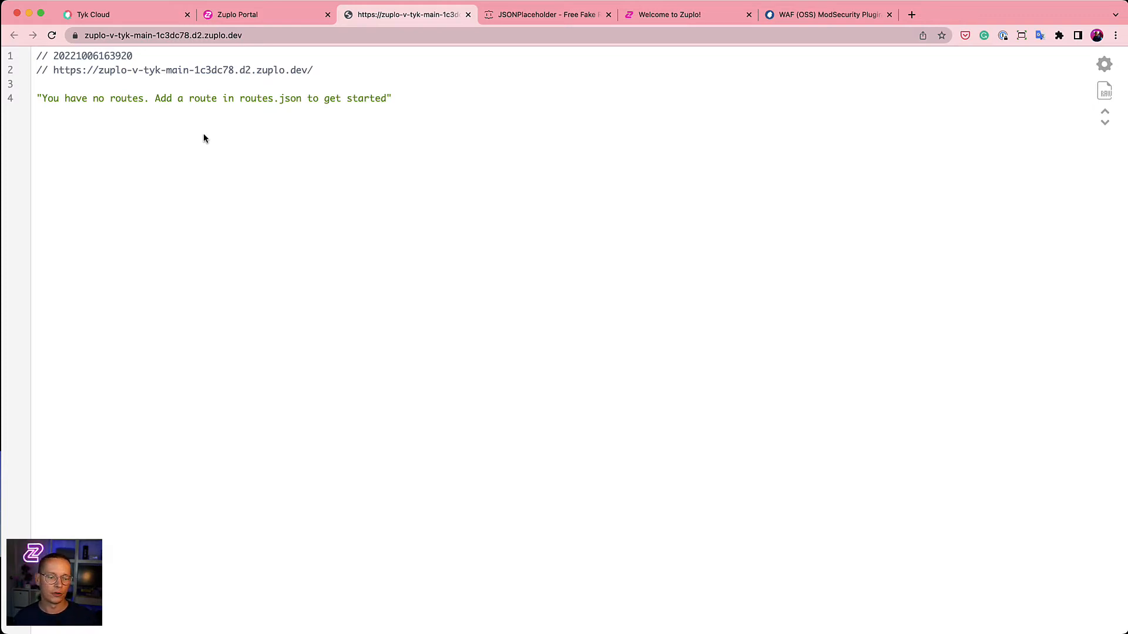
{"action": "mouse_move", "coordinate": [148, 57]}
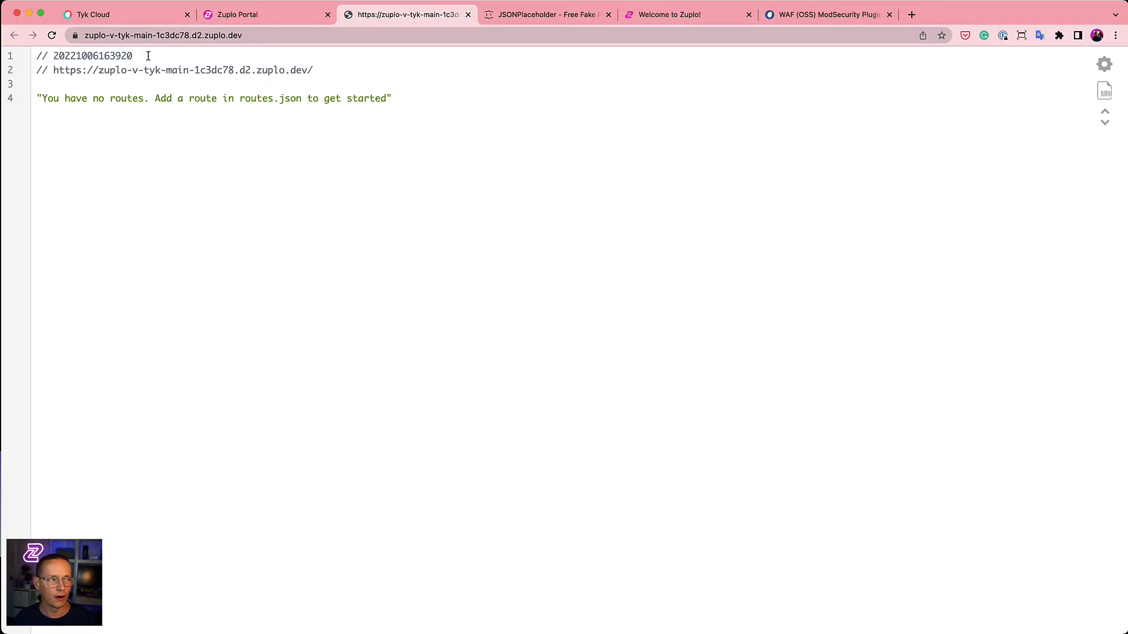
{"action": "left_click", "coordinate": [264, 14]}
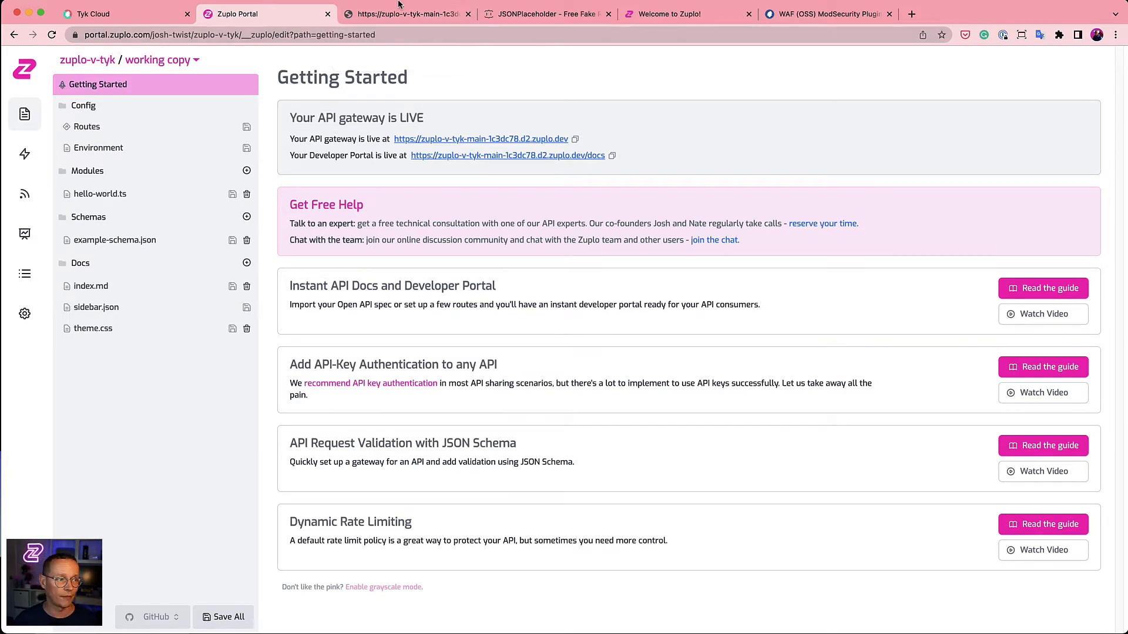
{"action": "left_click", "coordinate": [86, 127]}
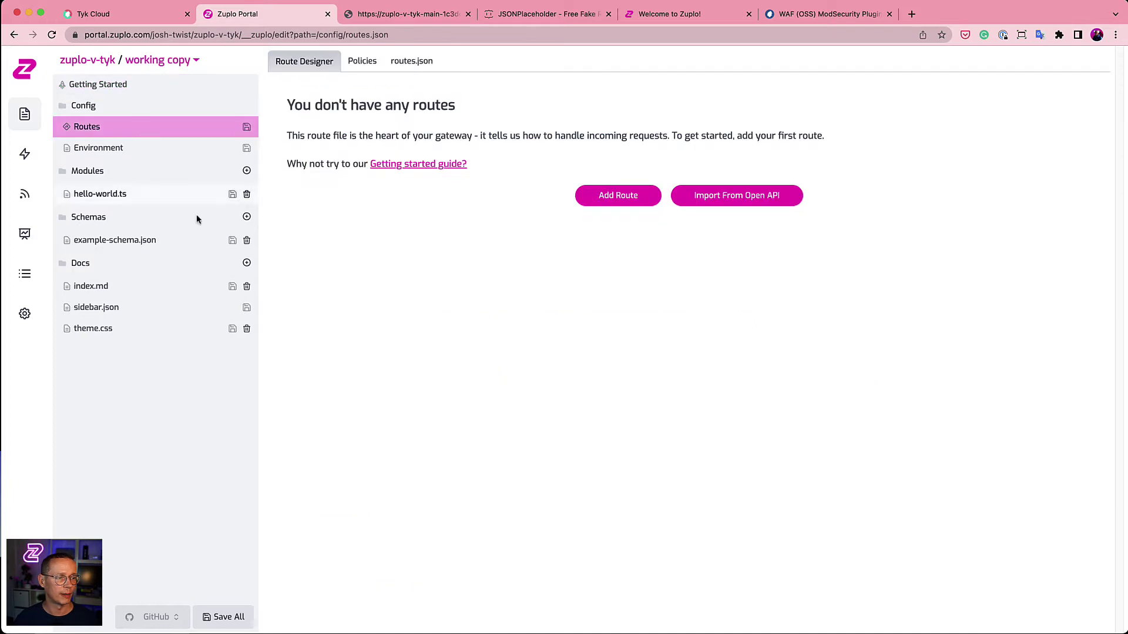
{"action": "left_click", "coordinate": [617, 195]}
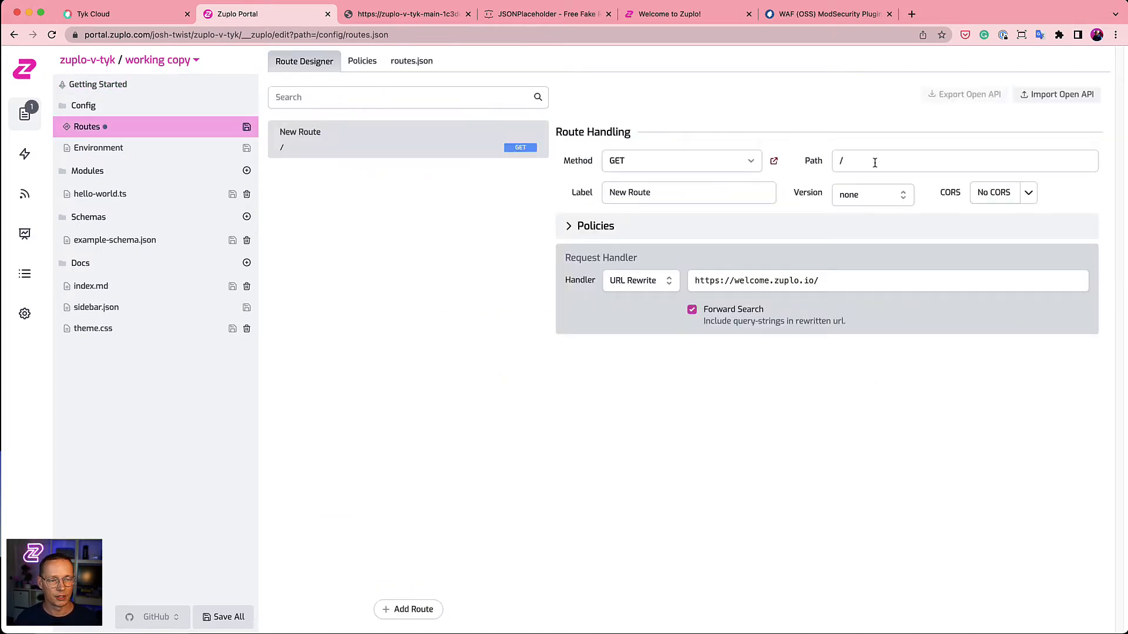
{"action": "mouse_move", "coordinate": [802, 169]}
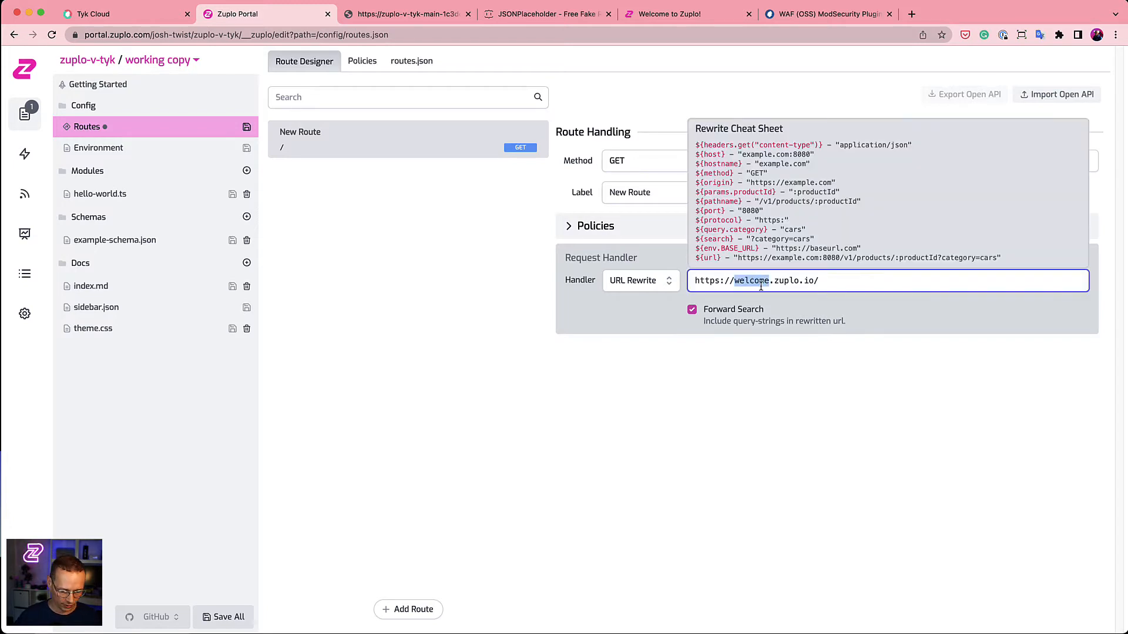
{"action": "type", "text": "echo"}
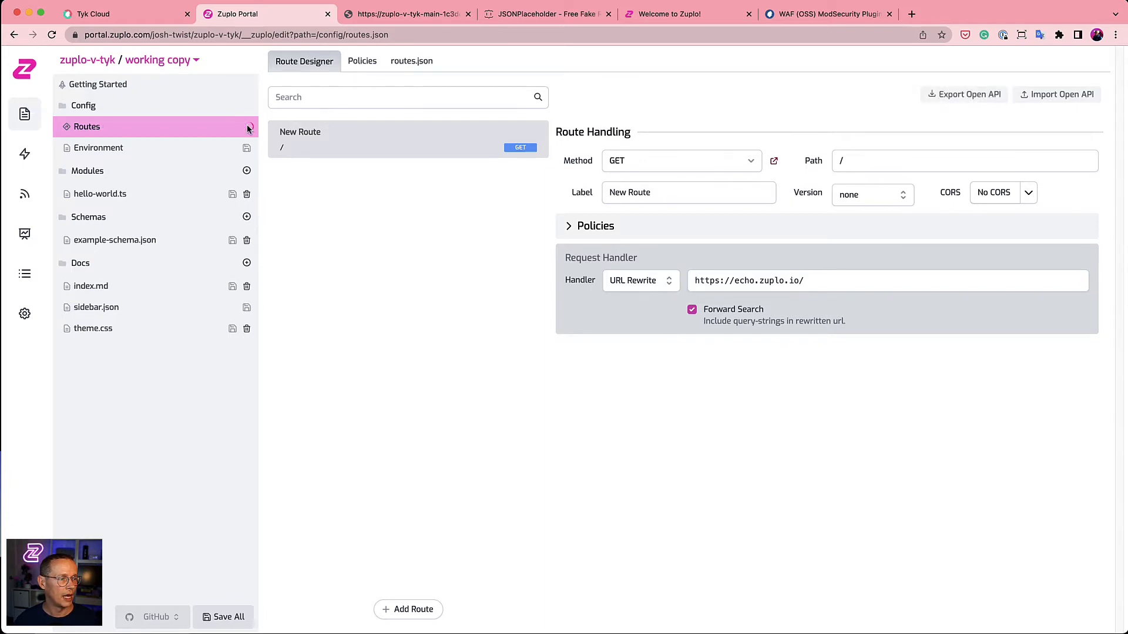
{"action": "mouse_move", "coordinate": [379, 28]}
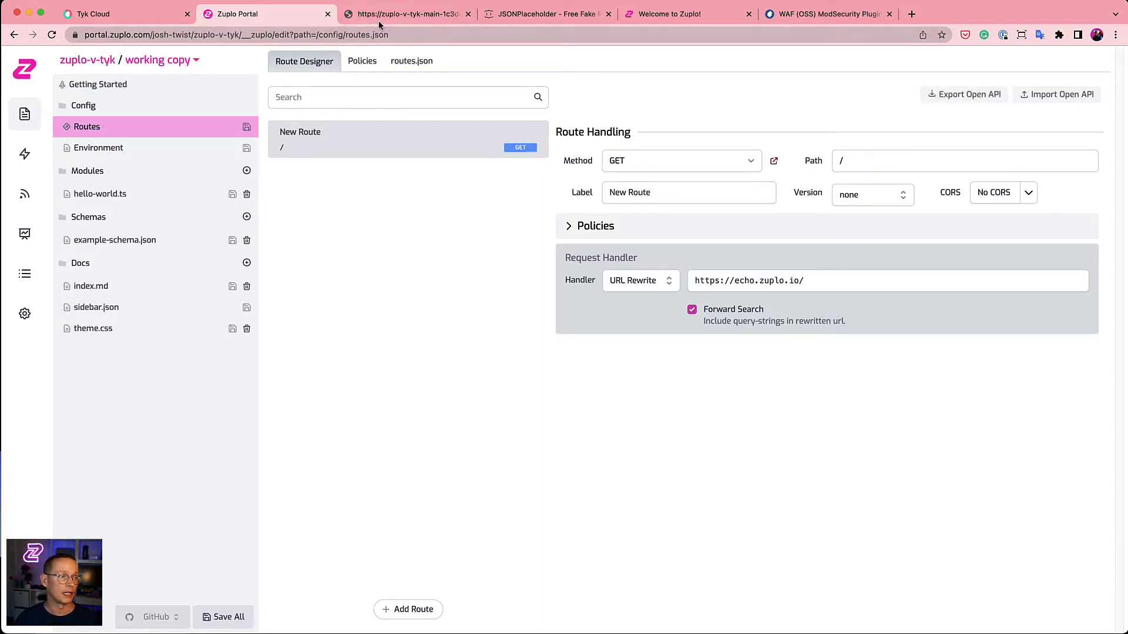
{"action": "left_click", "coordinate": [403, 14]}
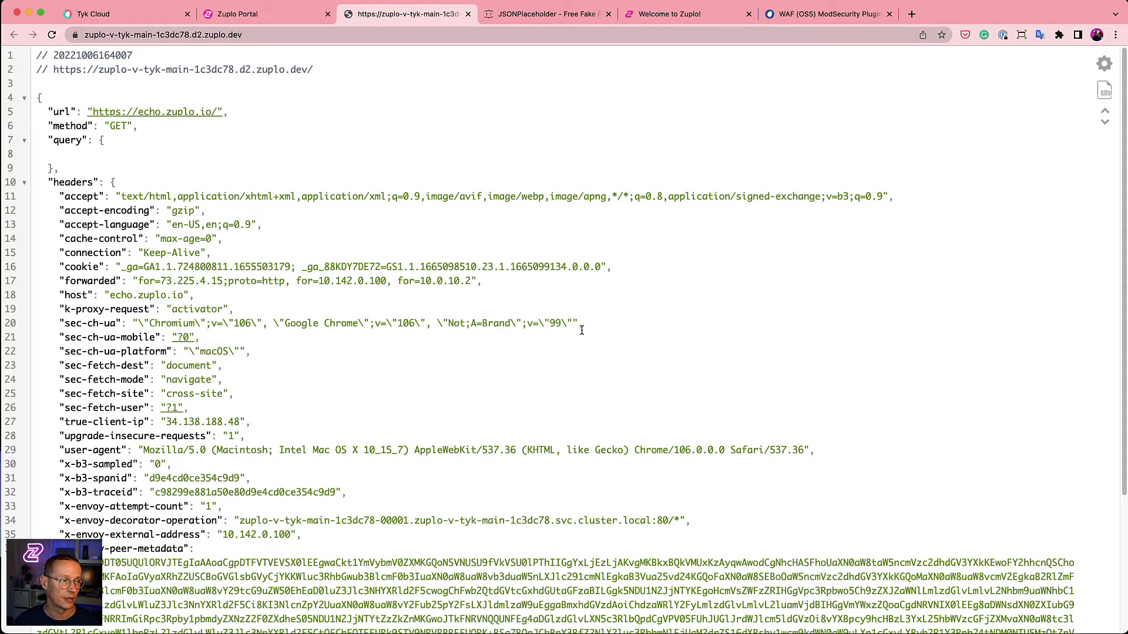
- Return from the gateway's echo response to the route designer
{"action": "left_click", "coordinate": [264, 14]}
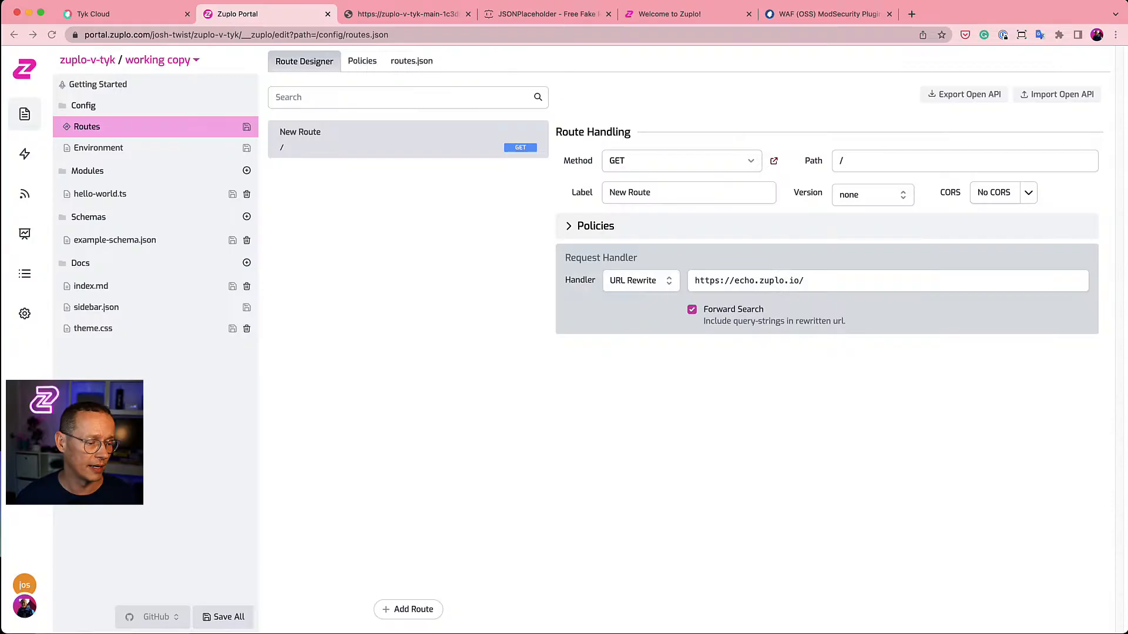
- Review routes.json, the hello-world module and index.md docs, then go to source control settings
{"action": "left_click", "coordinate": [411, 60]}
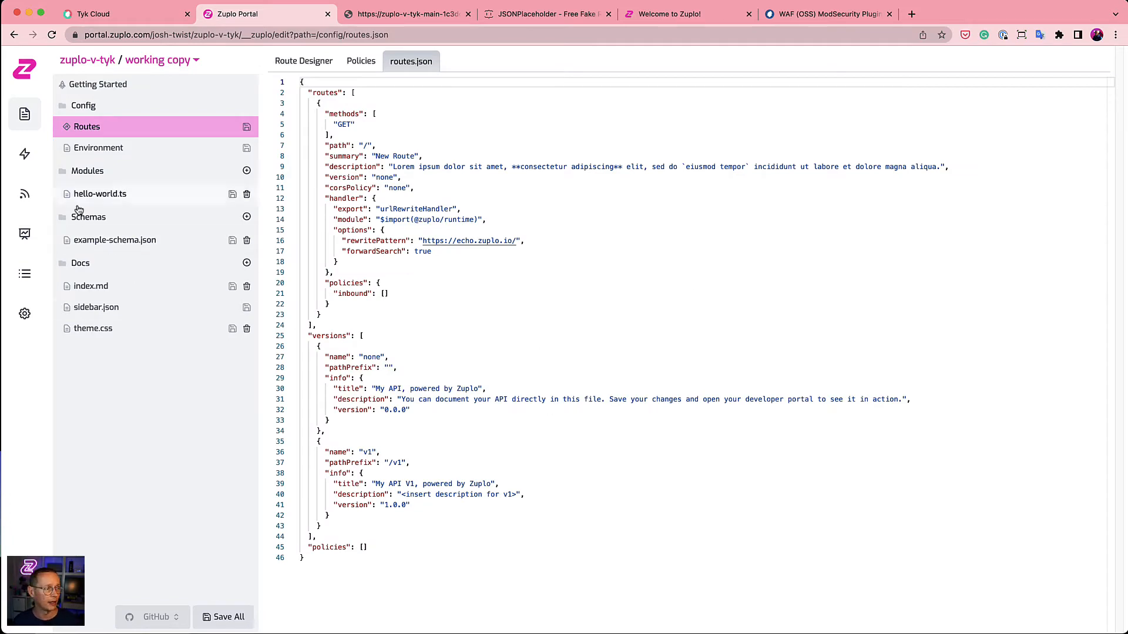
{"action": "left_click", "coordinate": [99, 194]}
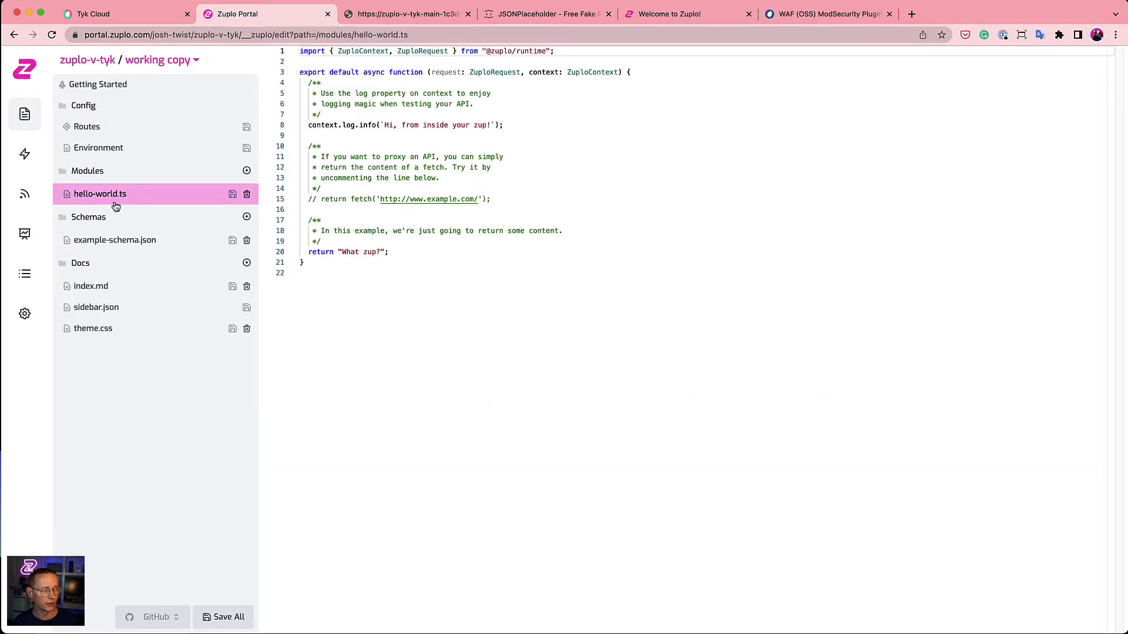
{"action": "left_click", "coordinate": [91, 285]}
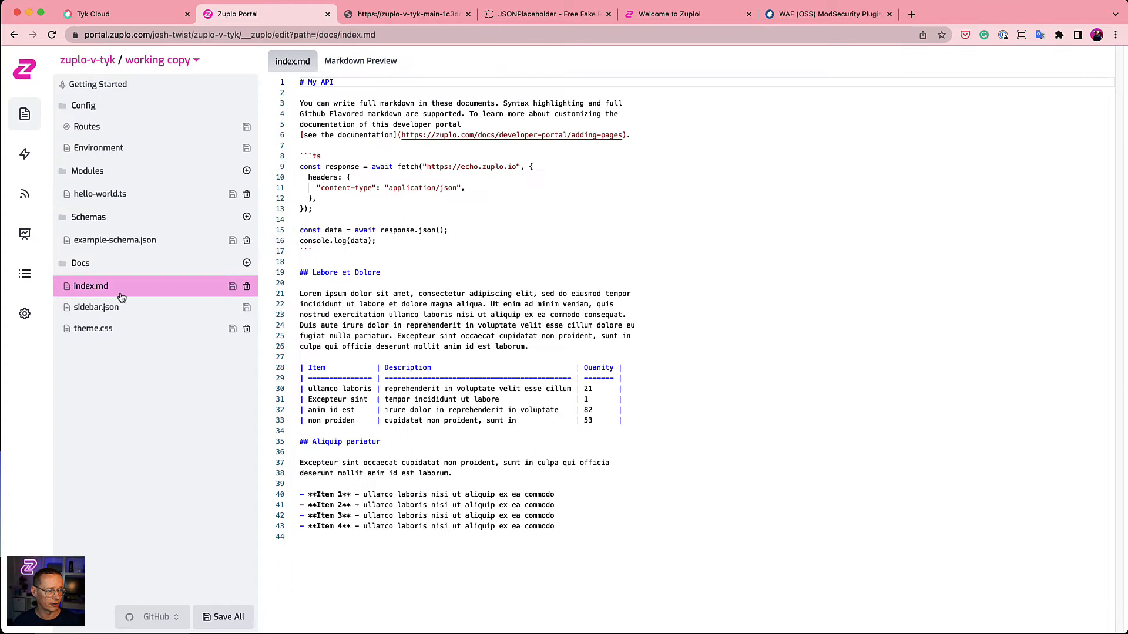
{"action": "mouse_move", "coordinate": [132, 296]}
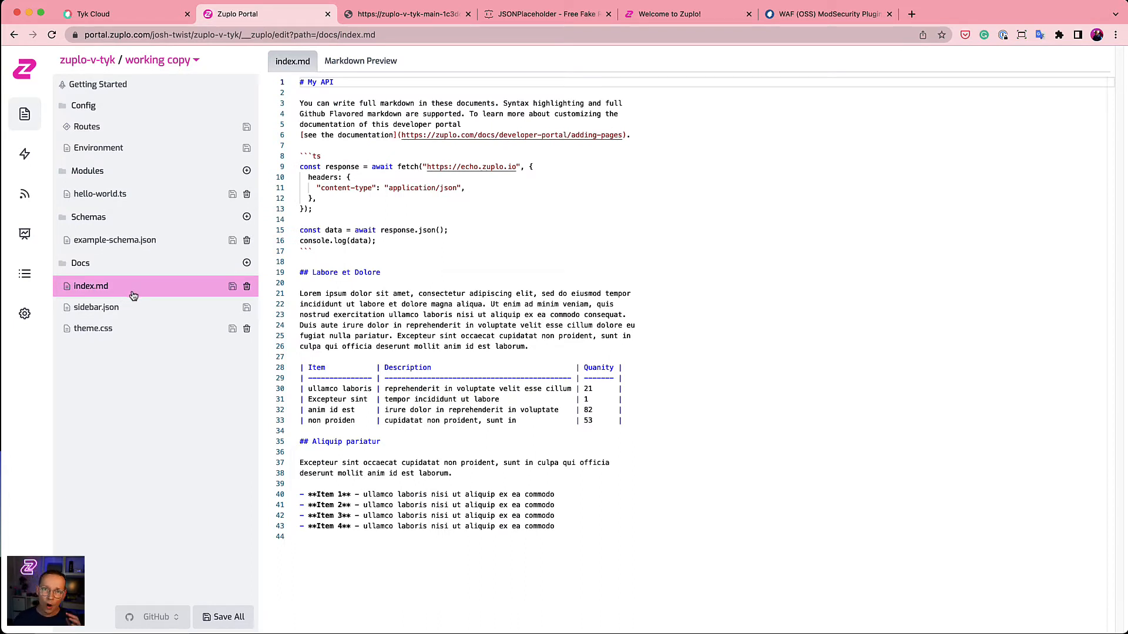
{"action": "mouse_move", "coordinate": [133, 307]}
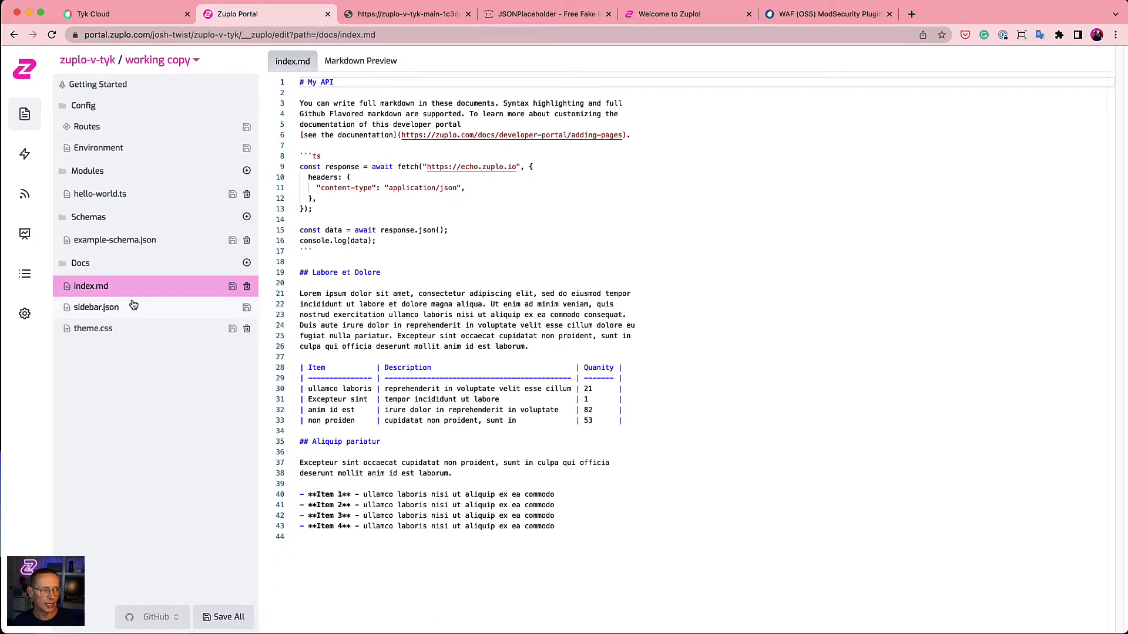
{"action": "left_click", "coordinate": [25, 314]}
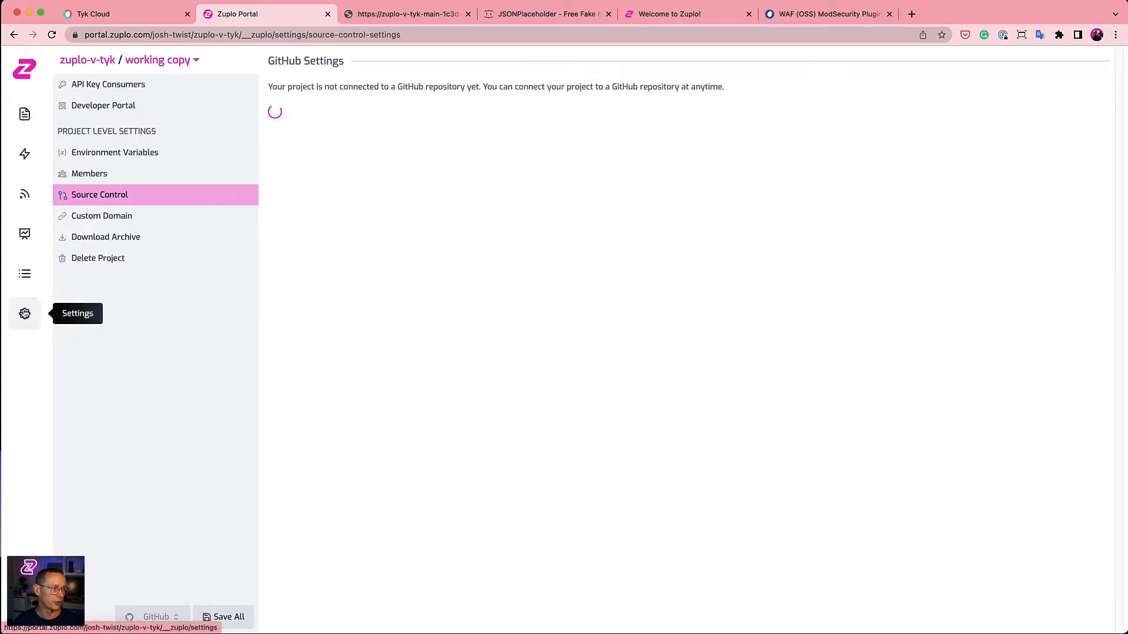
{"action": "mouse_move", "coordinate": [512, 229]}
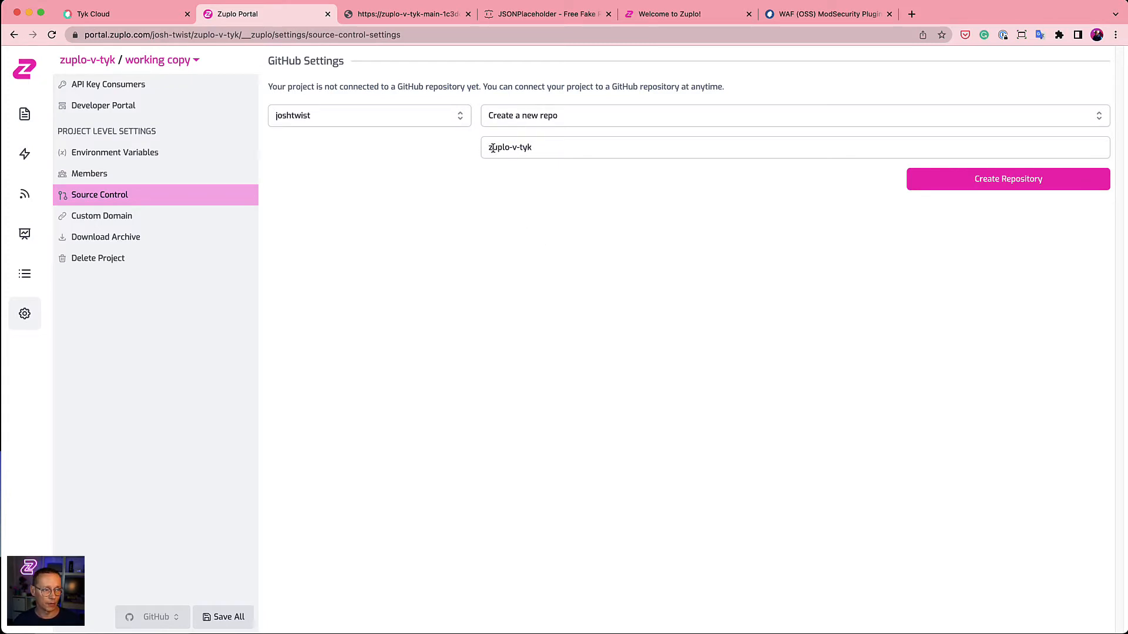
- Connect the project to a newly created GitHub repository zuplo-v-tyk
{"action": "left_click", "coordinate": [1006, 179]}
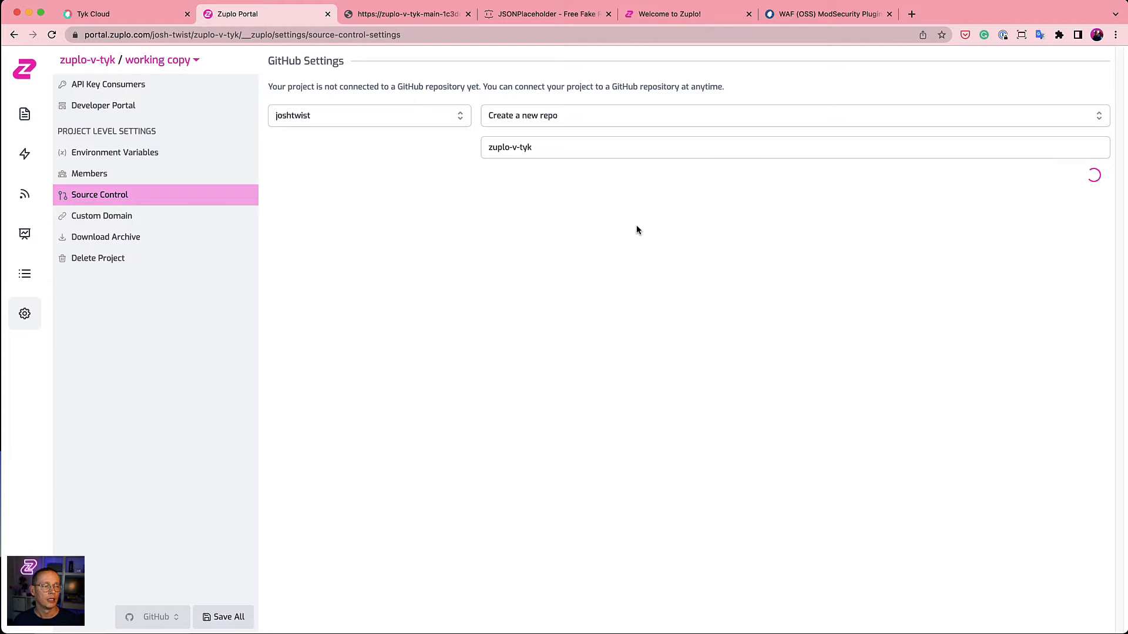
{"action": "mouse_move", "coordinate": [645, 258]}
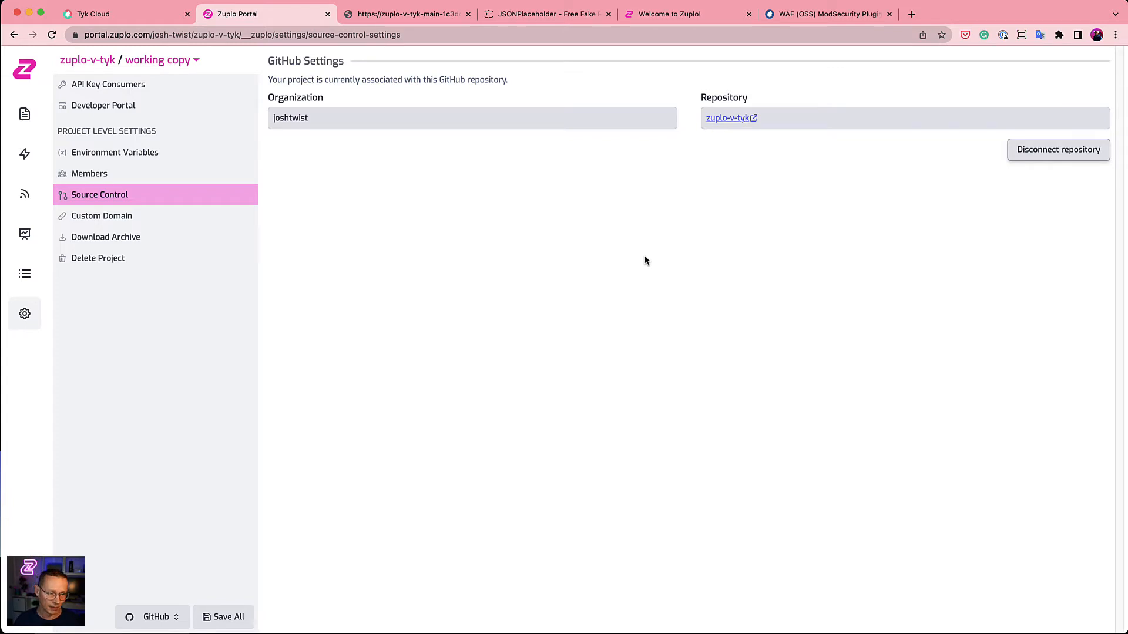
{"action": "mouse_move", "coordinate": [643, 270]}
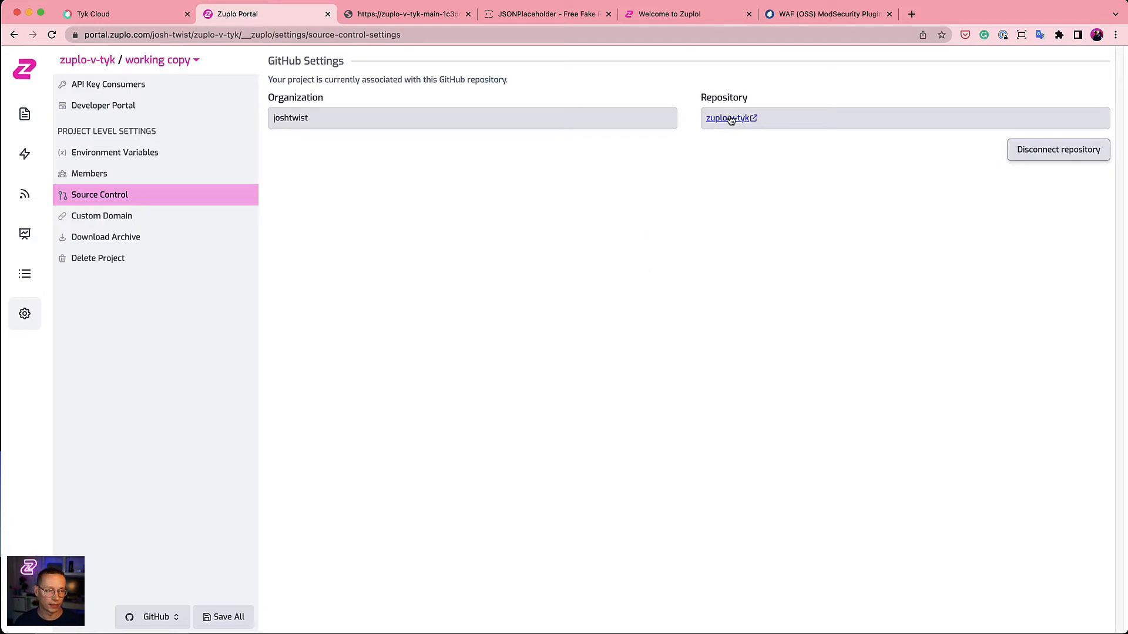
- View the zuplo-v-tyk repo's passing Zuplo deployment check and visit the deployed main environment address
{"action": "left_click", "coordinate": [726, 117]}
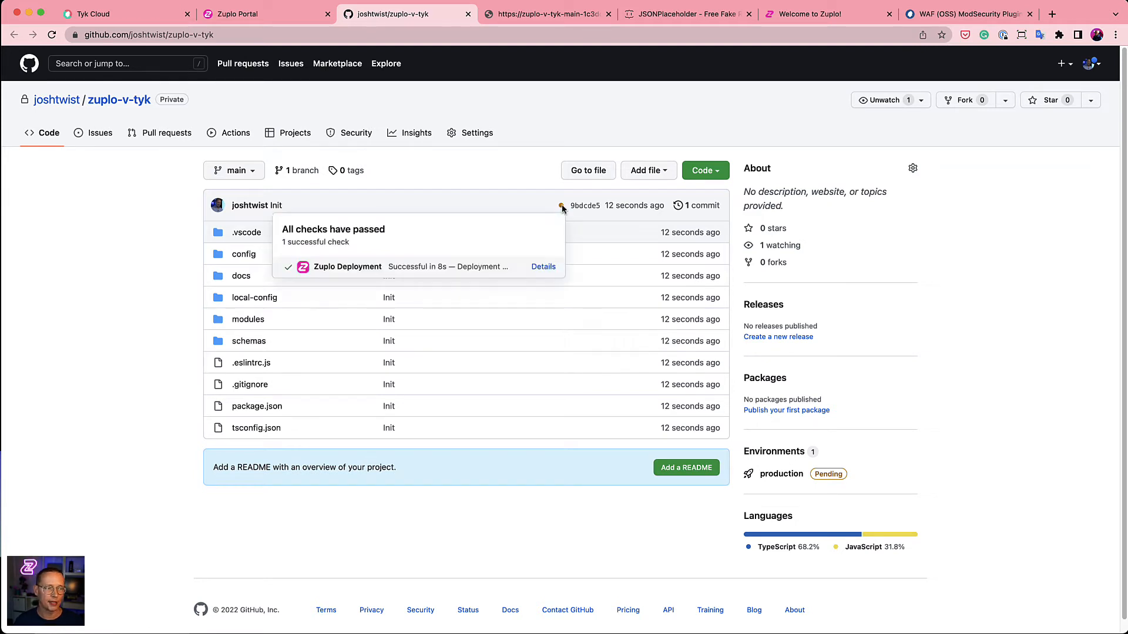
{"action": "left_click", "coordinate": [542, 267]}
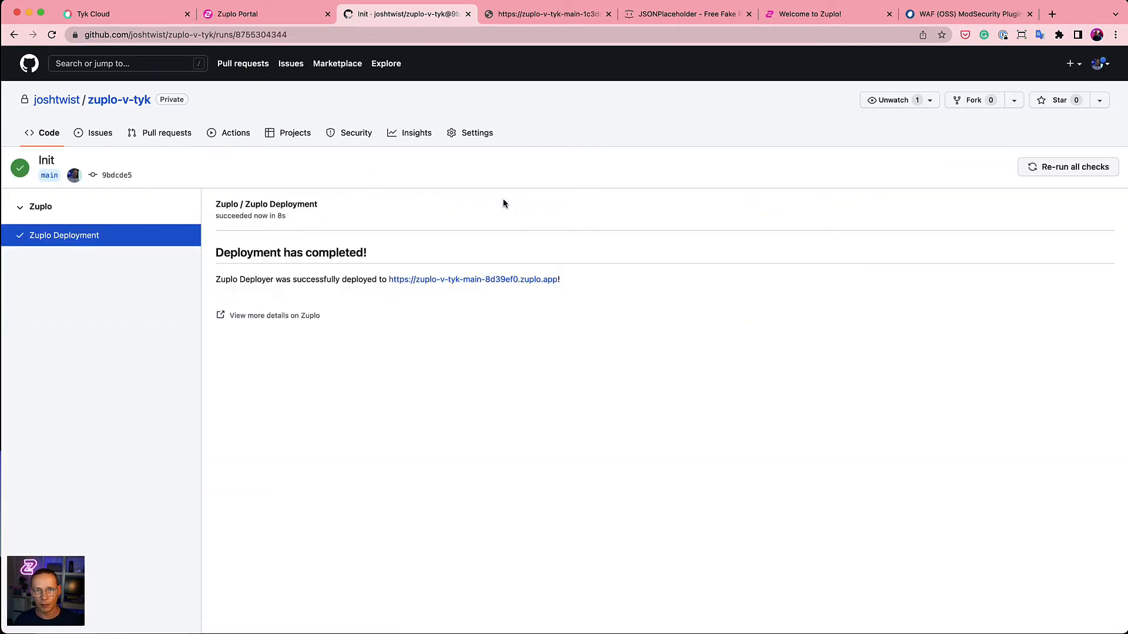
{"action": "mouse_move", "coordinate": [511, 197]}
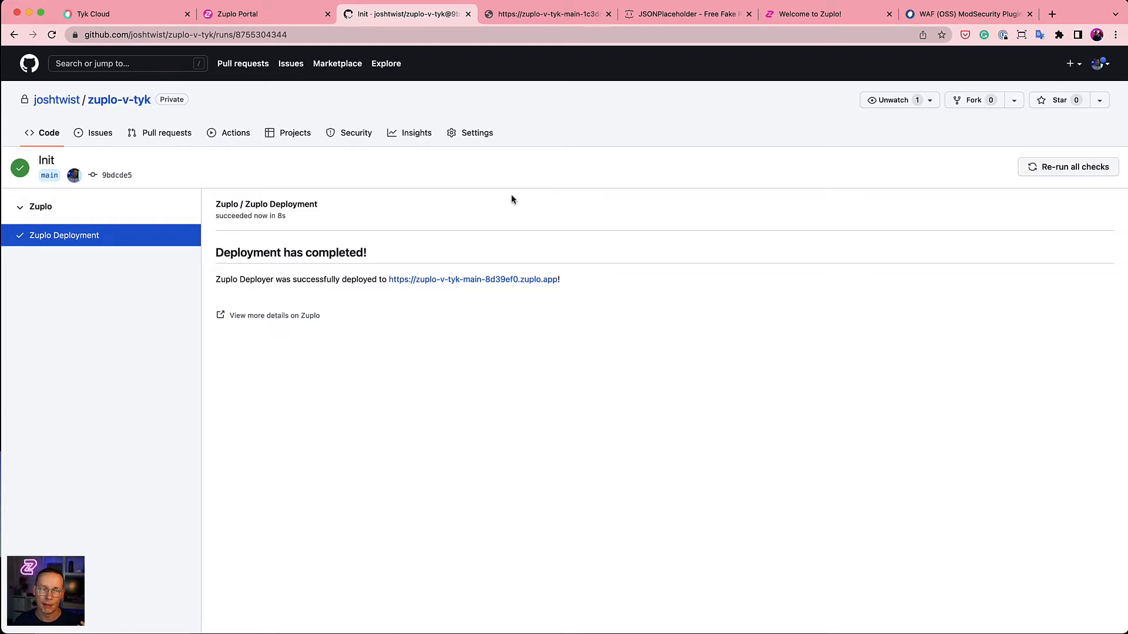
{"action": "mouse_move", "coordinate": [322, 281]}
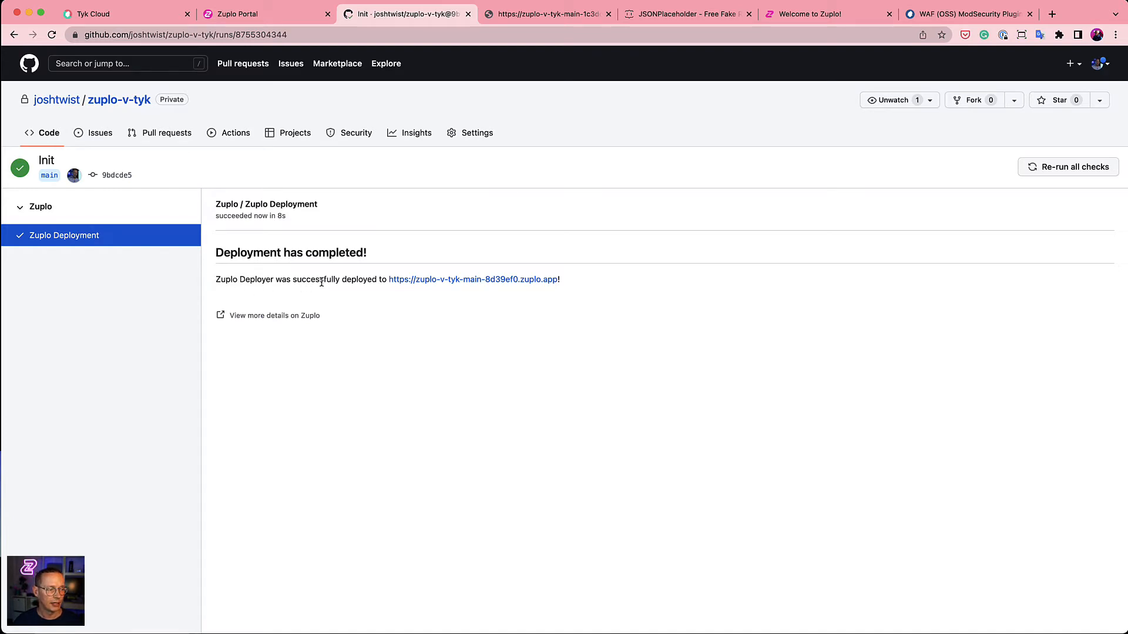
{"action": "mouse_move", "coordinate": [472, 280]}
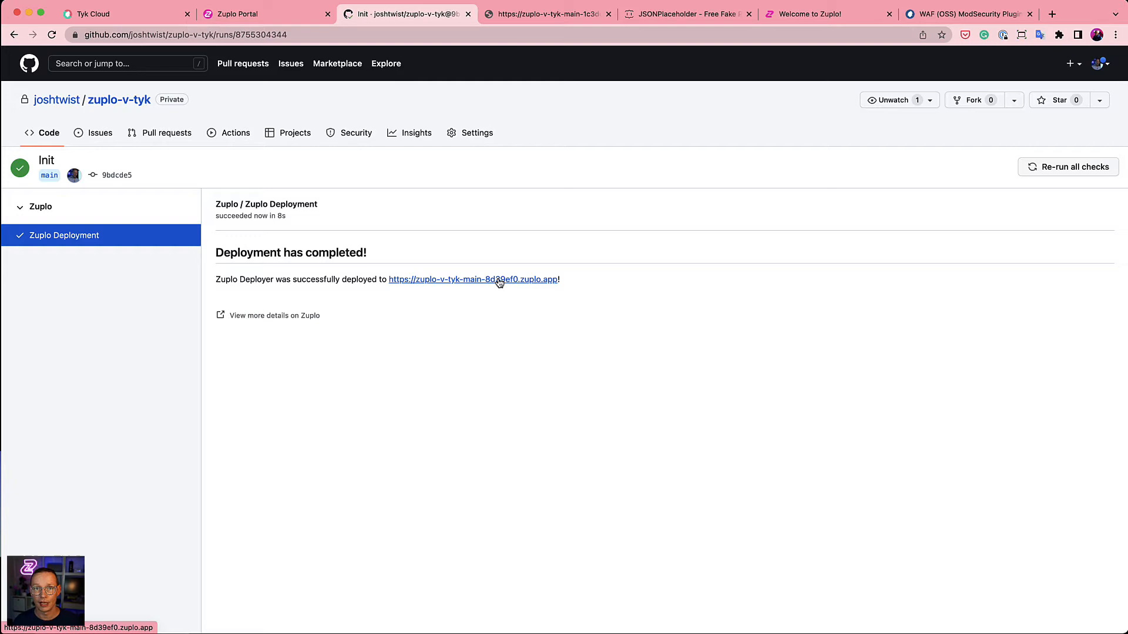
{"action": "left_click", "coordinate": [546, 15]}
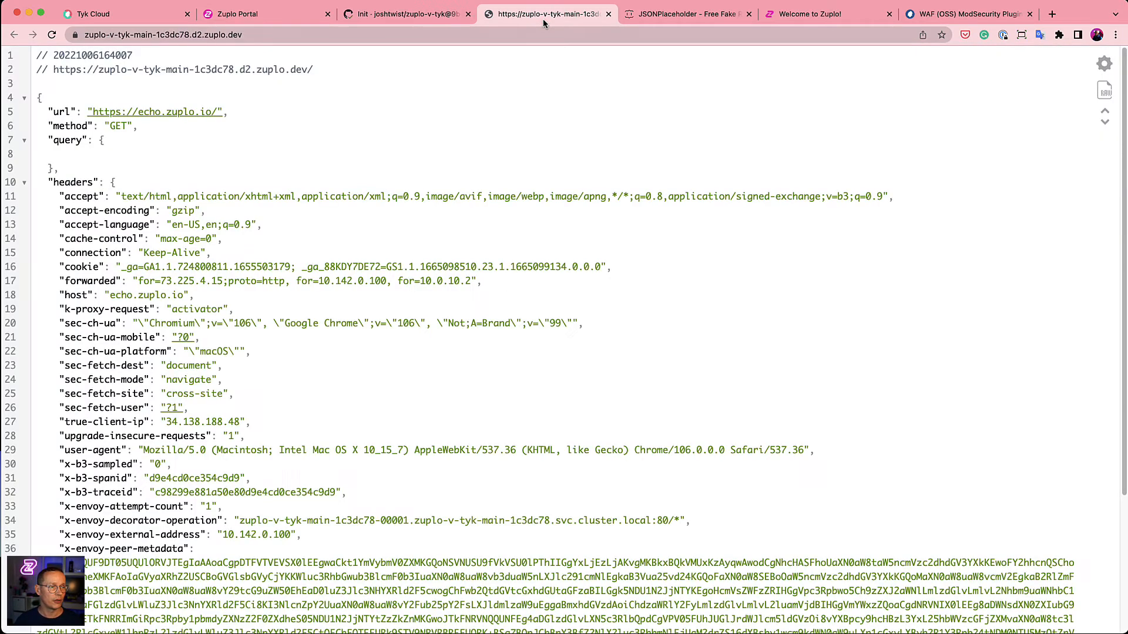
{"action": "left_click", "coordinate": [173, 34]}
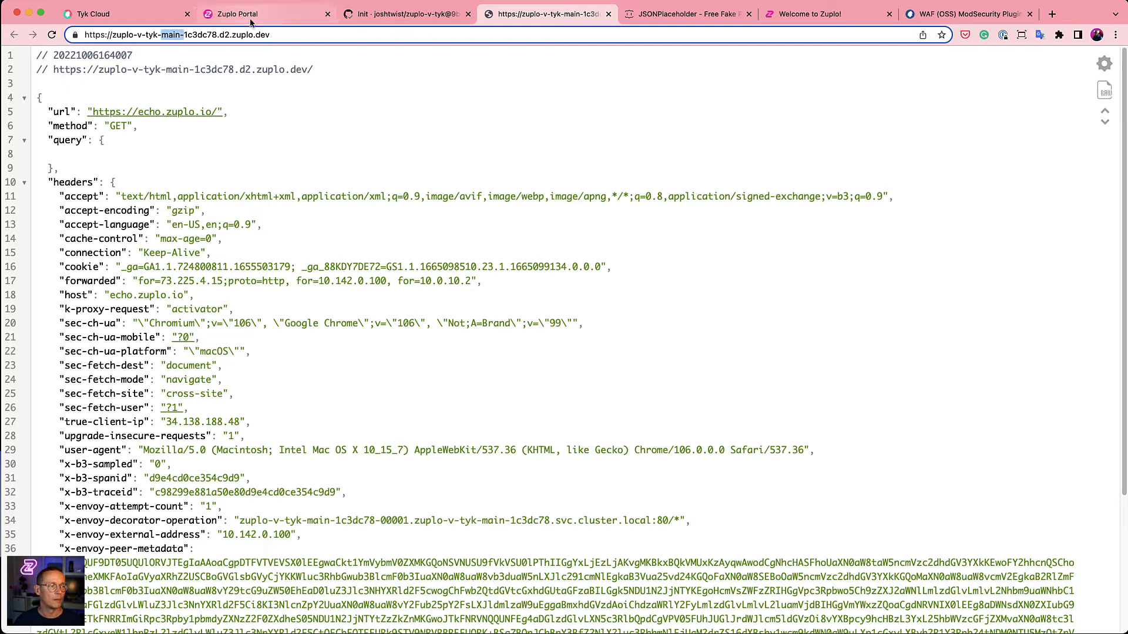
- Return to the deployment details on GitHub and go back to the repository's code page
{"action": "left_click", "coordinate": [405, 14]}
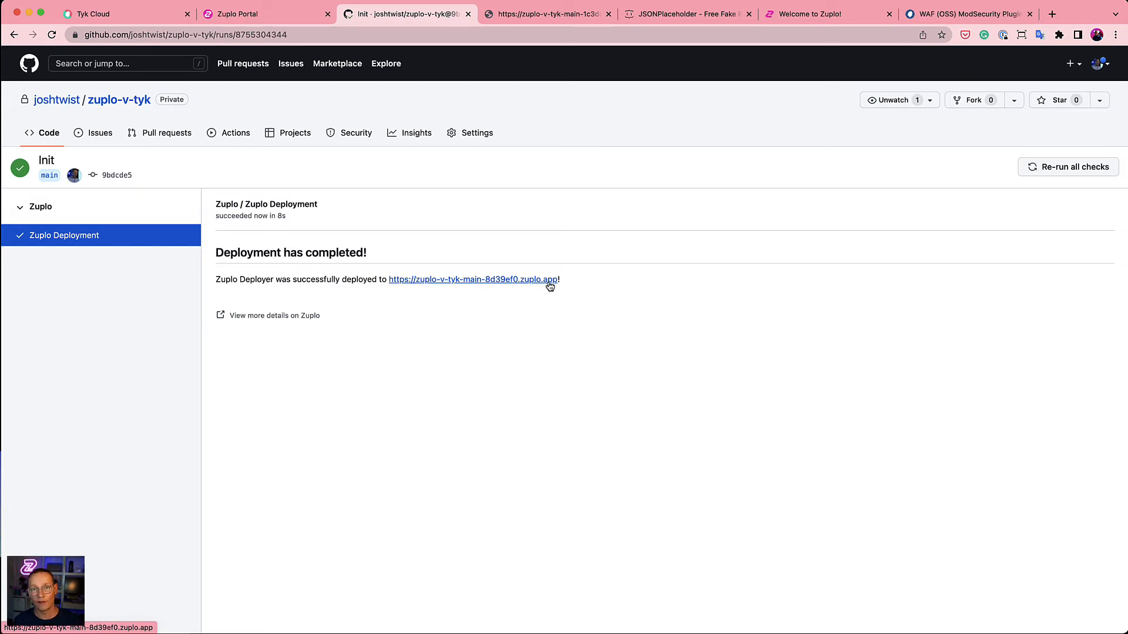
{"action": "left_click", "coordinate": [473, 280]}
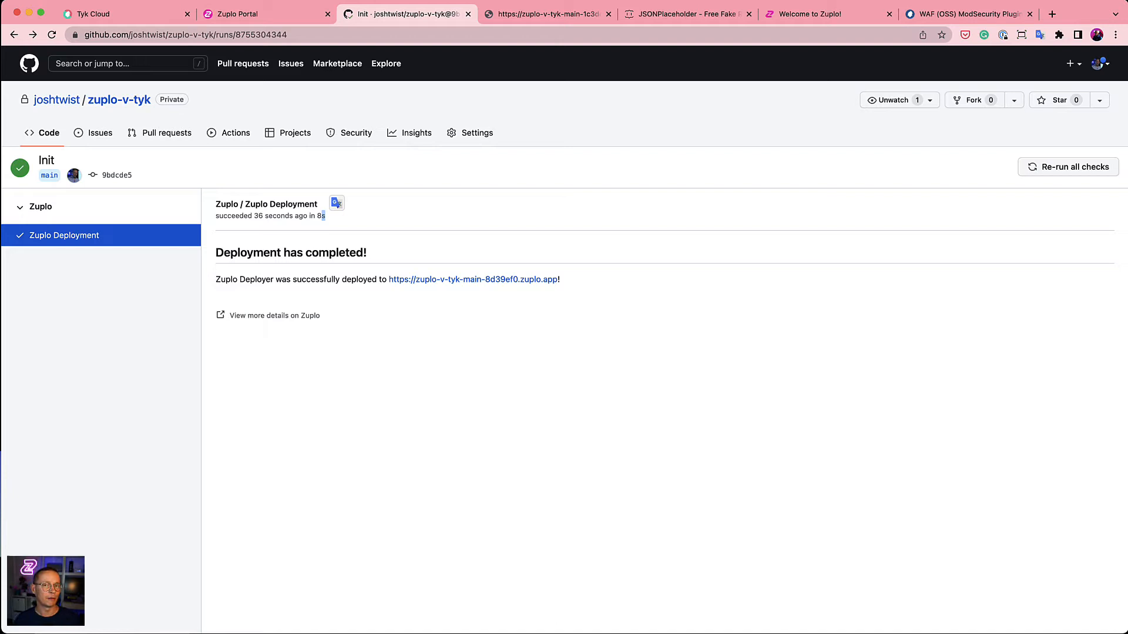
{"action": "mouse_move", "coordinate": [45, 120]}
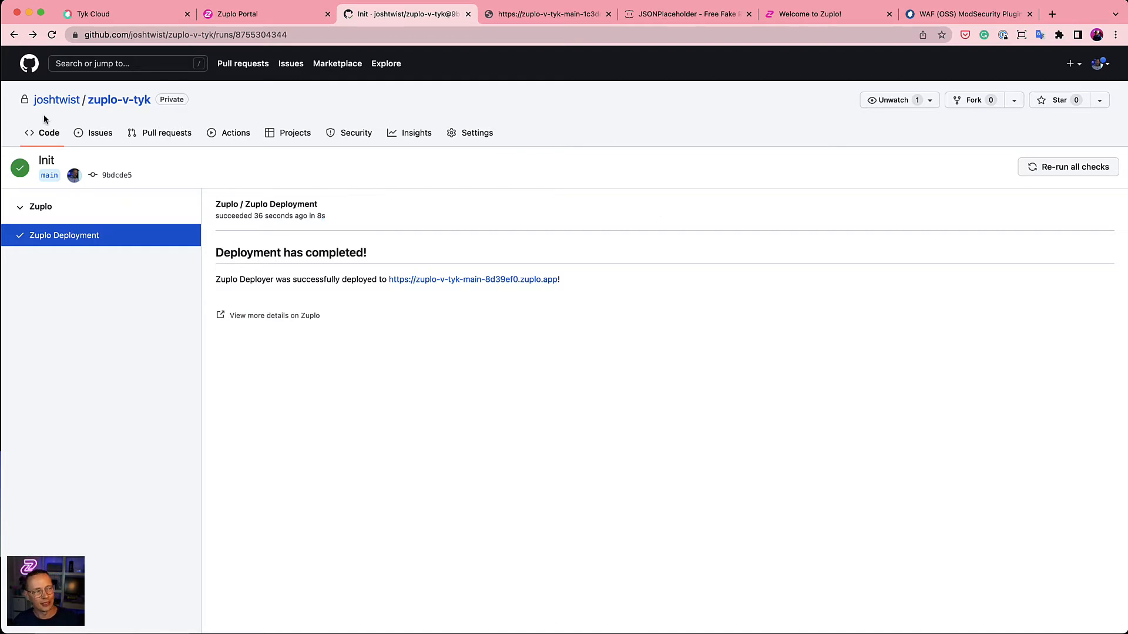
{"action": "left_click", "coordinate": [117, 98]}
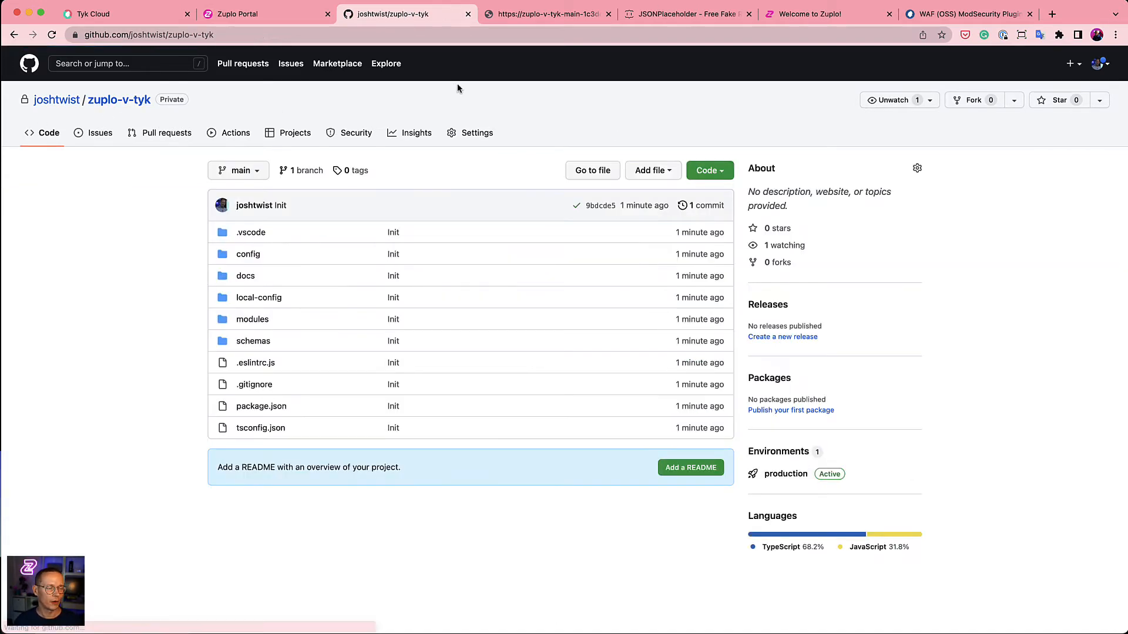
{"action": "mouse_move", "coordinate": [509, 92]}
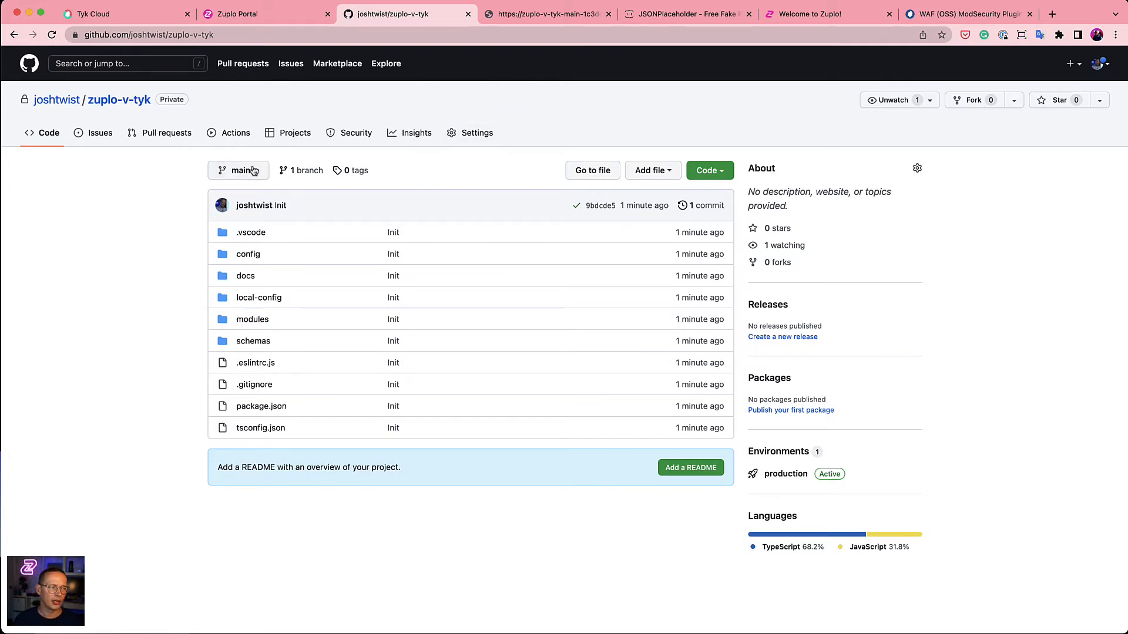
- Create a preview branch from main and view its deployment check details
{"action": "left_click", "coordinate": [238, 170]}
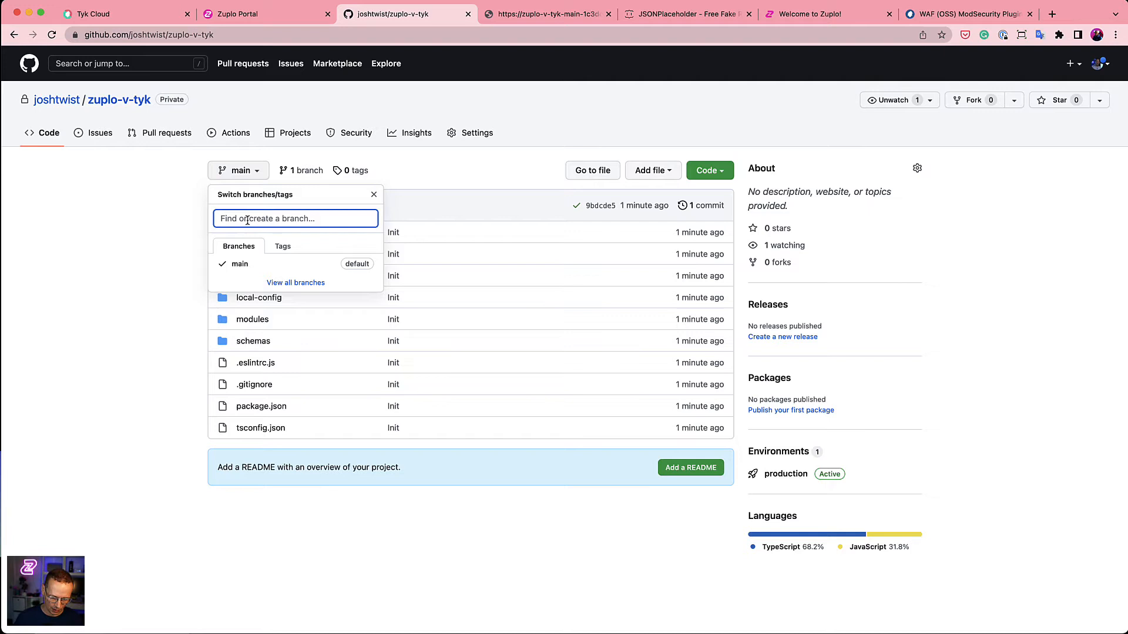
{"action": "type", "text": "preview"}
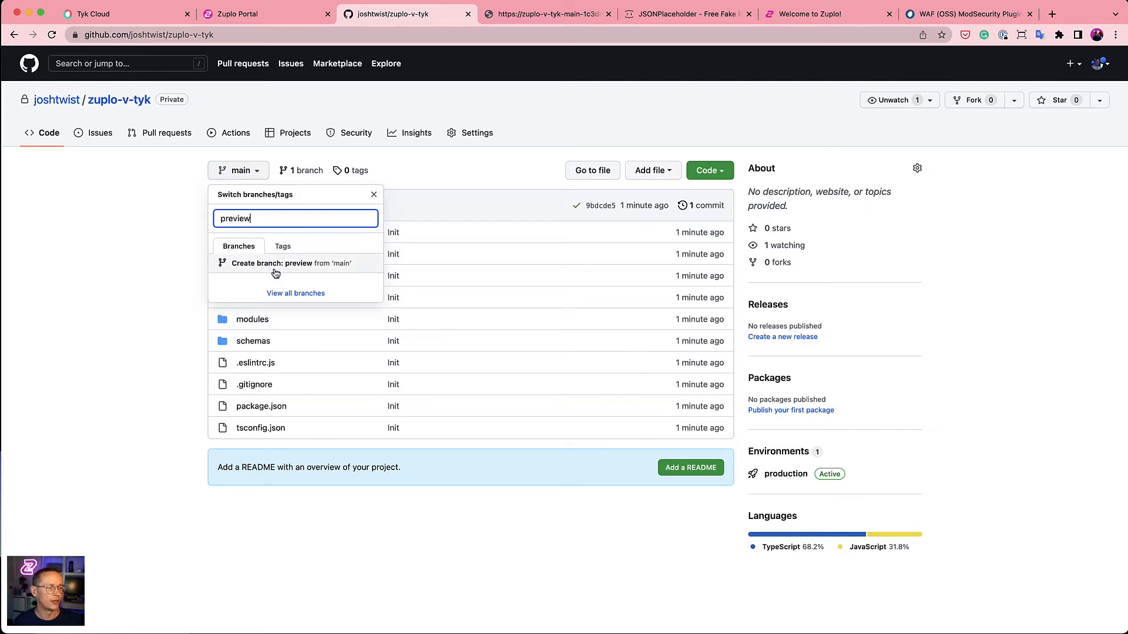
{"action": "left_click", "coordinate": [290, 262]}
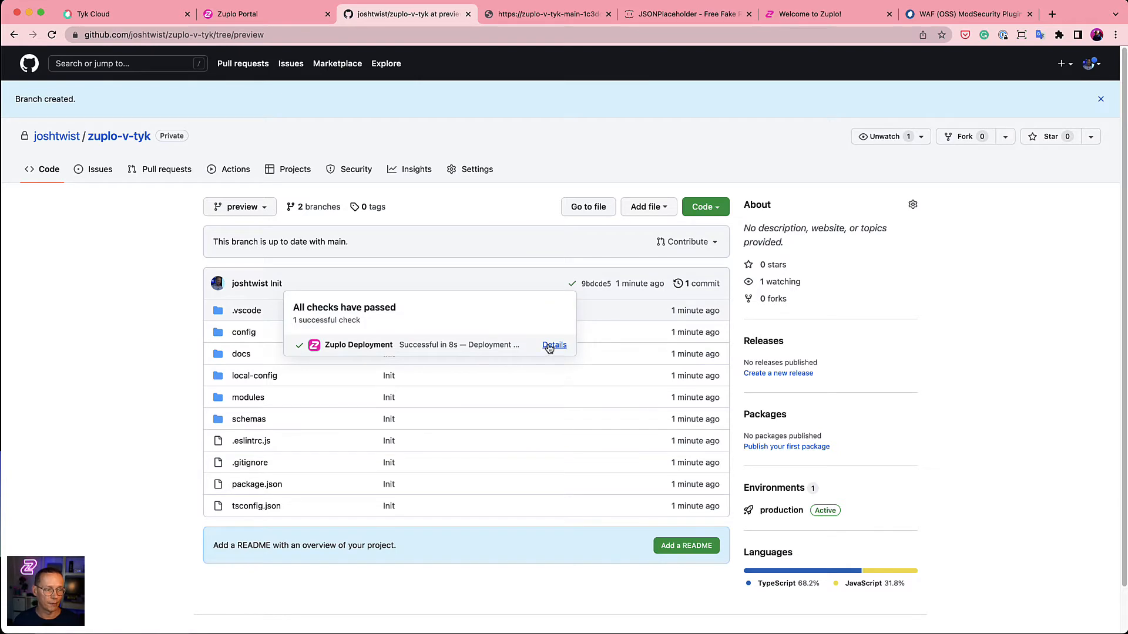
{"action": "left_click", "coordinate": [553, 344]}
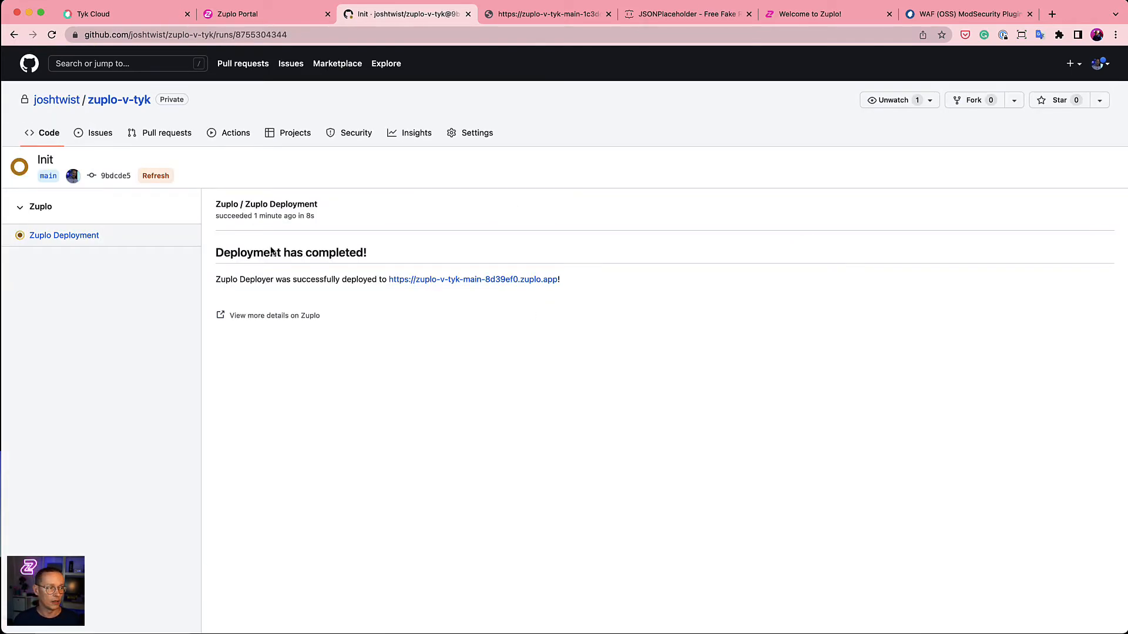
{"action": "left_click", "coordinate": [50, 34]}
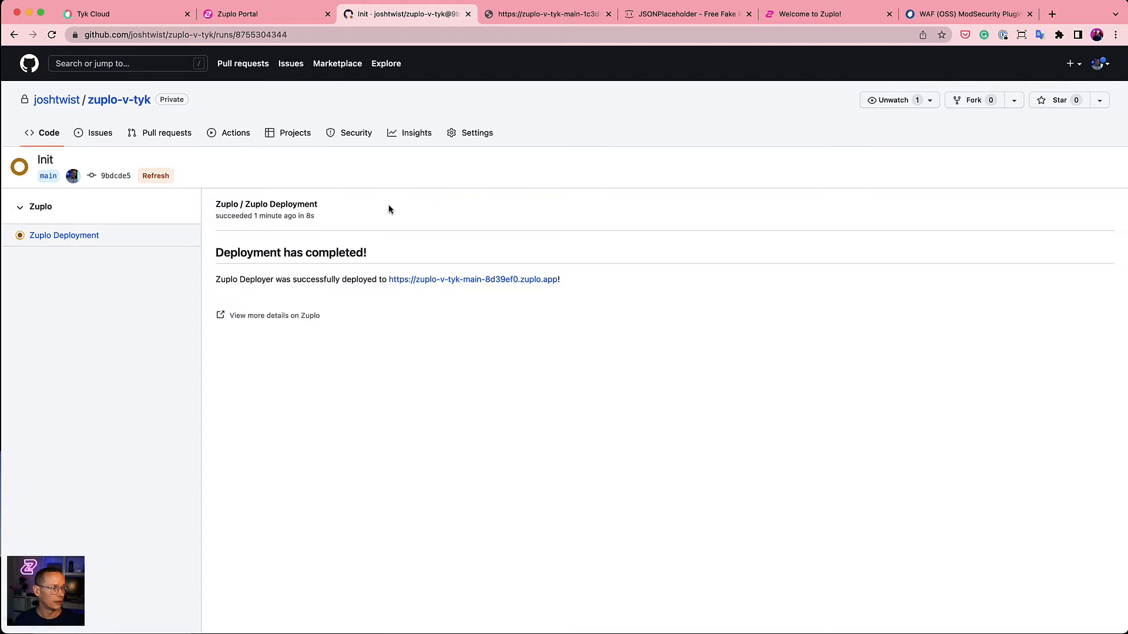
- Switch the repository to the preview branch and visit the deployed preview environment address
{"action": "left_click", "coordinate": [119, 99]}
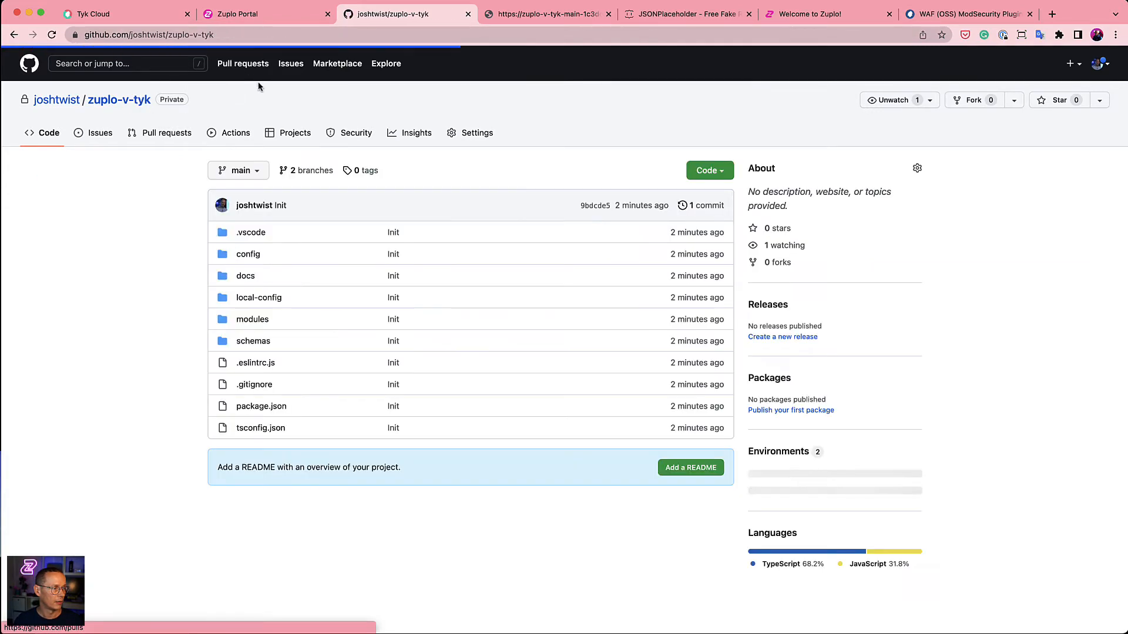
{"action": "left_click", "coordinate": [238, 171]}
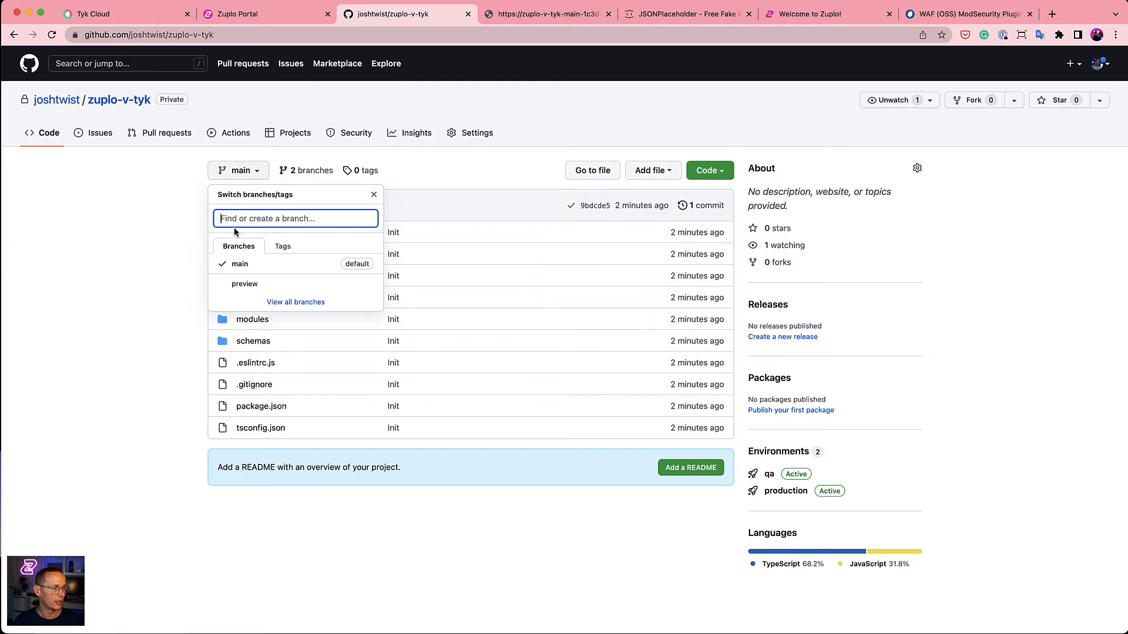
{"action": "left_click", "coordinate": [245, 283]}
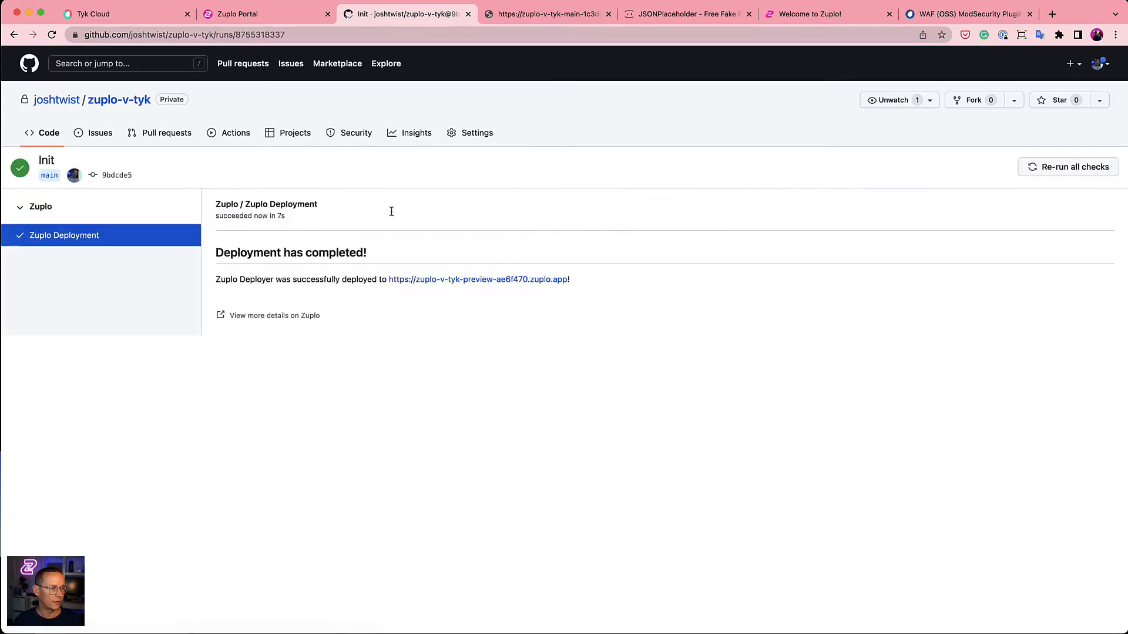
{"action": "mouse_move", "coordinate": [477, 280]}
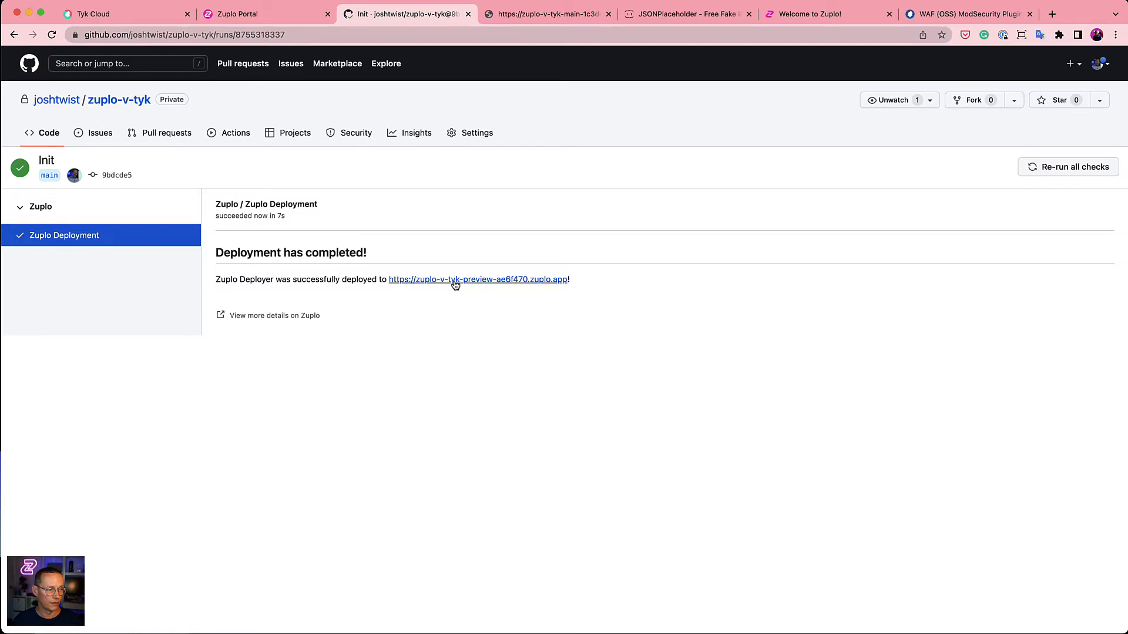
{"action": "left_click", "coordinate": [477, 280]}
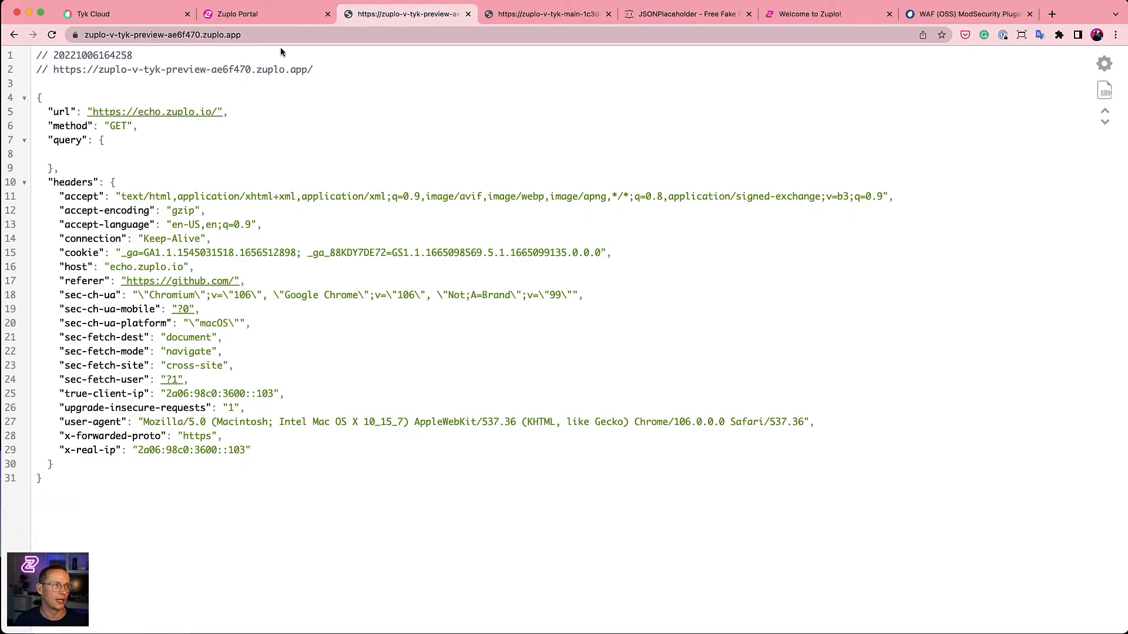
- Return to the Zuplo Portal tab showing the source-control settings
{"action": "left_click", "coordinate": [237, 14]}
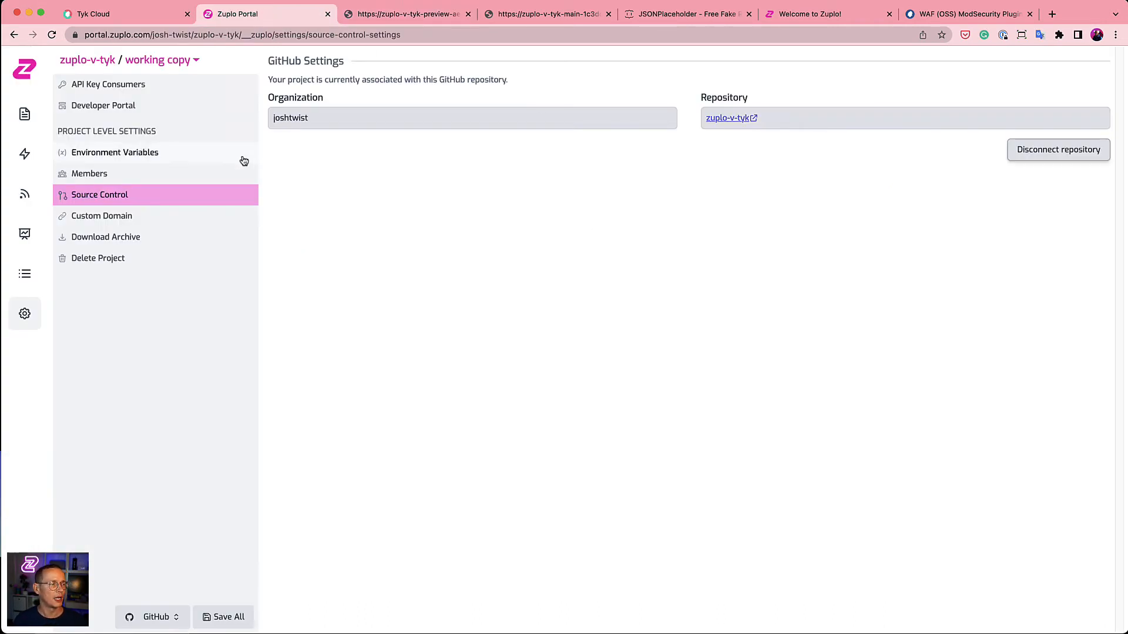
- Show the New Route's policies in the routes file and dismiss the policy chooser without adding one
{"action": "left_click", "coordinate": [23, 114]}
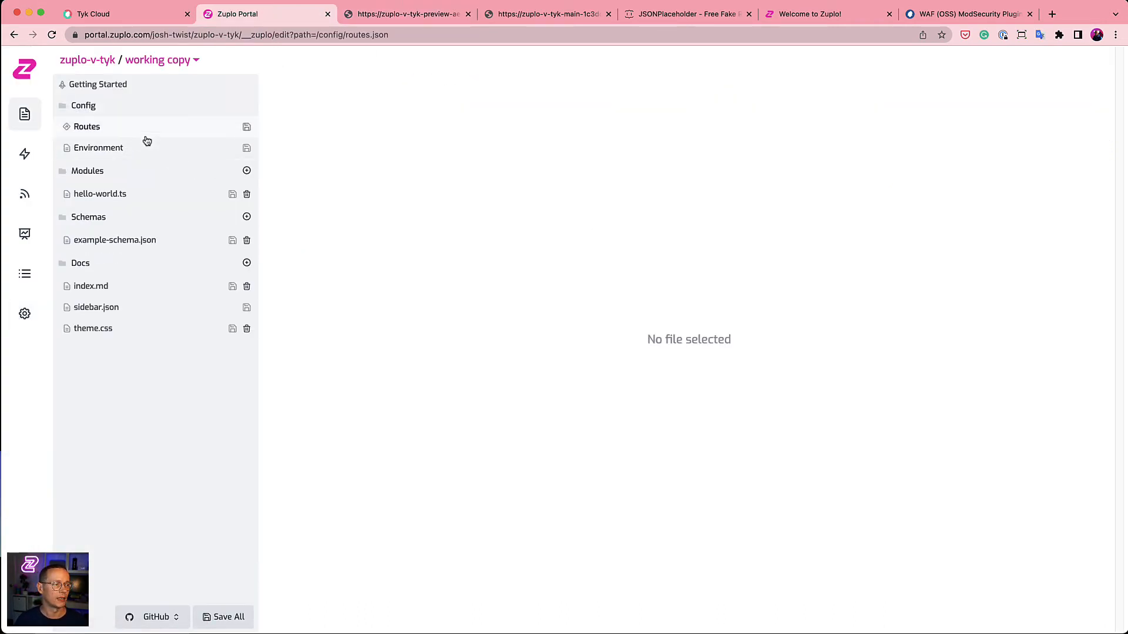
{"action": "left_click", "coordinate": [86, 127]}
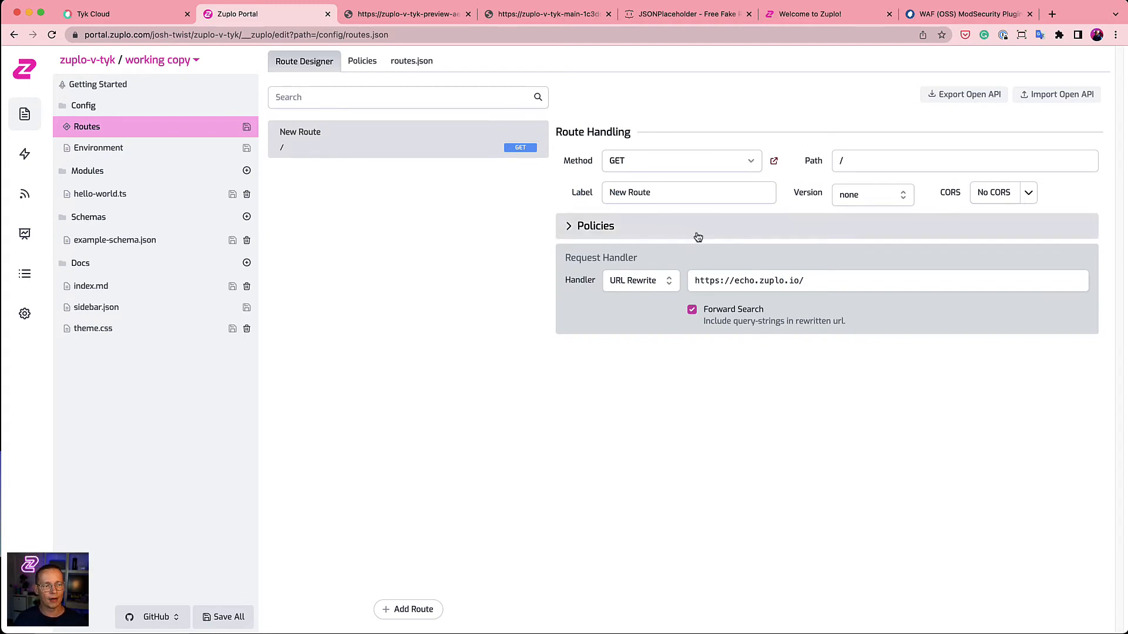
{"action": "mouse_move", "coordinate": [714, 235]}
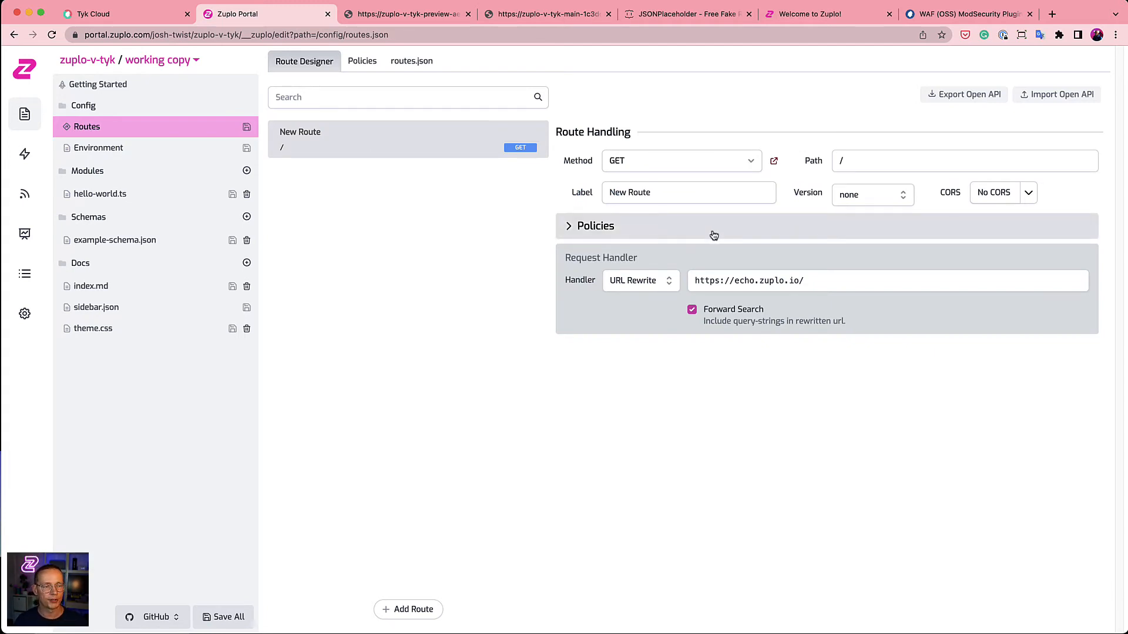
{"action": "left_click", "coordinate": [594, 226]}
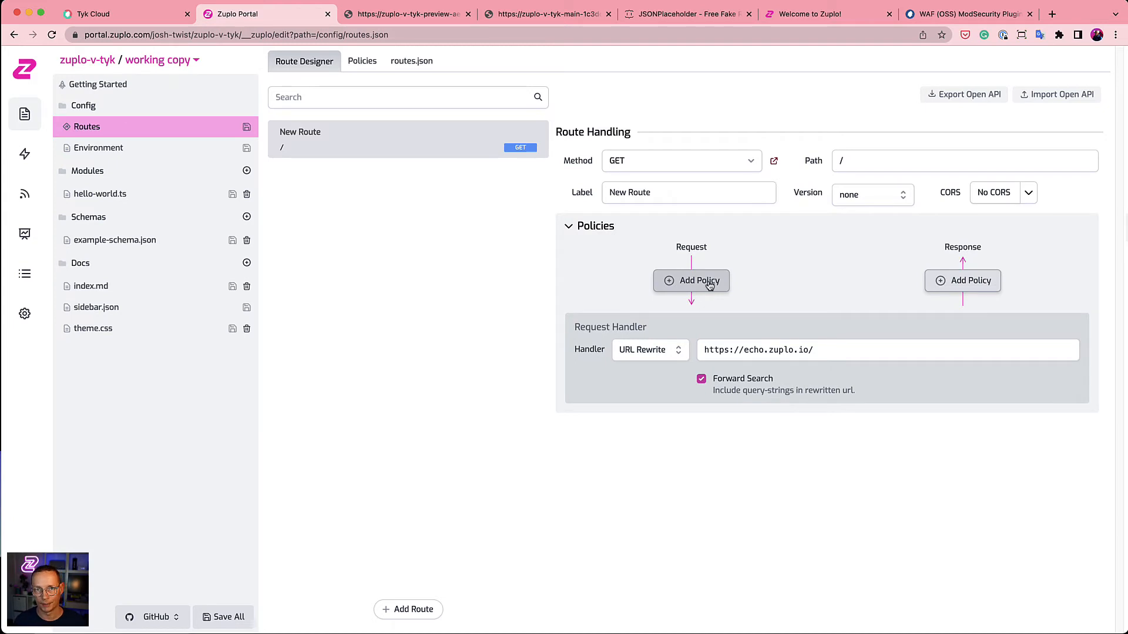
{"action": "mouse_move", "coordinate": [968, 322]}
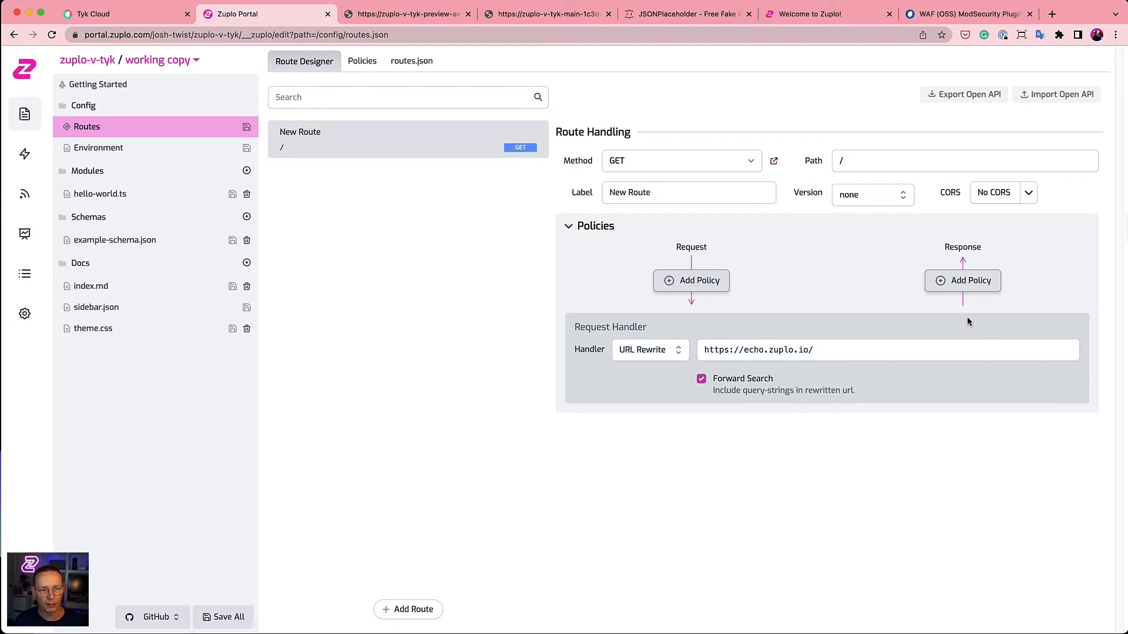
{"action": "mouse_move", "coordinate": [691, 281]}
{"action": "type", "text": "r"}
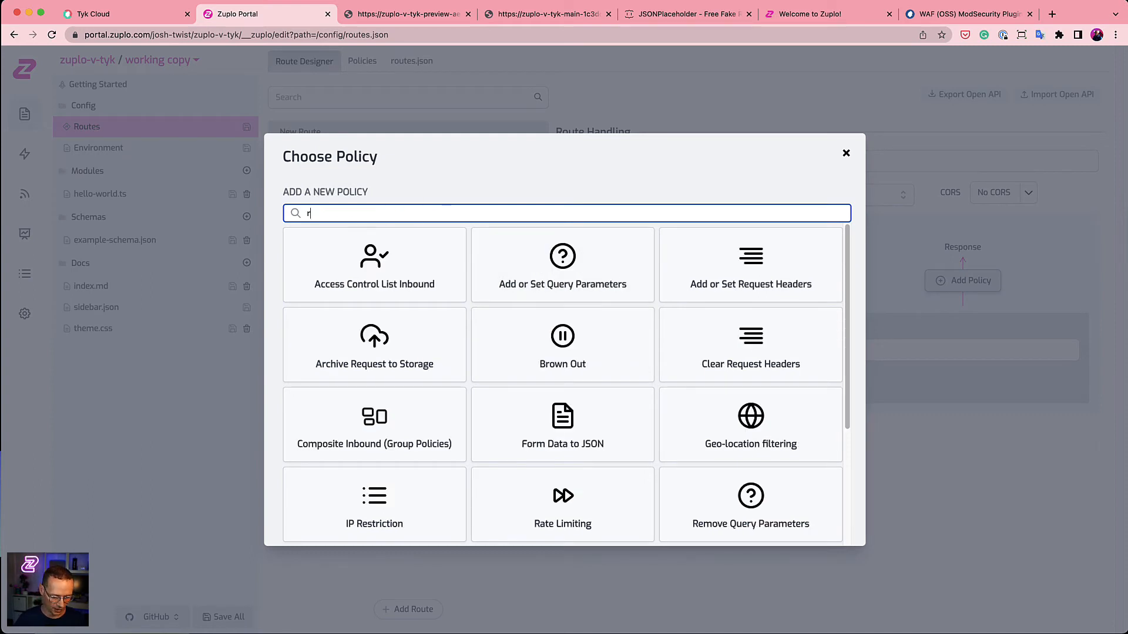
{"action": "key", "text": "Backspace"}
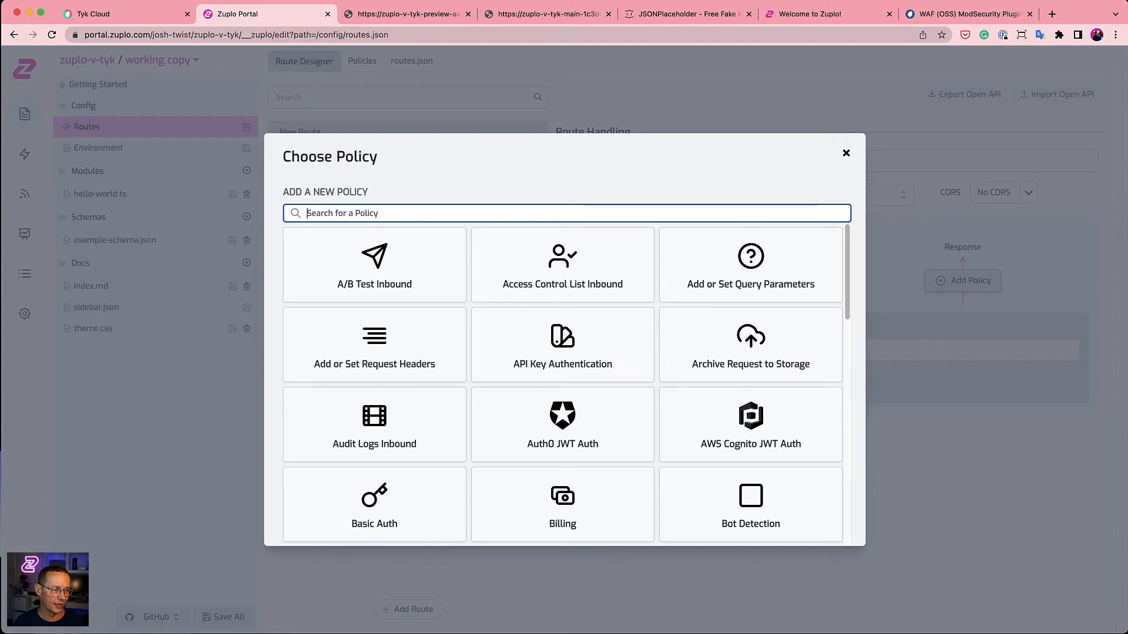
{"action": "mouse_move", "coordinate": [847, 157]}
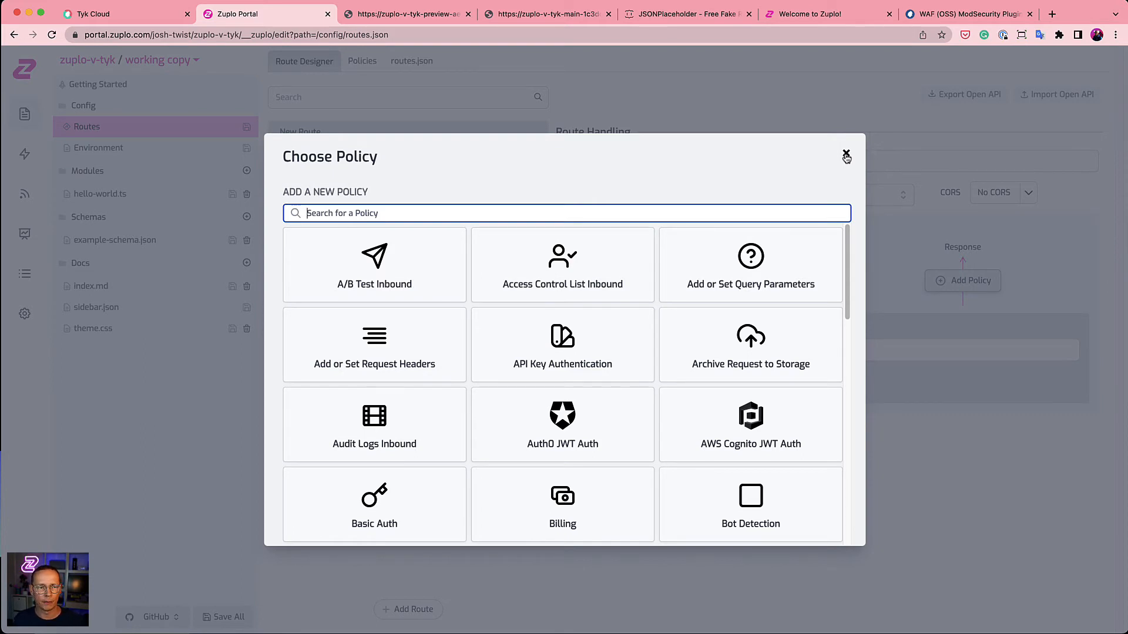
{"action": "left_click", "coordinate": [847, 156]}
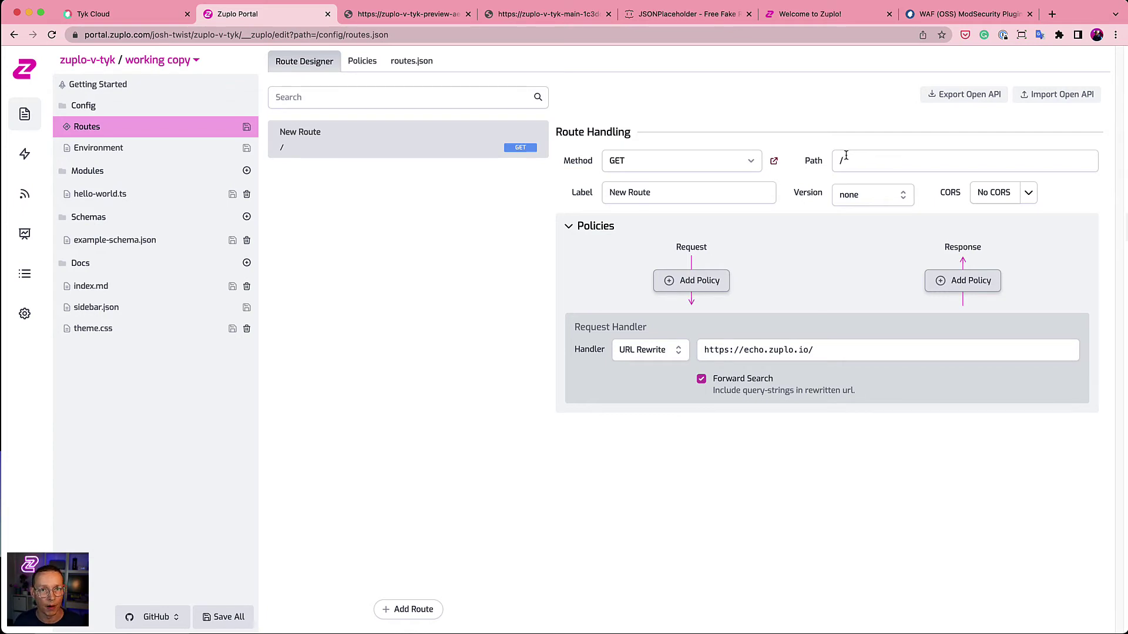
{"action": "mouse_move", "coordinate": [841, 151]}
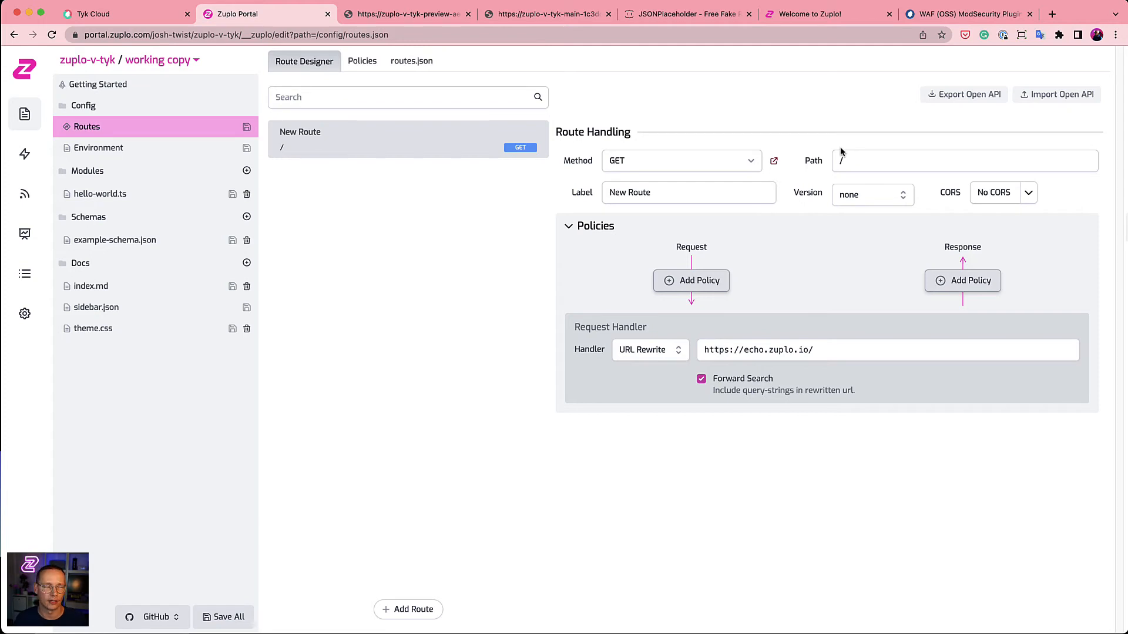
- Create a new custom-auth.ts module and open it for editing
{"action": "left_click", "coordinate": [247, 170]}
{"action": "type", "text": "custom-auth.ts"}
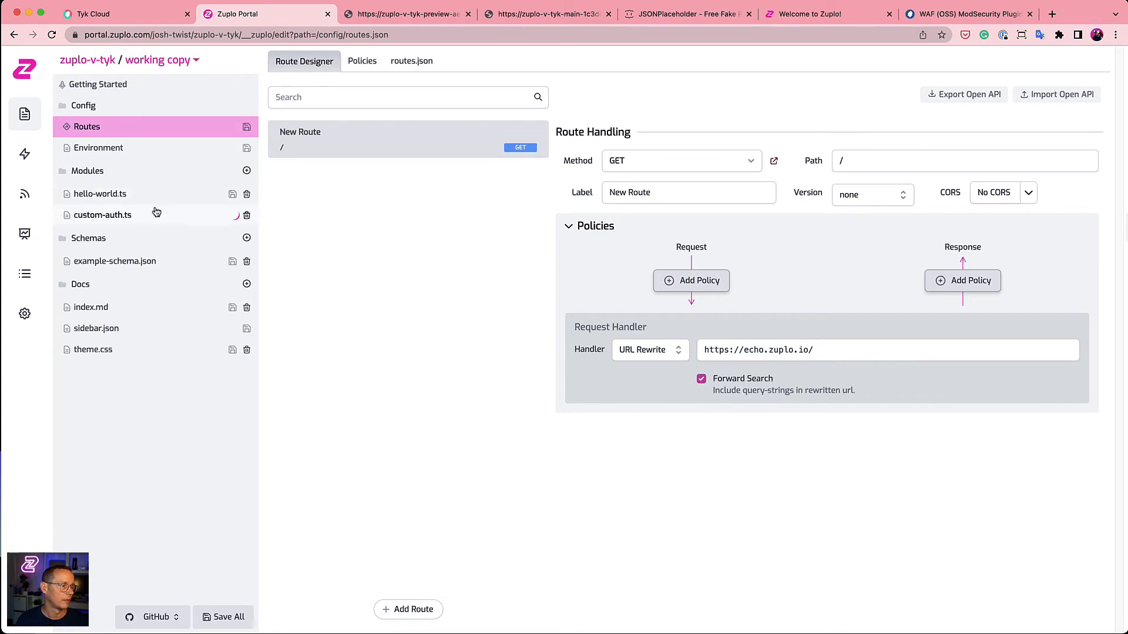
{"action": "left_click", "coordinate": [102, 214]}
{"action": "type", "text": "if (r"}
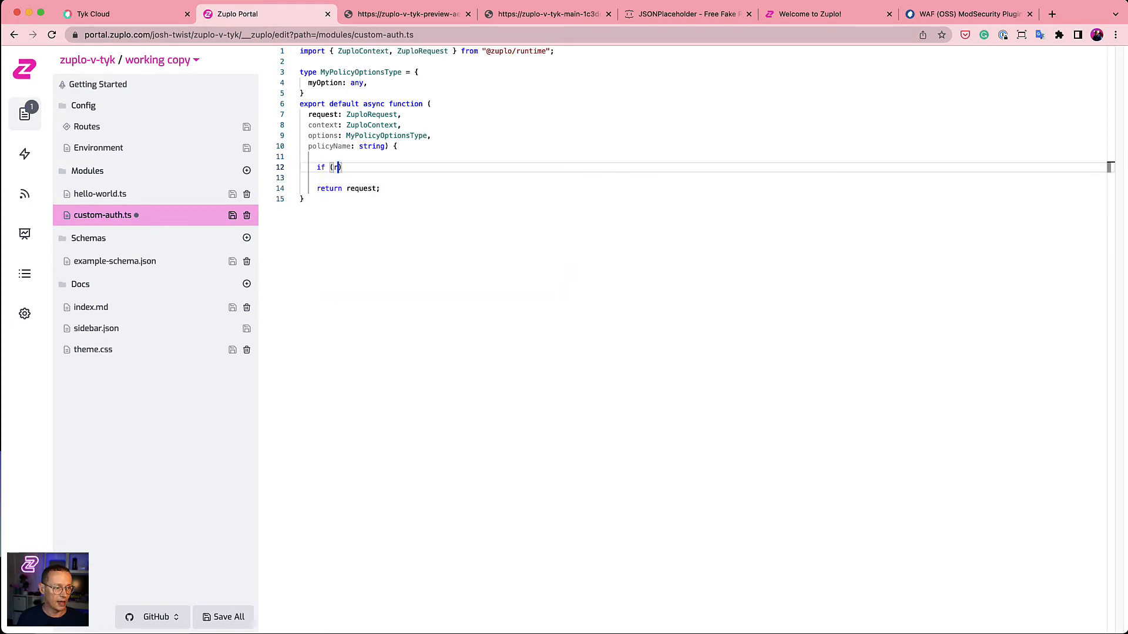
- Write a check on request.query.foo !== "bar" returning a 401 "You cannot come in" Response
{"action": "type", "text": "equest.query.foo"}
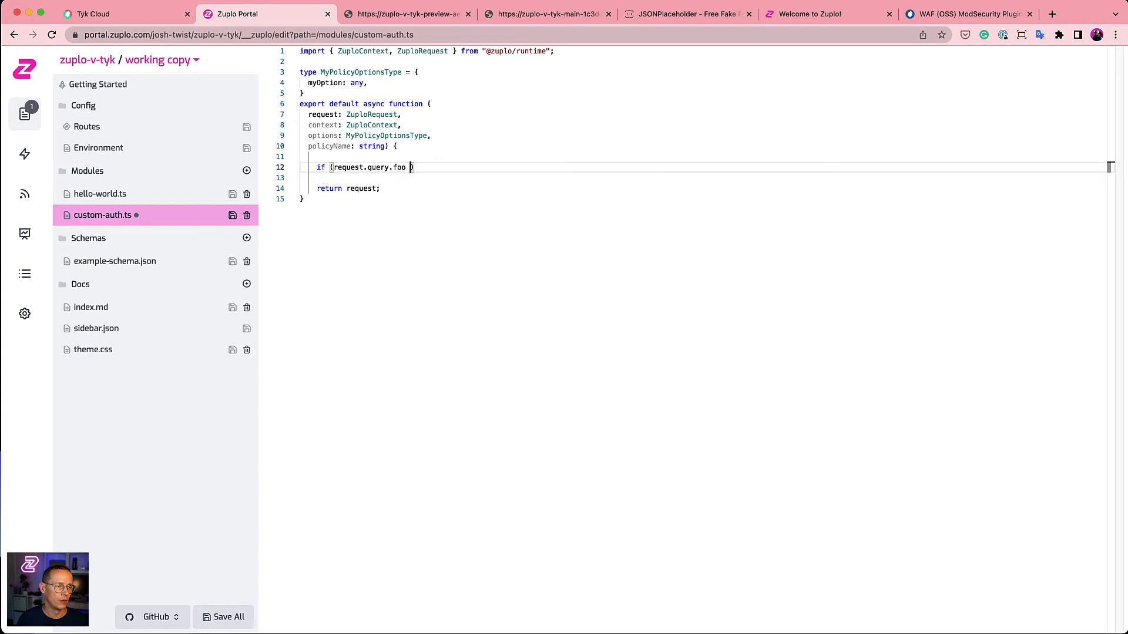
{"action": "type", "text": "!== \"bar\""}
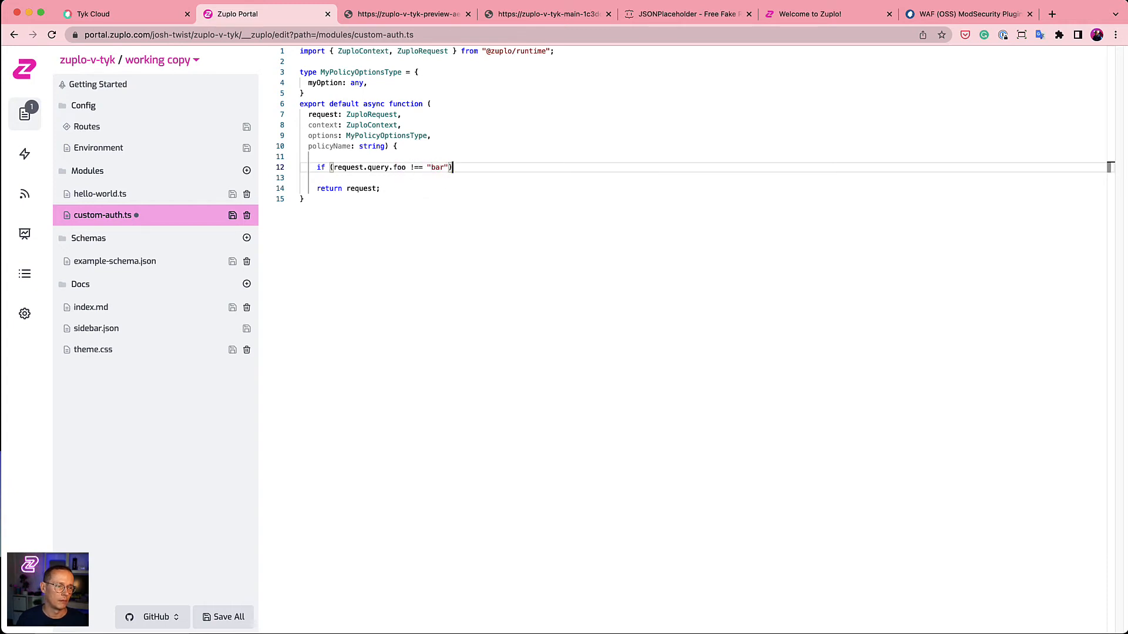
{"action": "type", "text": "{"}
{"action": "left_click", "coordinate": [705, 178]}
{"action": "type", "text": "return new Response('You can"}
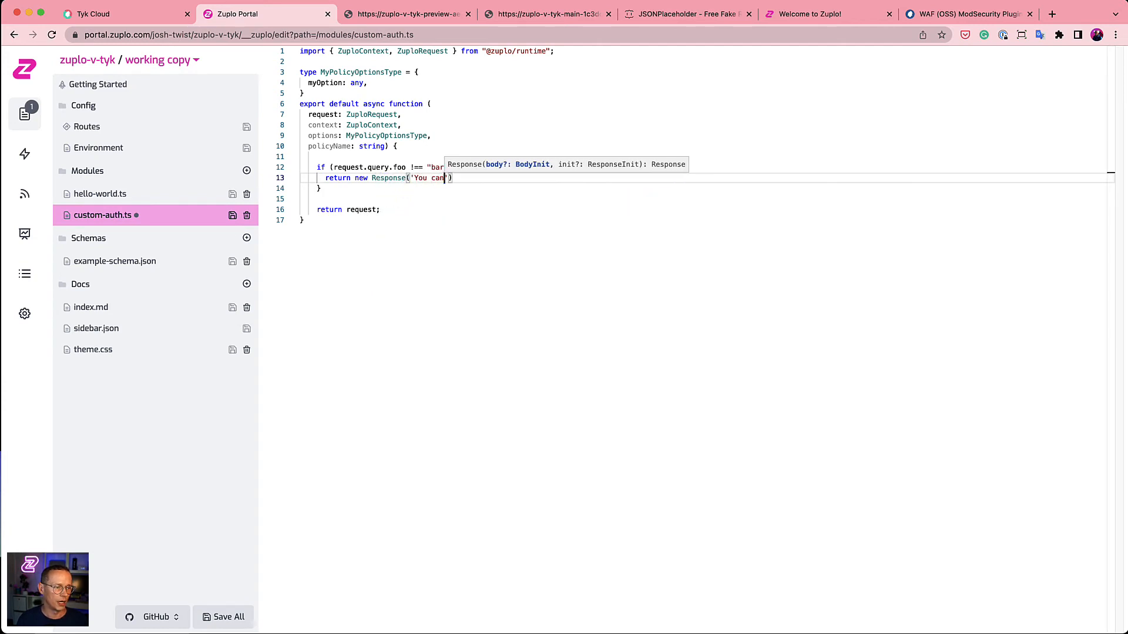
{"action": "type", "text": "not come in"}
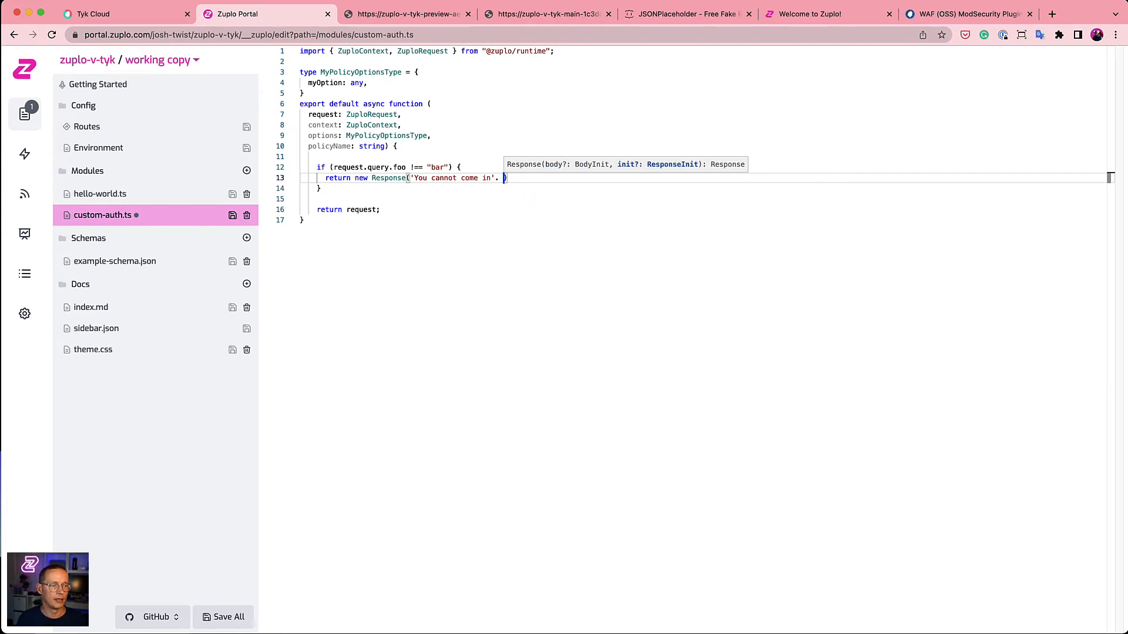
{"action": "type", "text": ", {"}
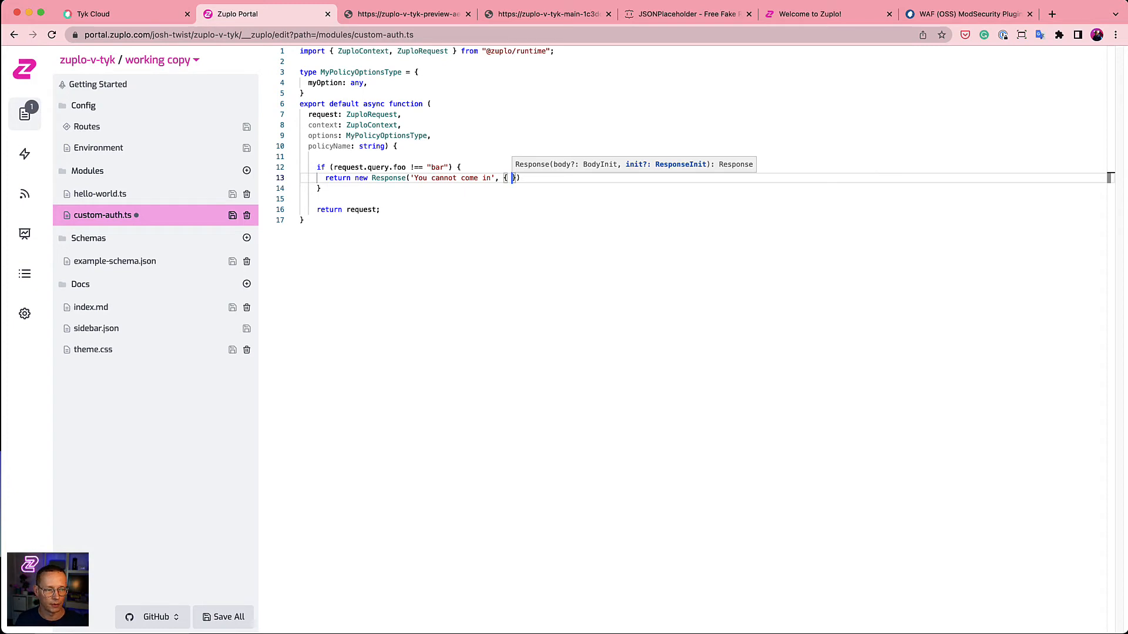
{"action": "type", "text": "status: 40"}
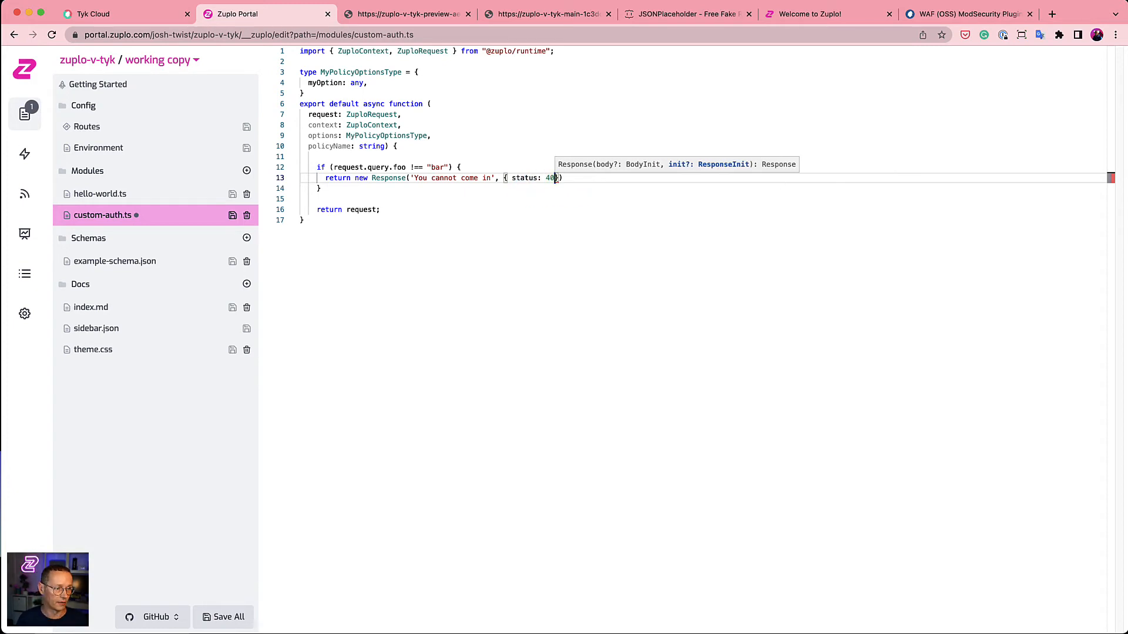
{"action": "type", "text": "1 });"}
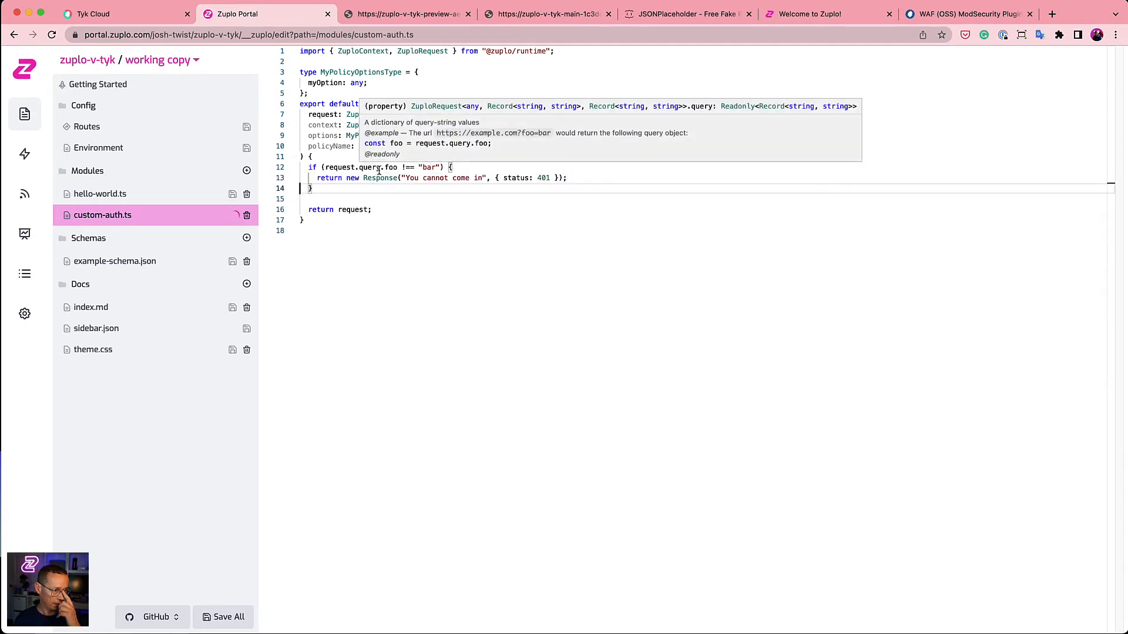
{"action": "left_click", "coordinate": [85, 127]}
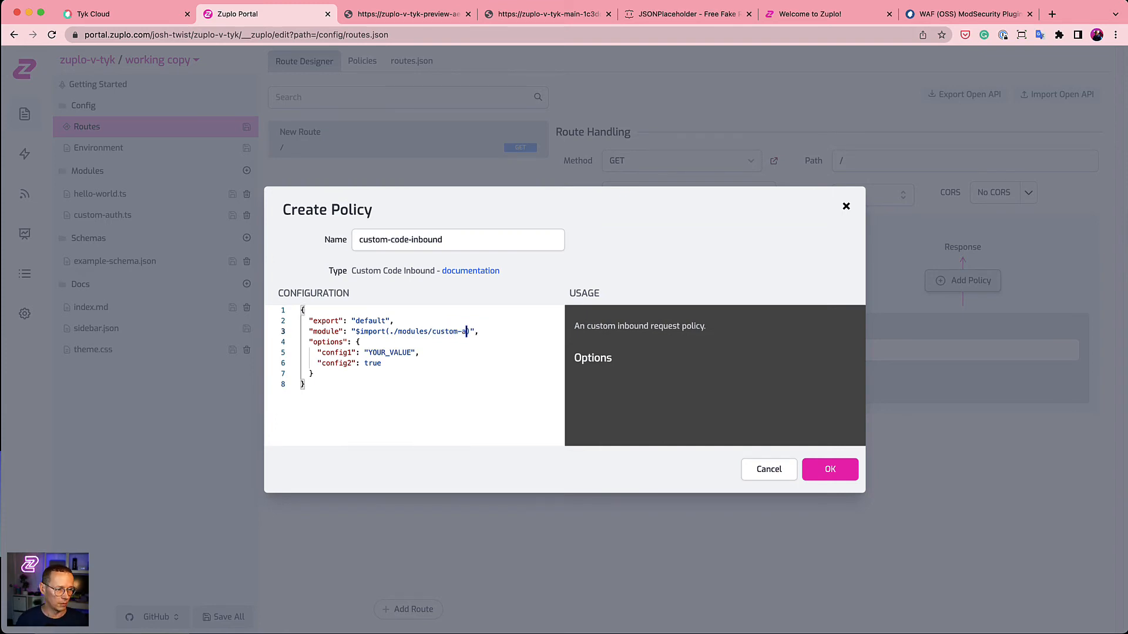
- Confirm adding the custom-code-inbound policy using ./modules/custom-auth to the route
{"action": "left_click", "coordinate": [828, 469]}
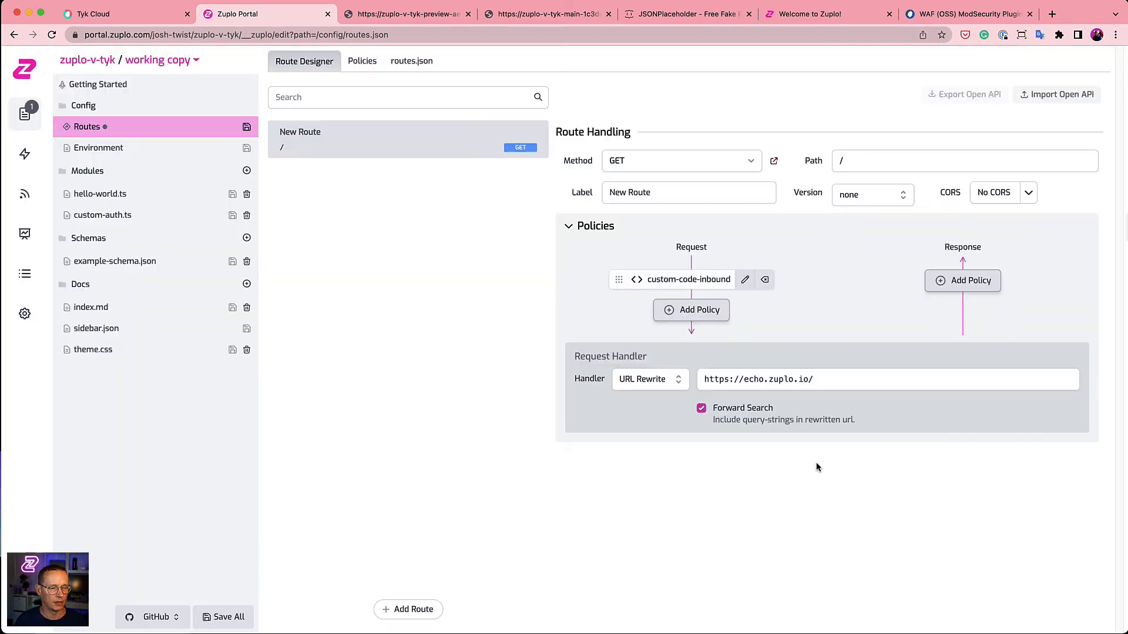
{"action": "mouse_move", "coordinate": [739, 139]}
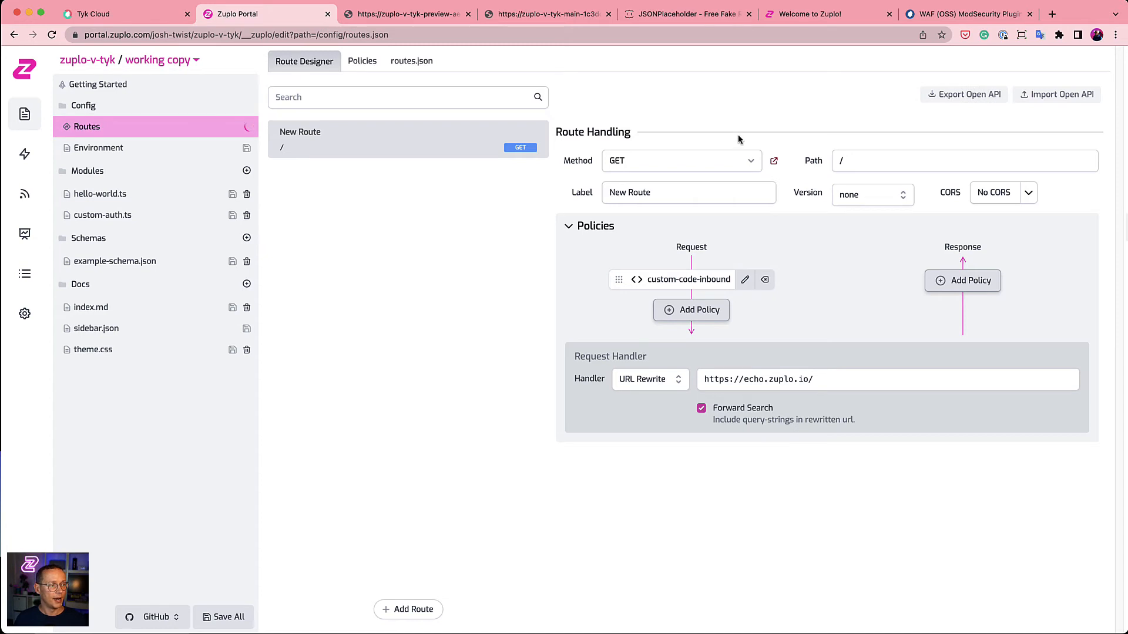
{"action": "mouse_move", "coordinate": [787, 181]}
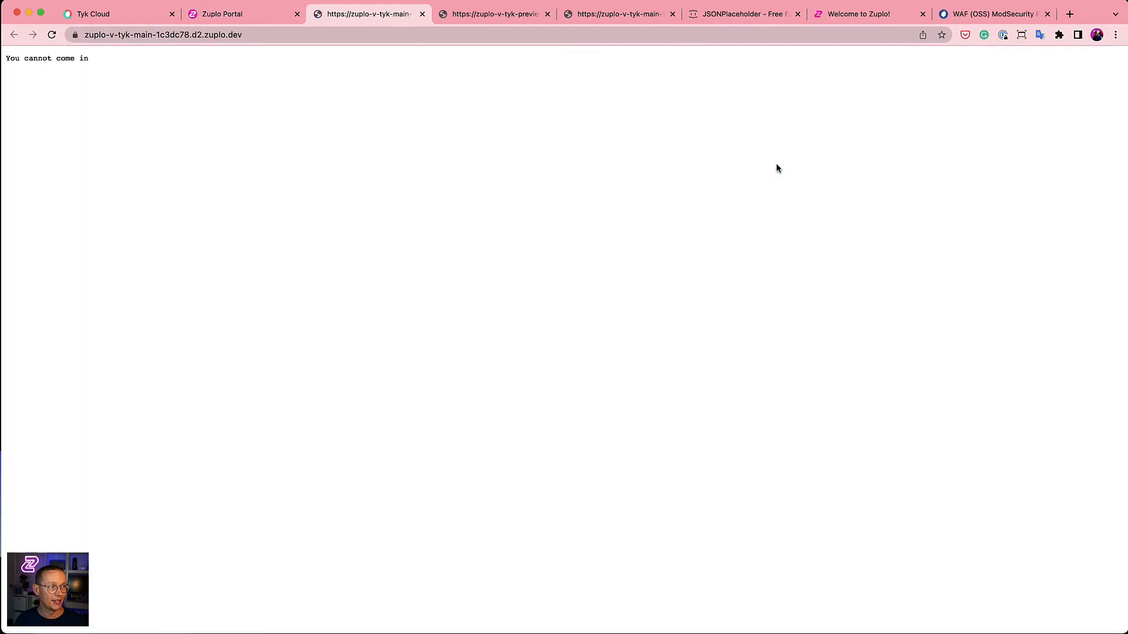
{"action": "mouse_move", "coordinate": [53, 53]}
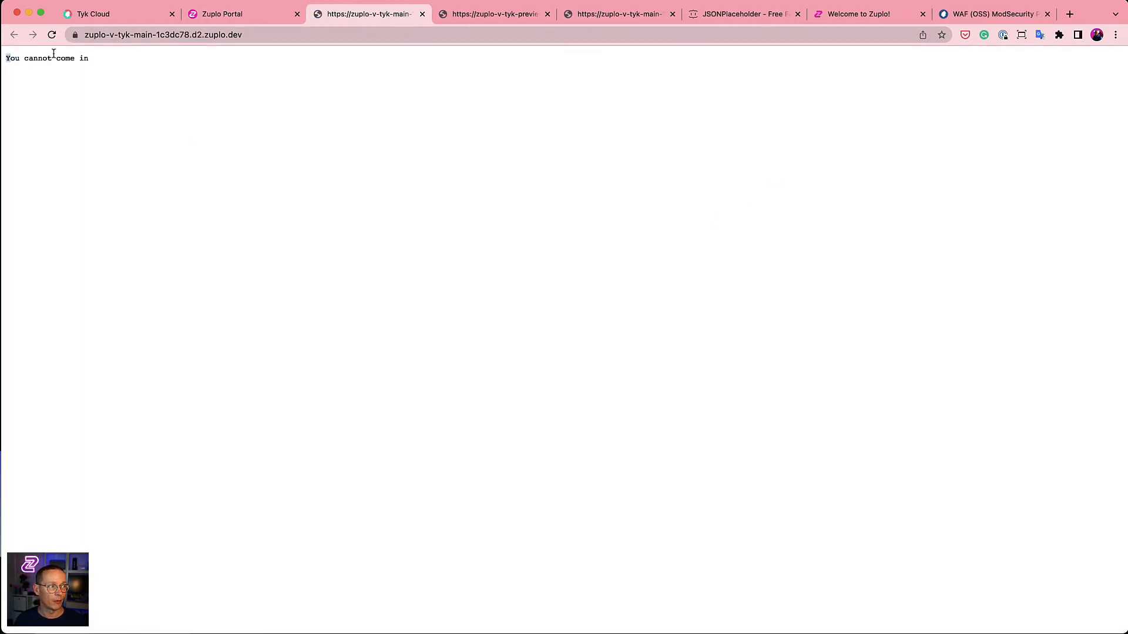
- Reload the main deployment URL with ?foo=bar appended to get the echo response
{"action": "left_click", "coordinate": [162, 34]}
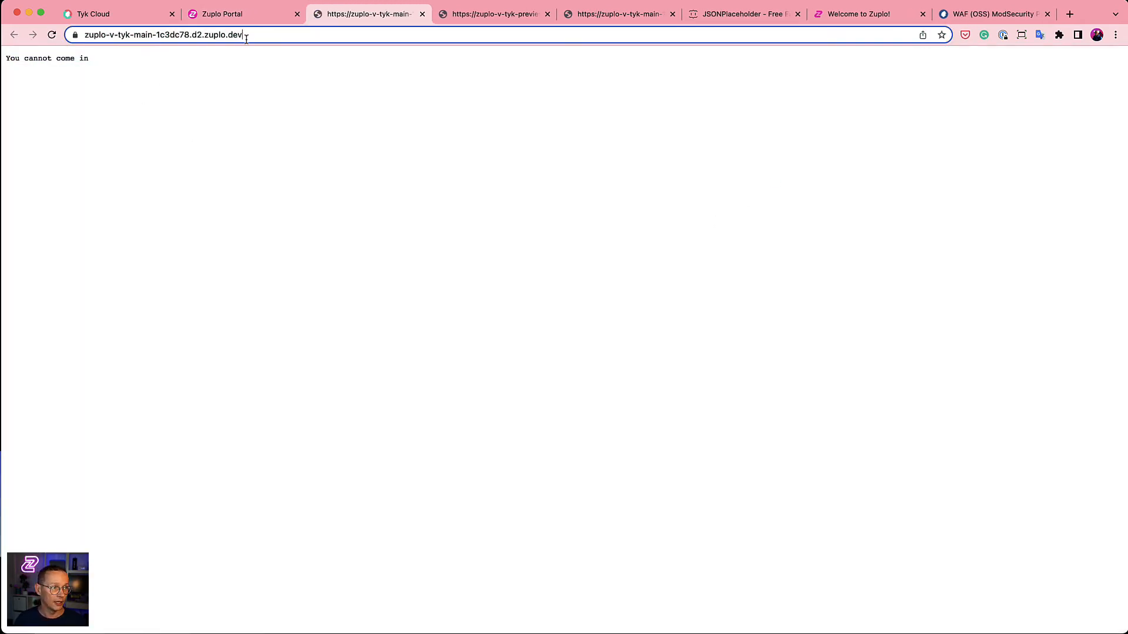
{"action": "type", "text": "?foo"}
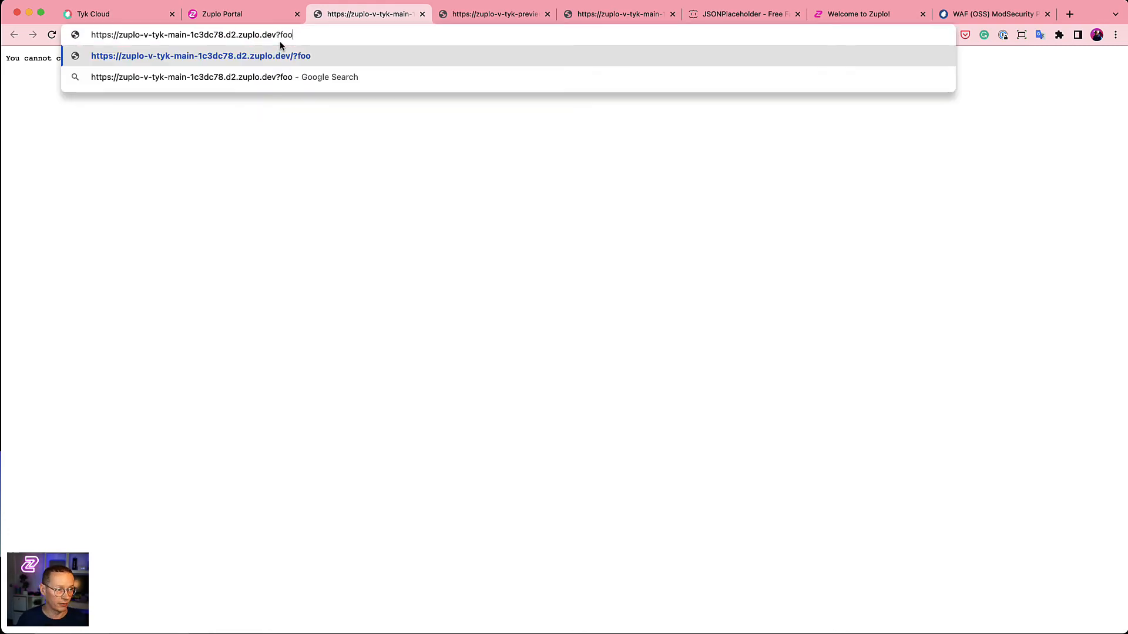
{"action": "key", "text": "Return"}
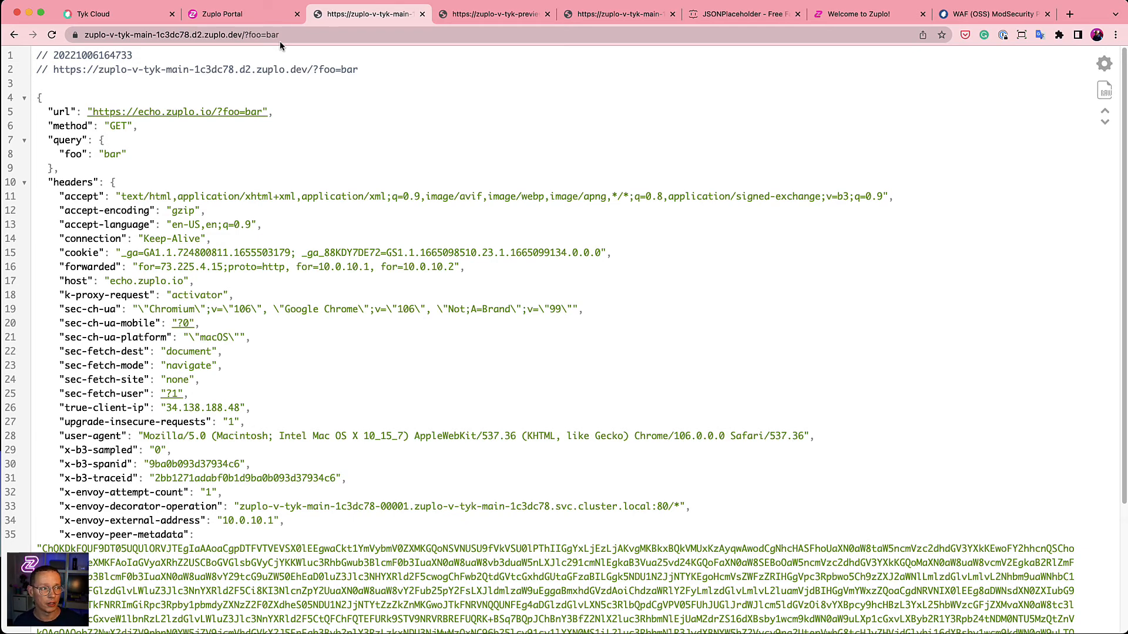
- Commit and push the auth changes to a new branch with the message 'added auth'
{"action": "left_click", "coordinate": [241, 14]}
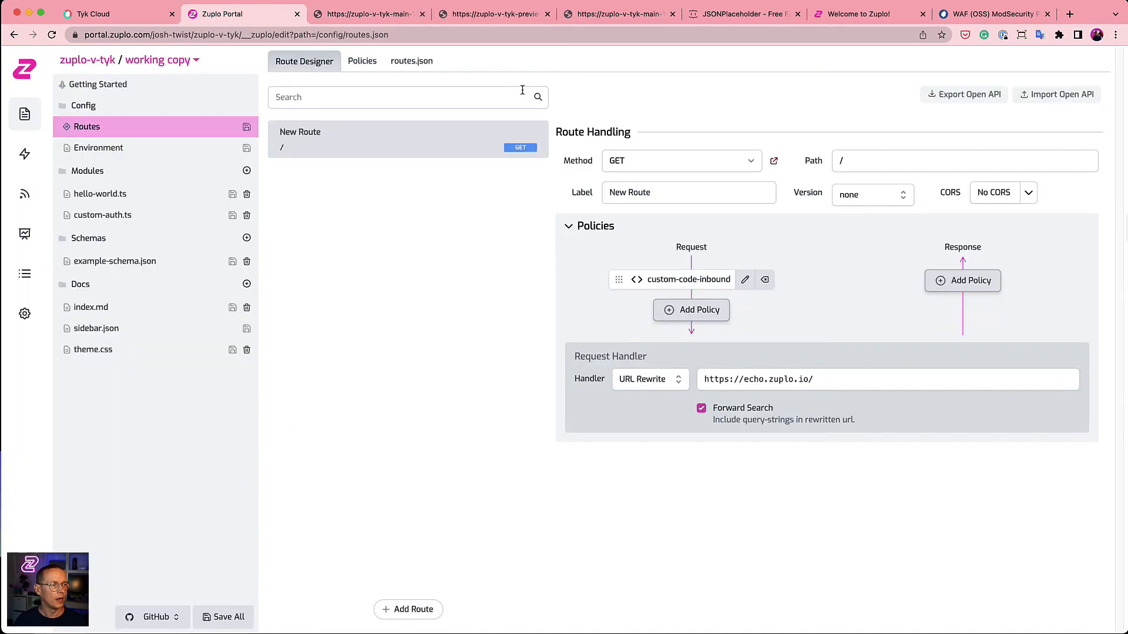
{"action": "mouse_move", "coordinate": [358, 467]}
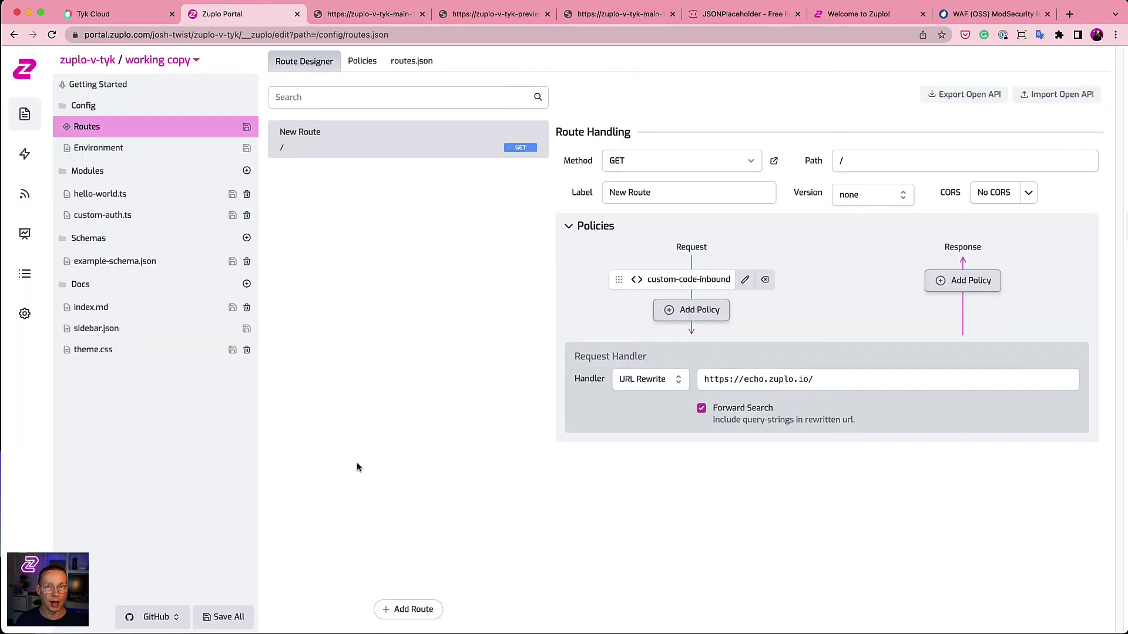
{"action": "mouse_move", "coordinate": [302, 501]}
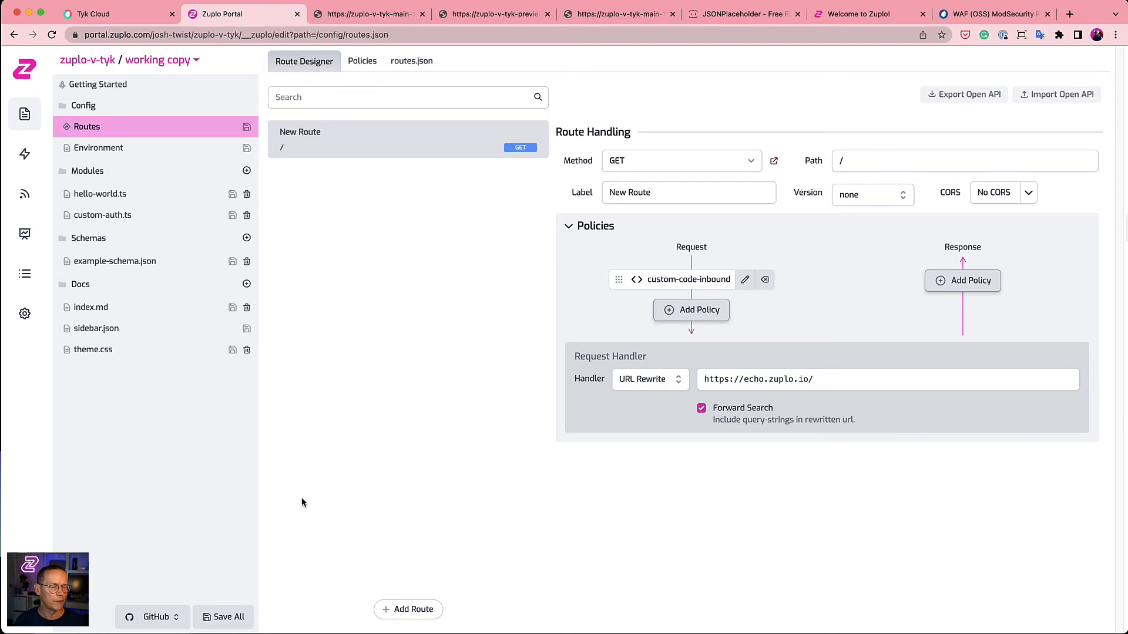
{"action": "mouse_move", "coordinate": [309, 518]}
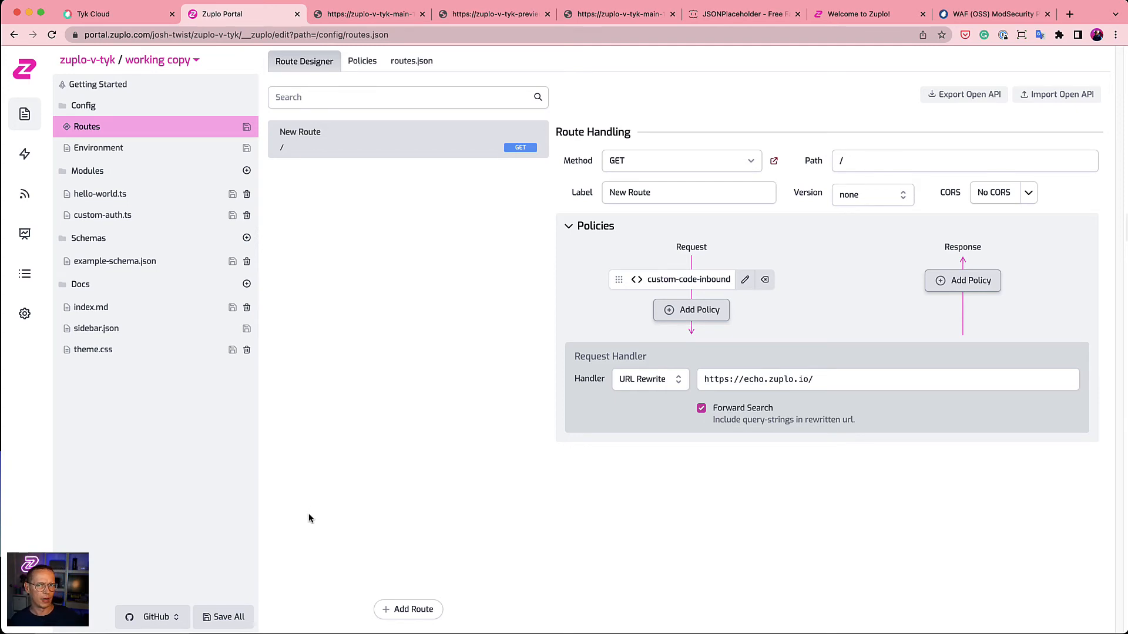
{"action": "mouse_move", "coordinate": [191, 585]}
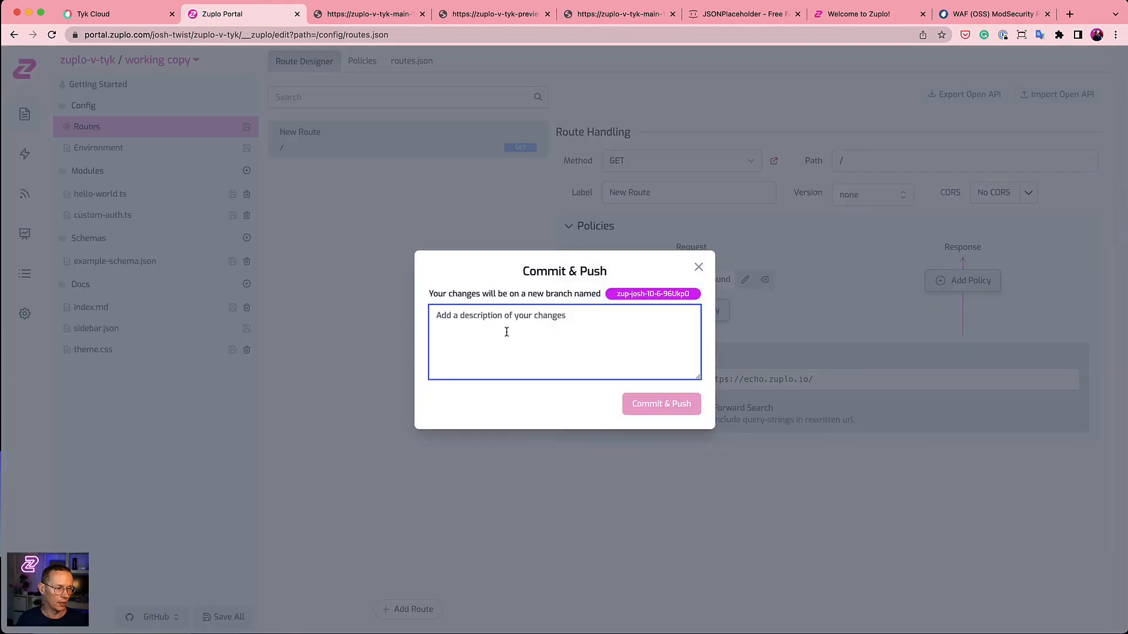
{"action": "type", "text": "added auth"}
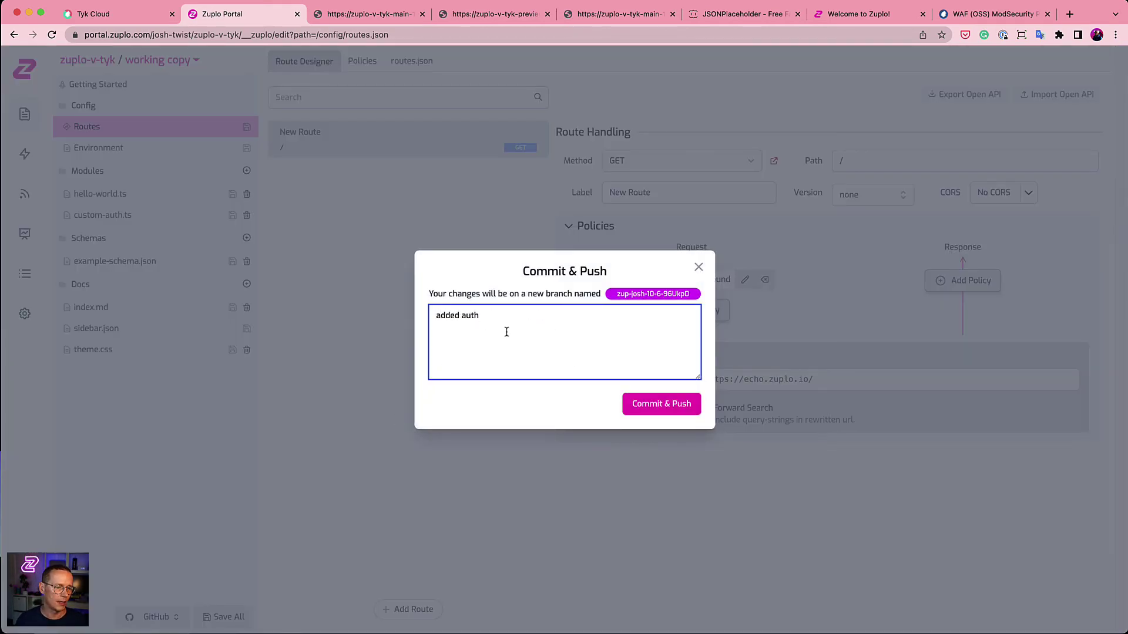
{"action": "left_click", "coordinate": [659, 403]}
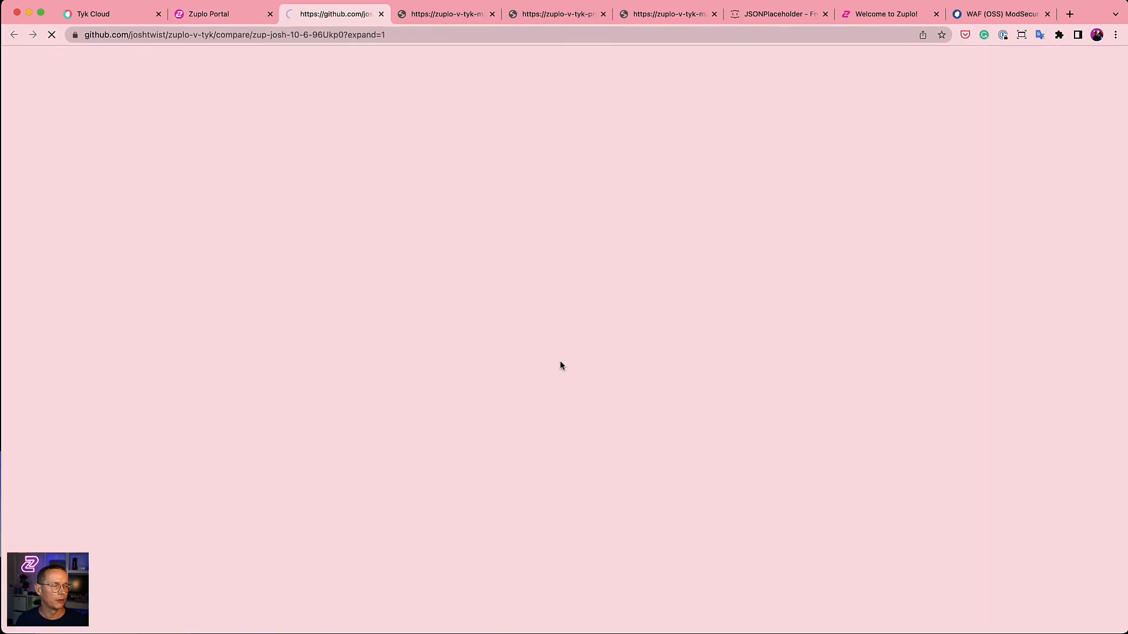
- Create the 'added auth' pull request targeting the preview branch
{"action": "left_click", "coordinate": [257, 222]}
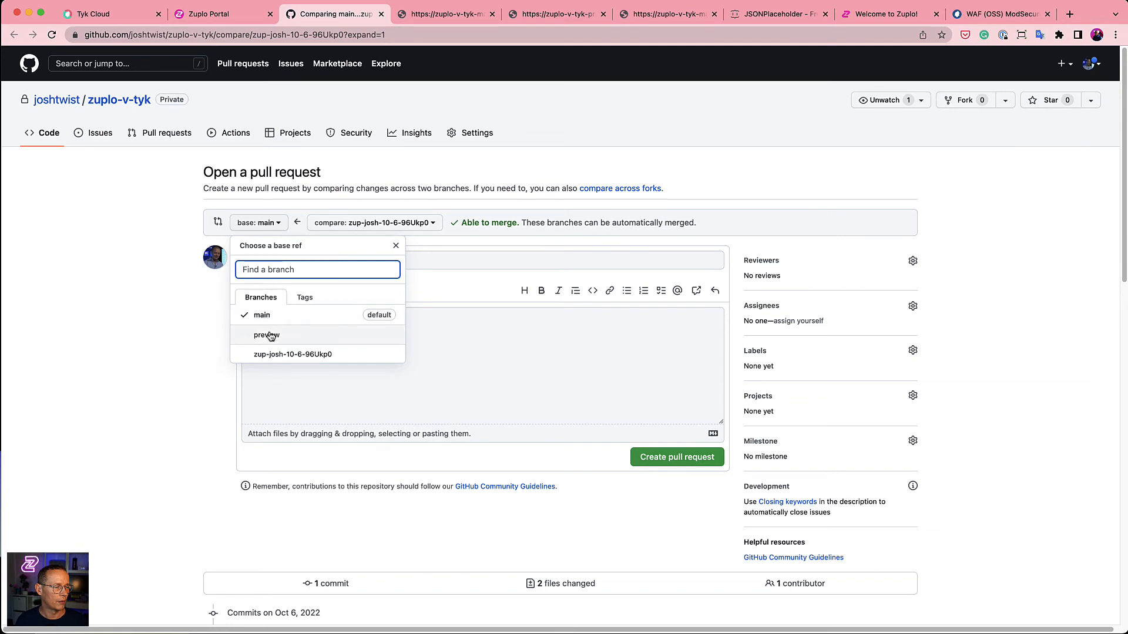
{"action": "left_click", "coordinate": [267, 335]}
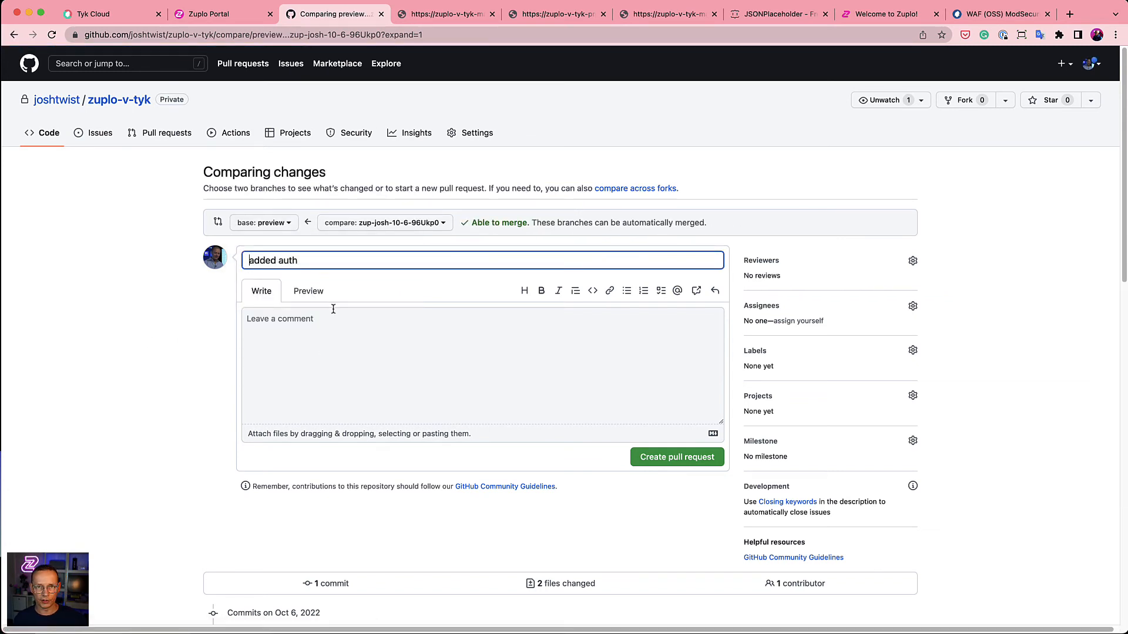
{"action": "mouse_move", "coordinate": [338, 306]}
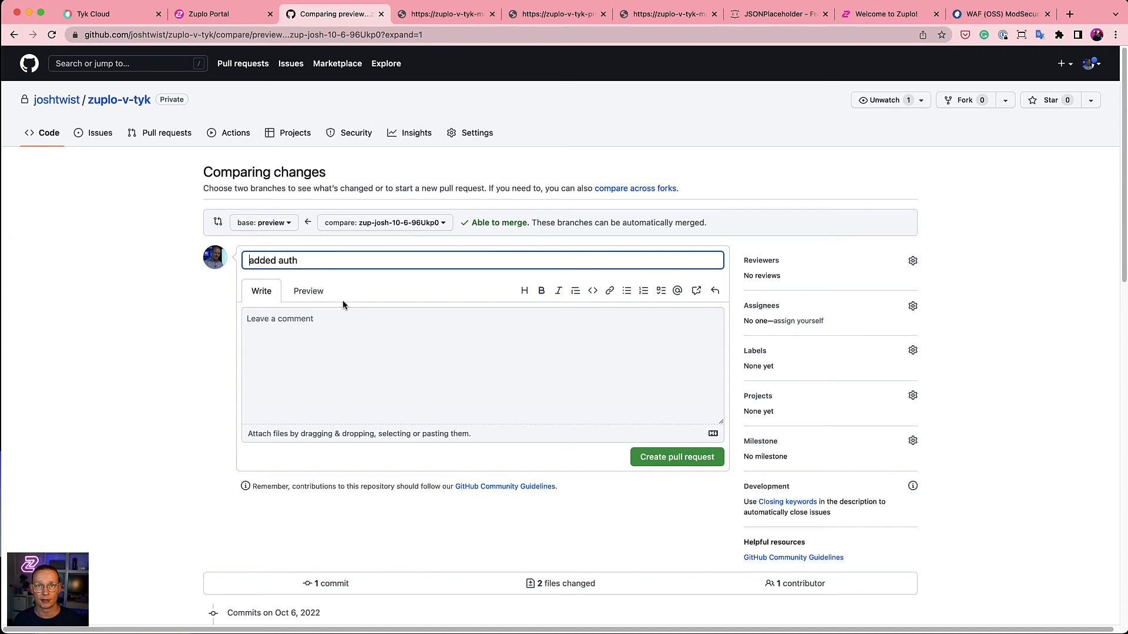
{"action": "mouse_move", "coordinate": [364, 332]}
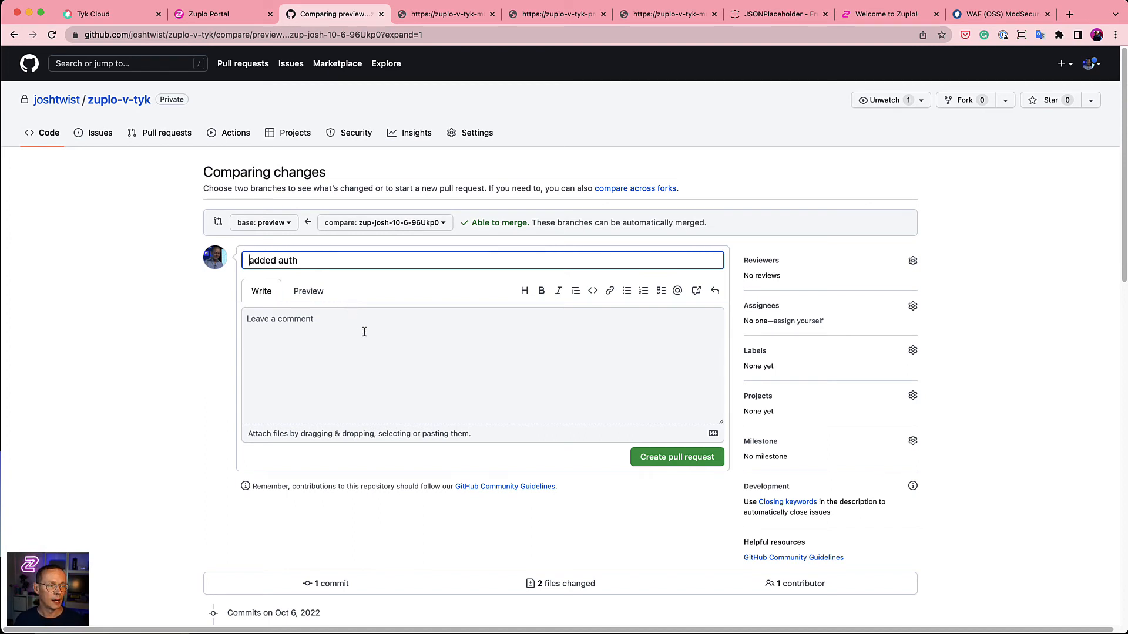
{"action": "mouse_move", "coordinate": [676, 457]}
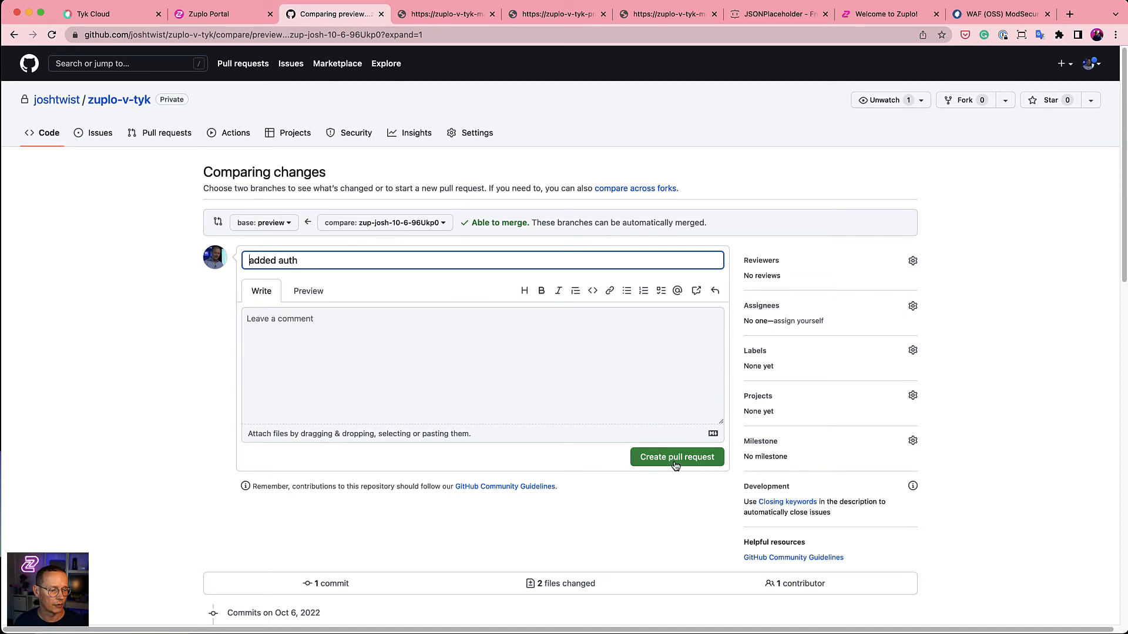
{"action": "left_click", "coordinate": [676, 457]}
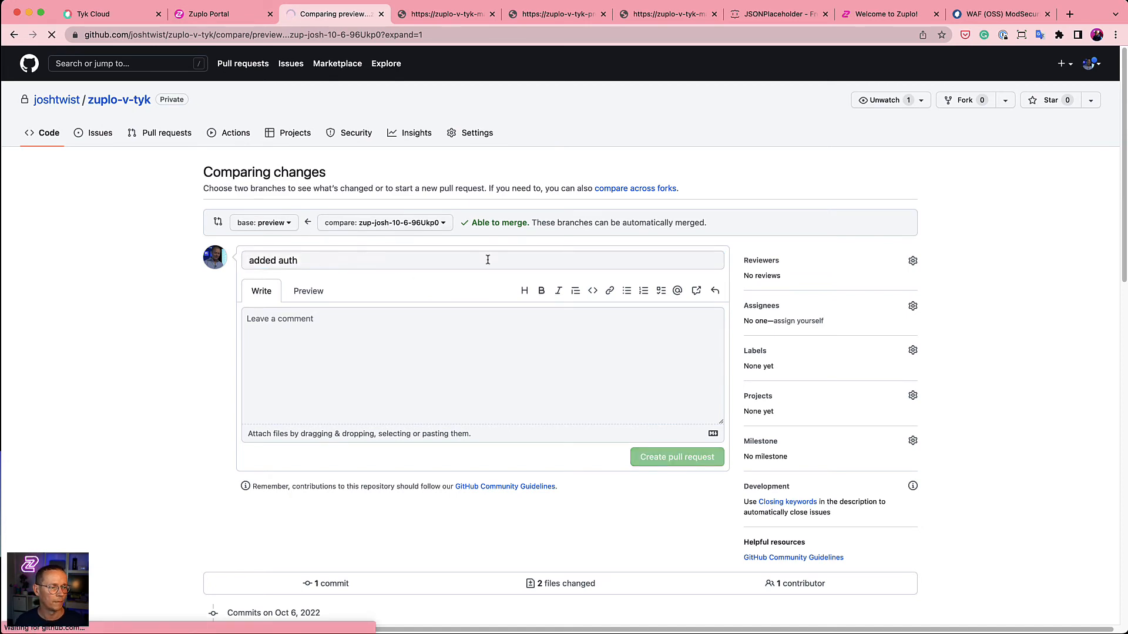
{"action": "left_click", "coordinate": [675, 457]}
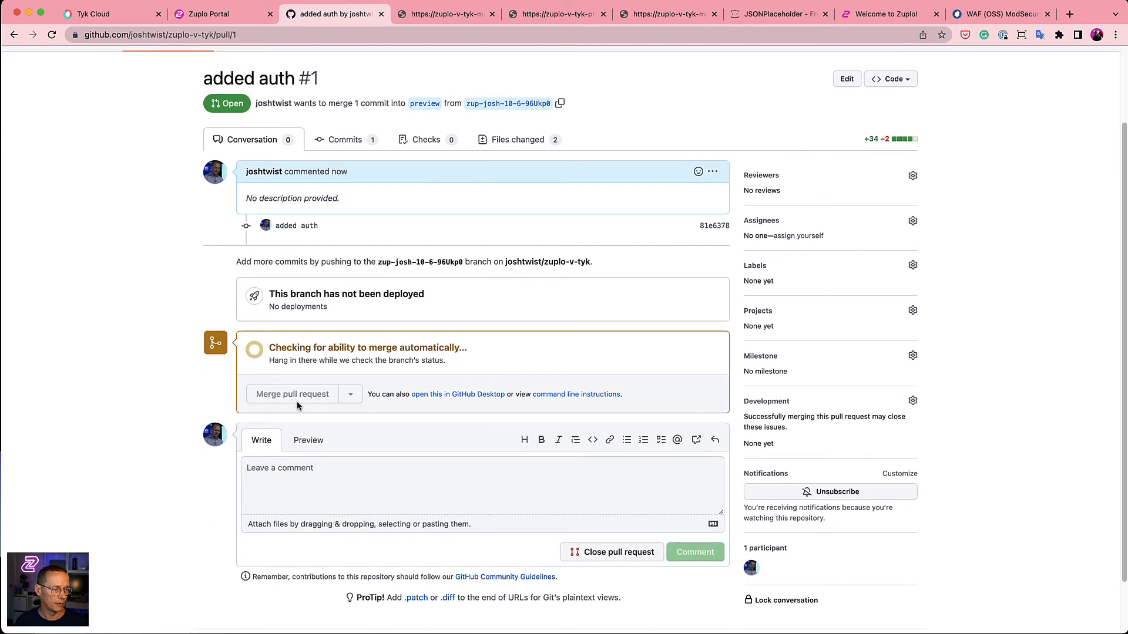
- Merge pull request #1 into preview and confirm the merge
{"action": "left_click", "coordinate": [292, 394]}
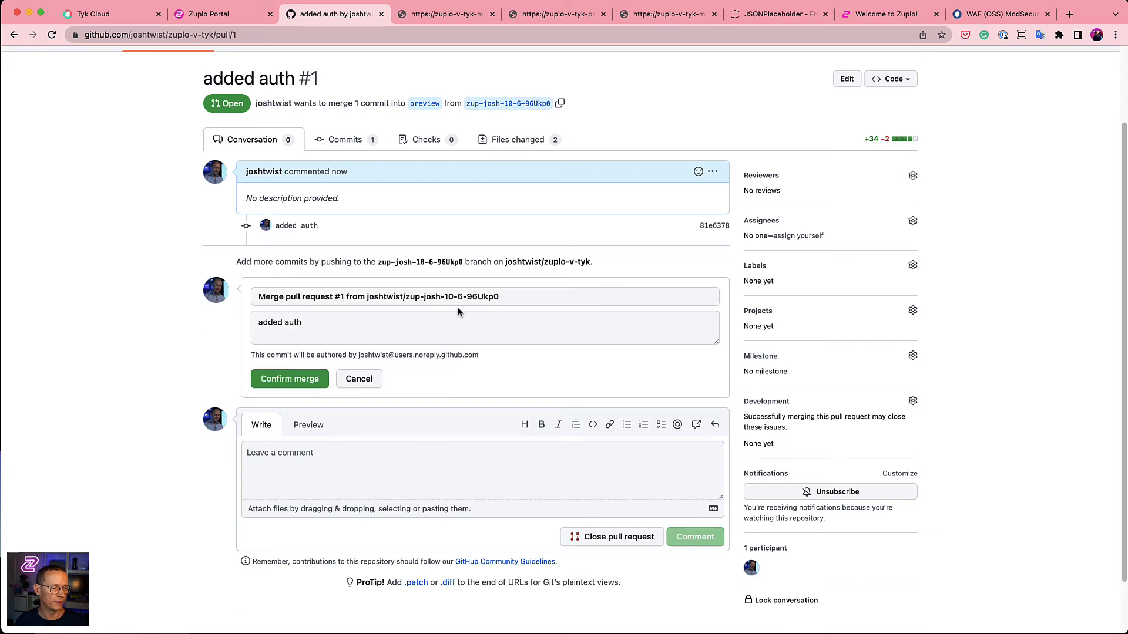
{"action": "left_click", "coordinate": [289, 379]}
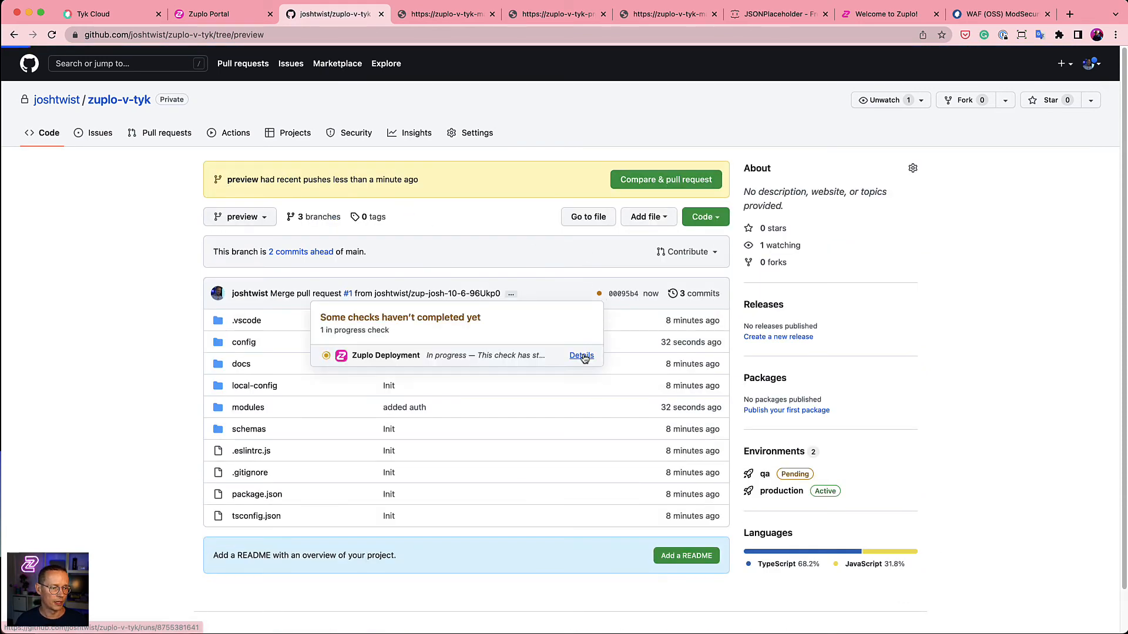
- View the completed Zuplo Deployment check details and open the deployed preview URL
{"action": "left_click", "coordinate": [581, 355]}
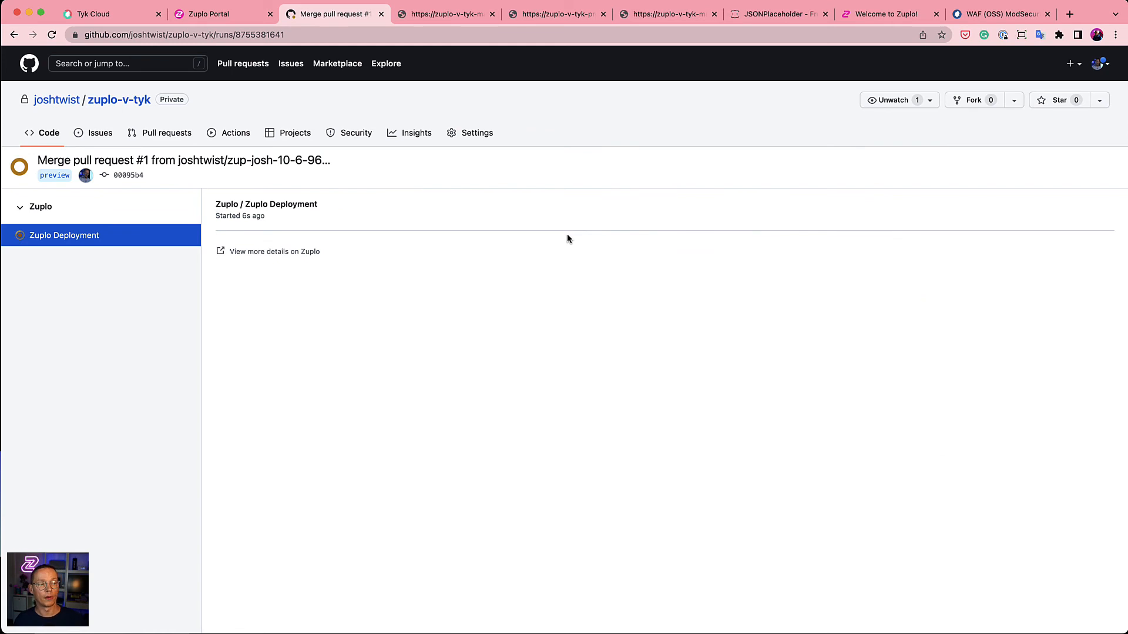
{"action": "mouse_move", "coordinate": [543, 275]}
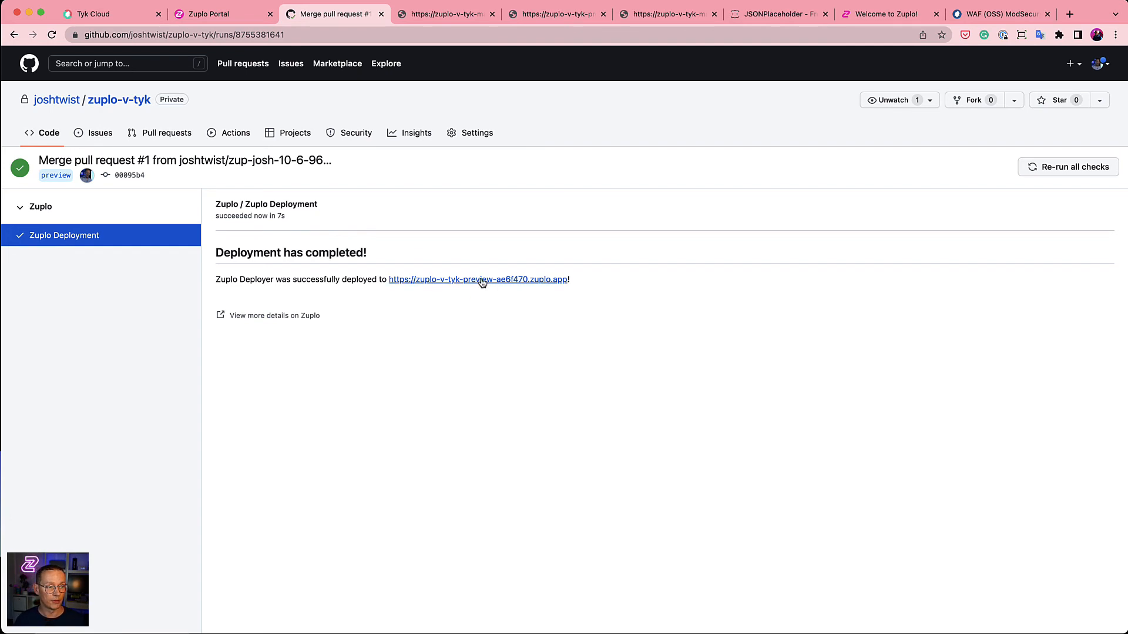
{"action": "left_click", "coordinate": [476, 280]}
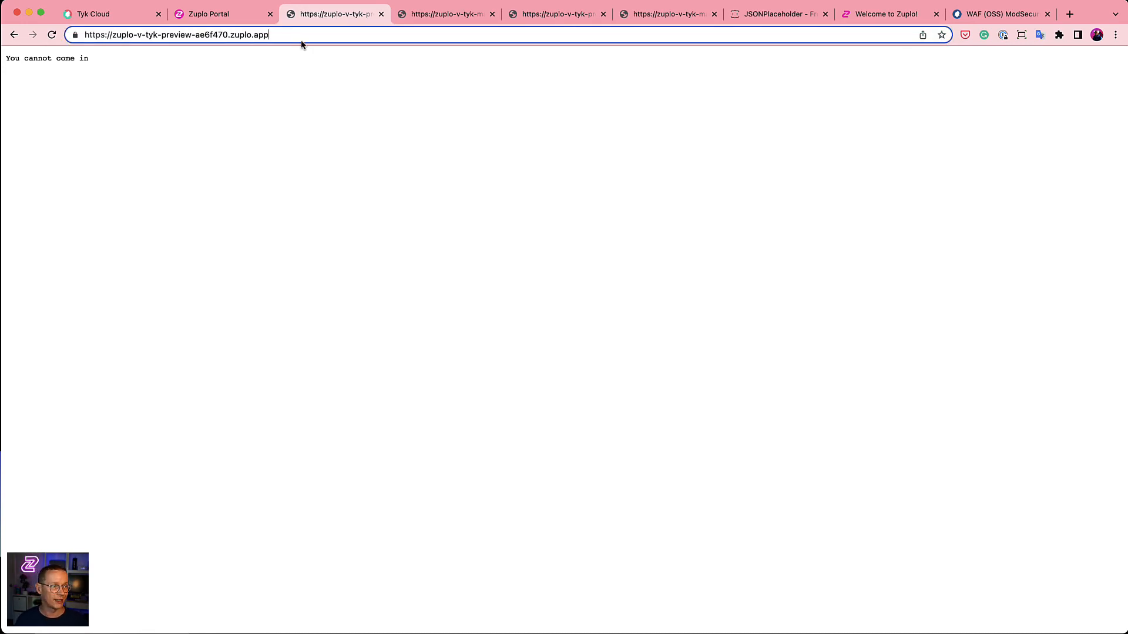
- Reload the preview URL with ?foo=bar appended to get the echo JSON response
{"action": "type", "text": "?f"}
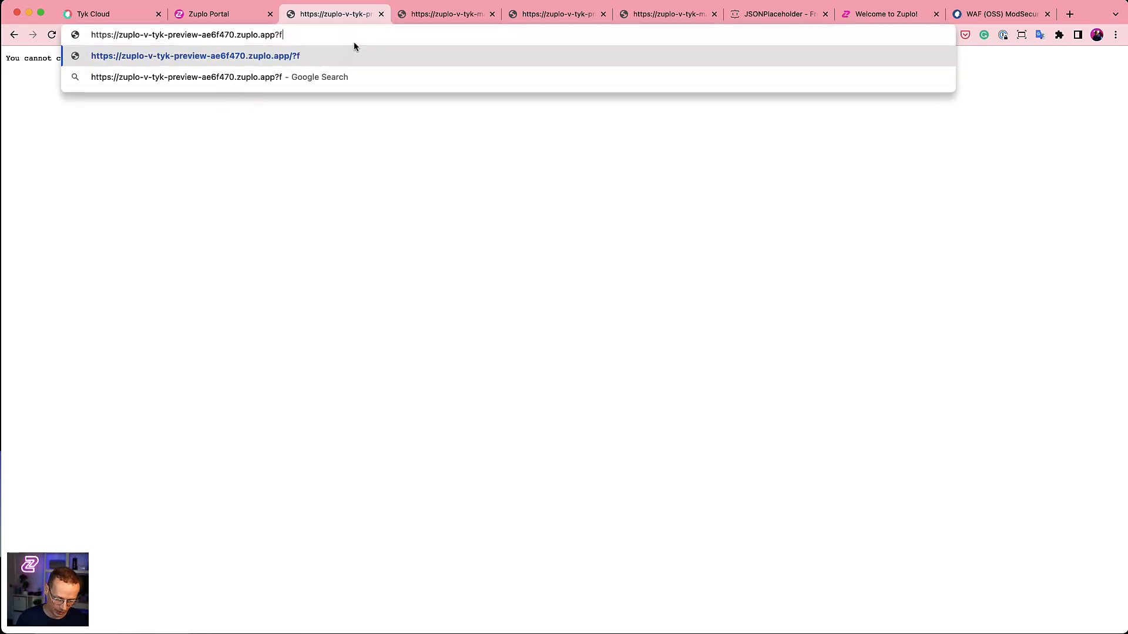
{"action": "type", "text": "oo=b"}
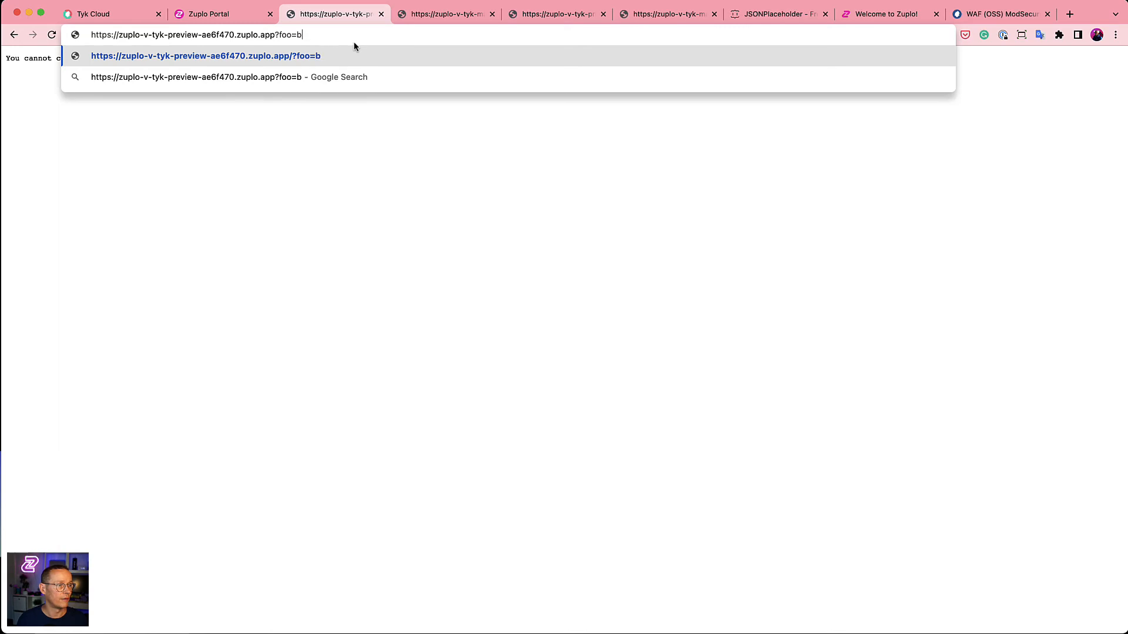
{"action": "key", "text": "Return"}
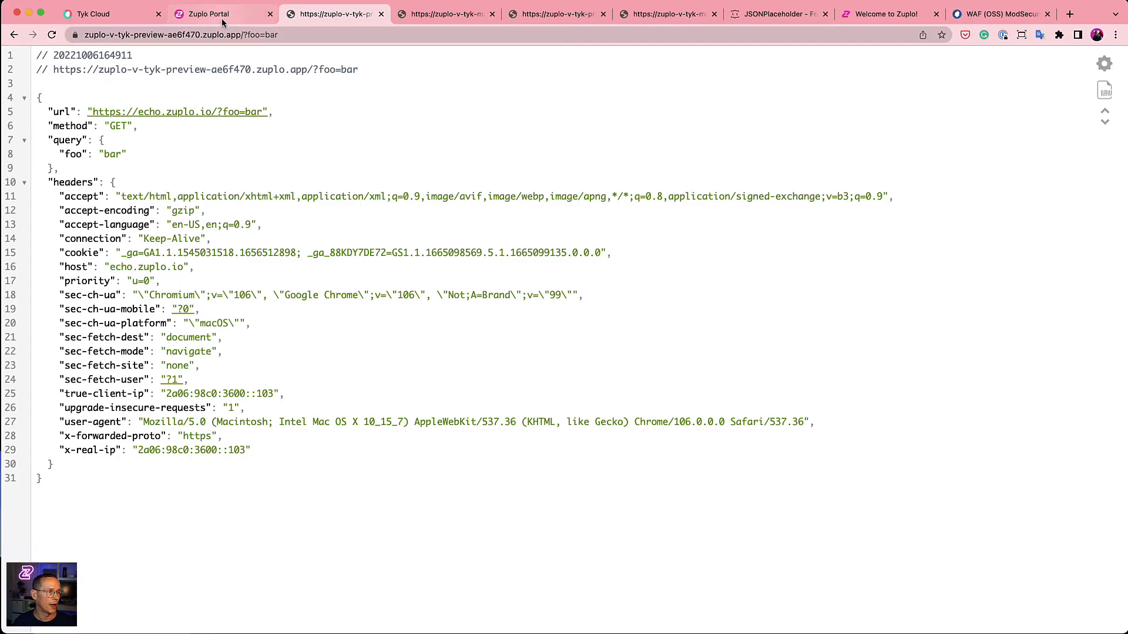
- Open the live developer portal from the Zuplo project's Getting Started page and view its API reference
{"action": "left_click", "coordinate": [213, 14]}
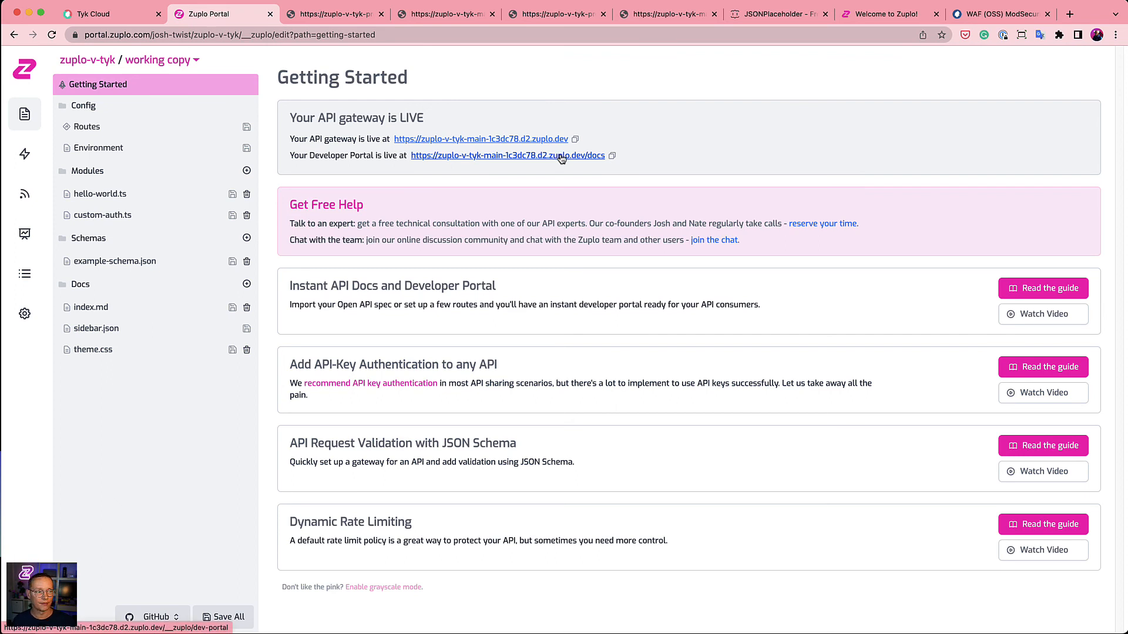
{"action": "left_click", "coordinate": [505, 155]}
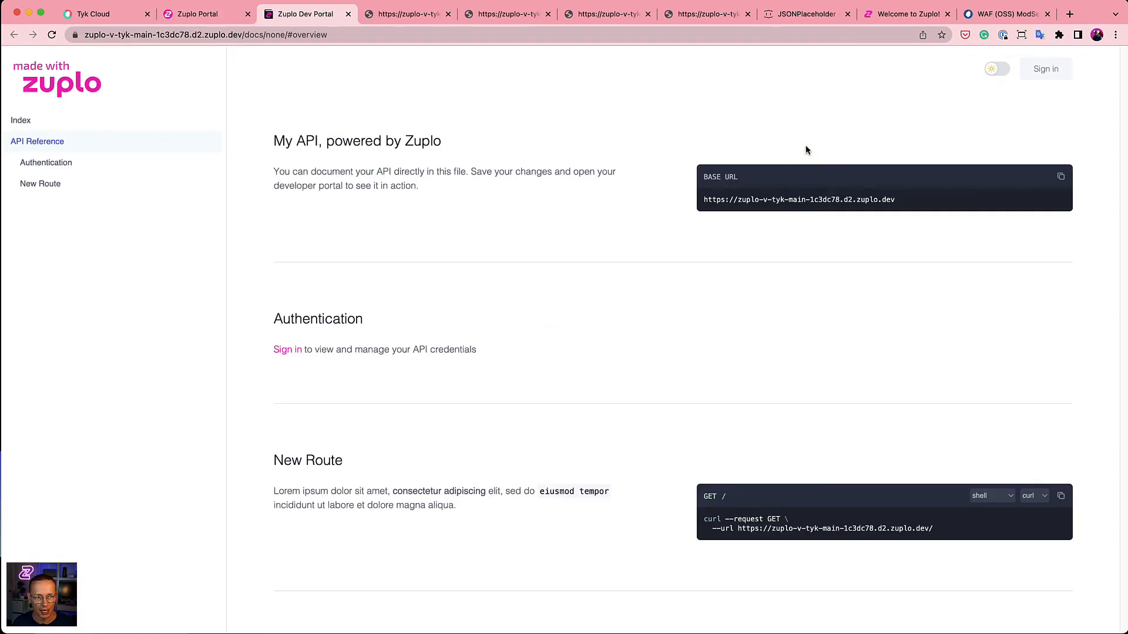
{"action": "mouse_move", "coordinate": [302, 418]}
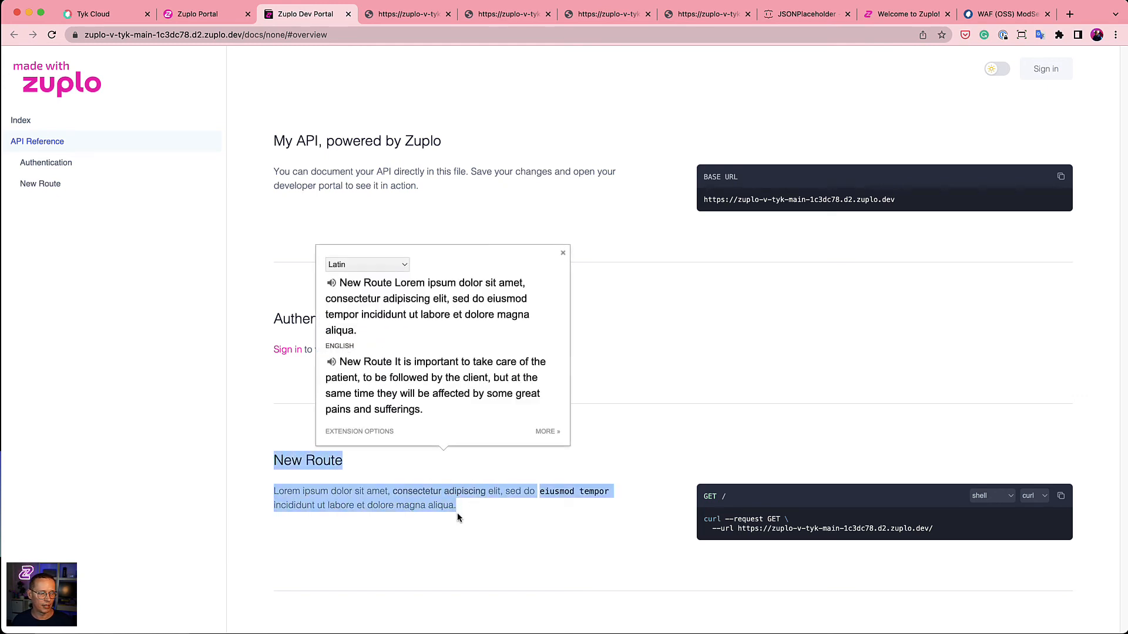
{"action": "left_click", "coordinate": [563, 253]}
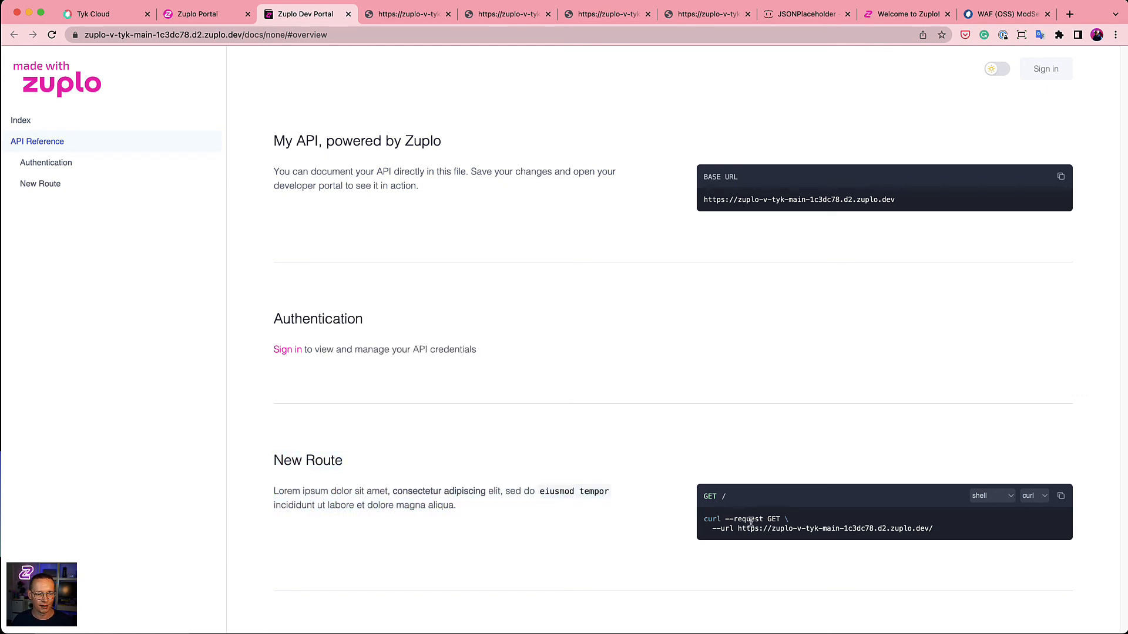
{"action": "mouse_move", "coordinate": [939, 522]}
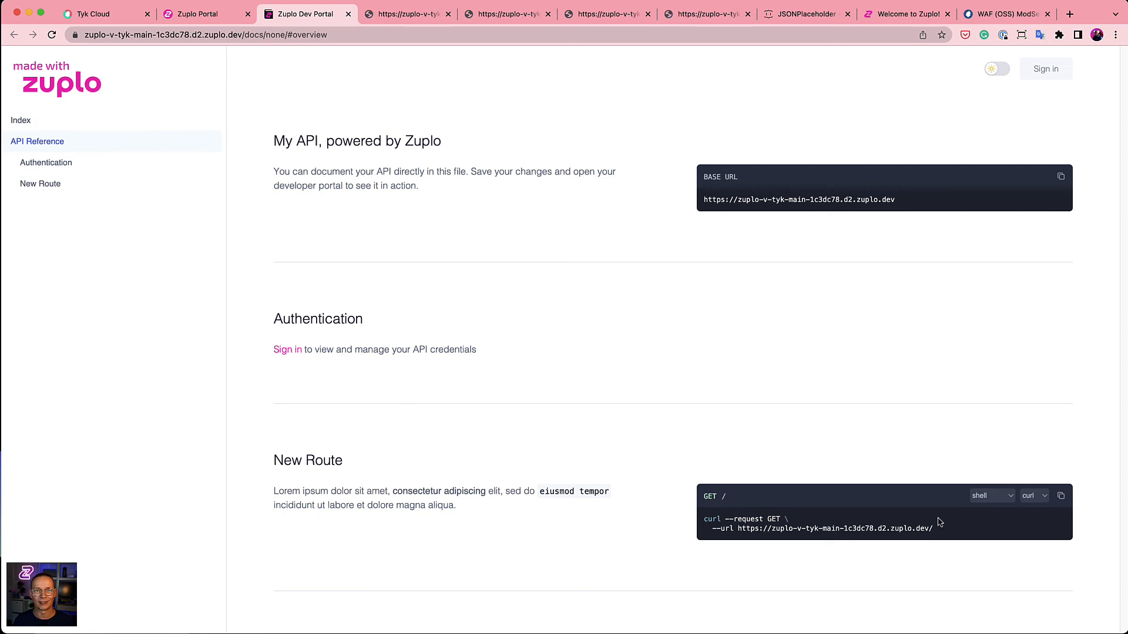
{"action": "left_click", "coordinate": [20, 120]}
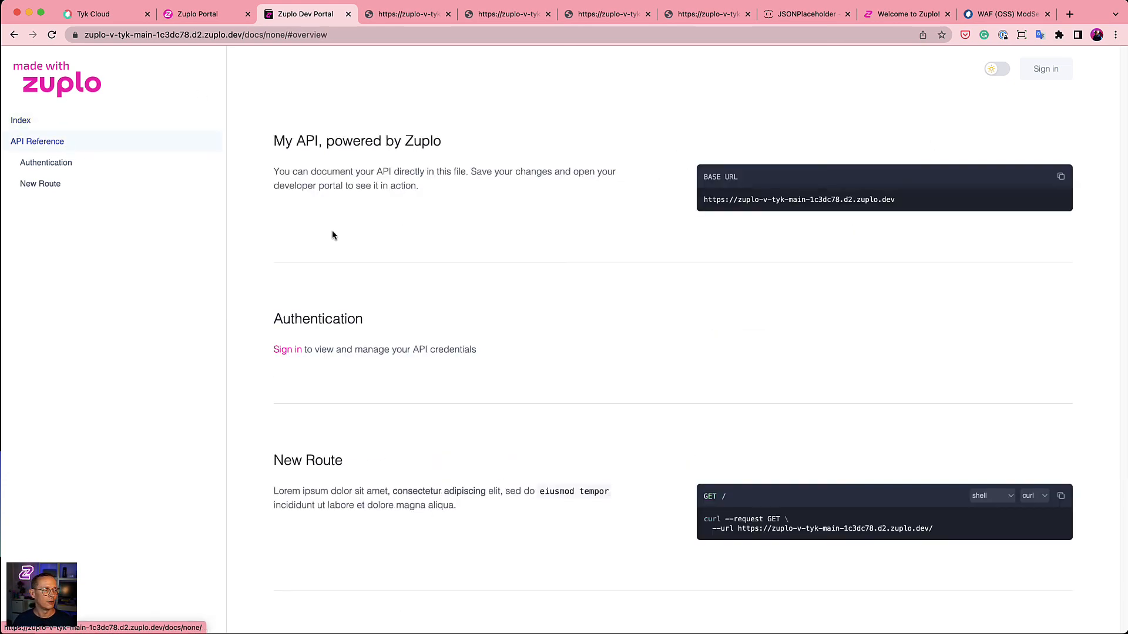
{"action": "mouse_move", "coordinate": [451, 325]}
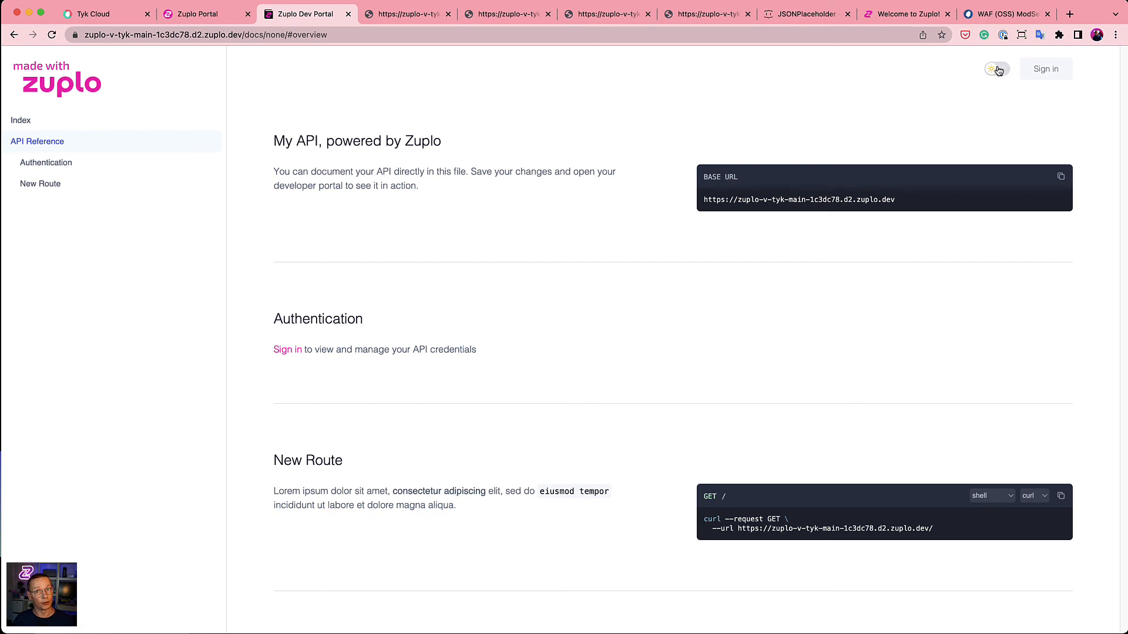
- Toggle the portal to dark mode and back to light, then move to the Tyk WAF plugin docs
{"action": "left_click", "coordinate": [997, 68]}
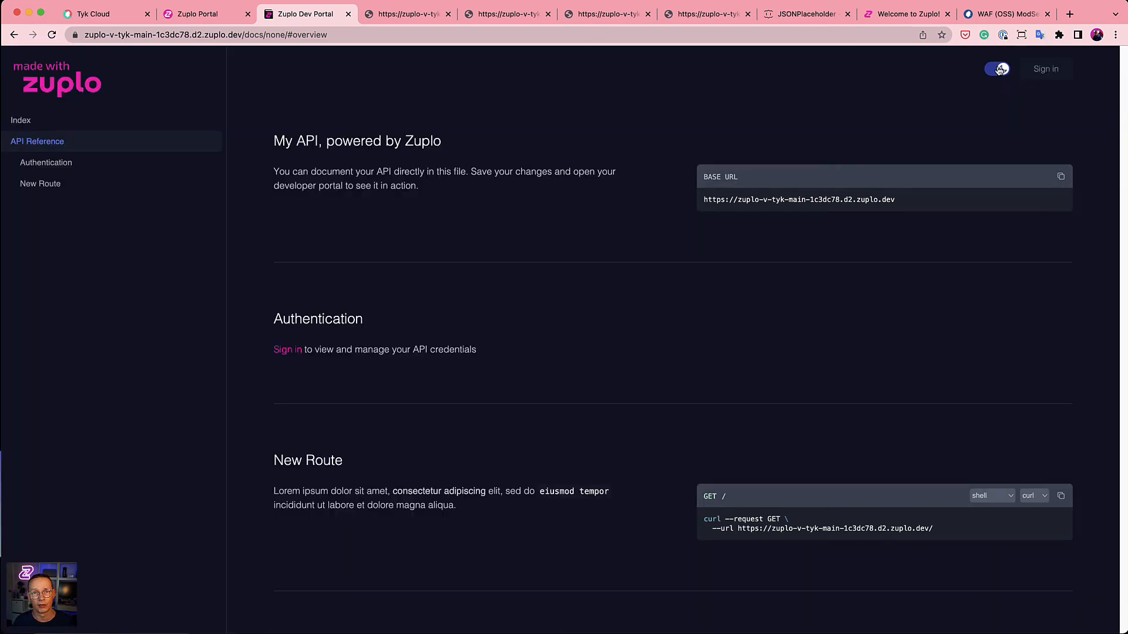
{"action": "left_click", "coordinate": [997, 68]}
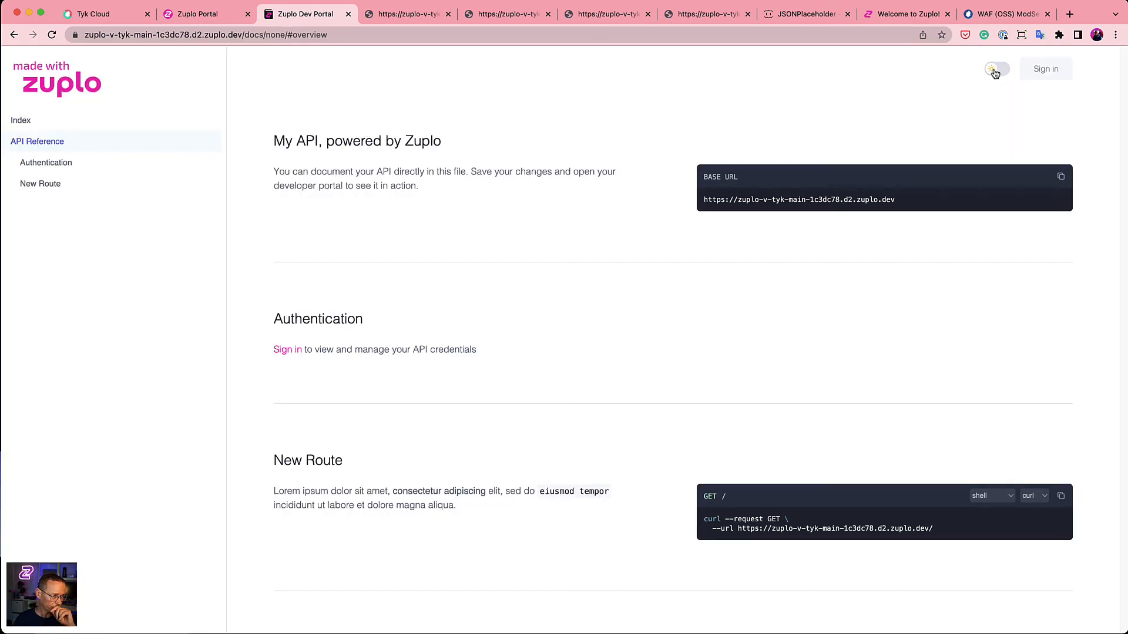
{"action": "left_click", "coordinate": [1006, 15]}
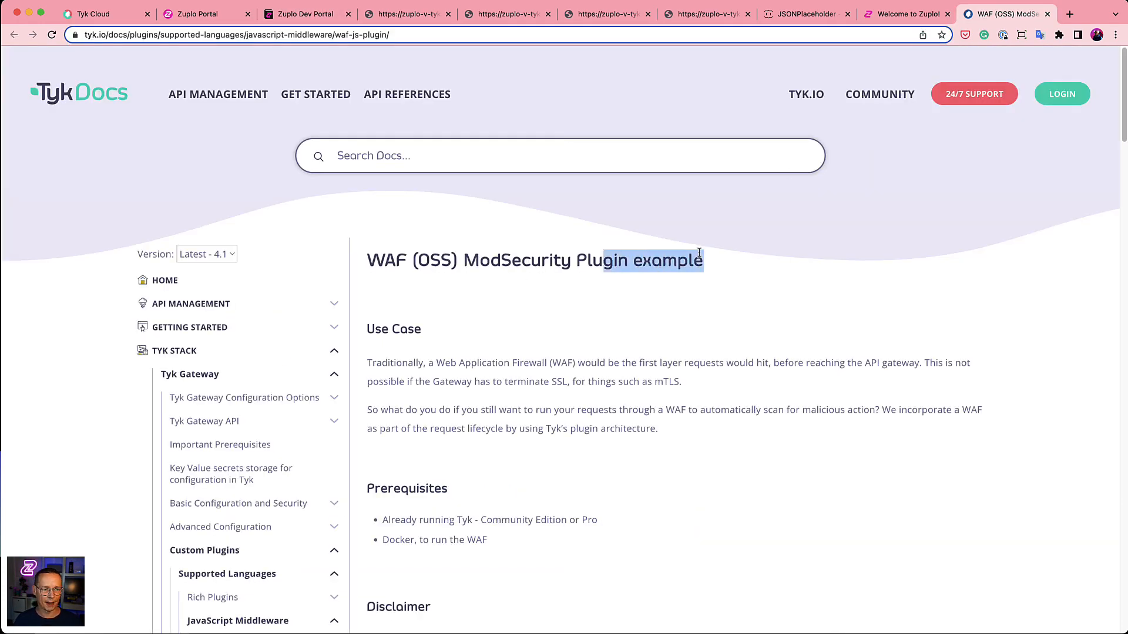
- Review the WAF plugin's not-production-ready disclaimer, then return to the Tyk Cloud Create Team page
{"action": "scroll", "scroll_direction": "down", "scroll_amount": 3}
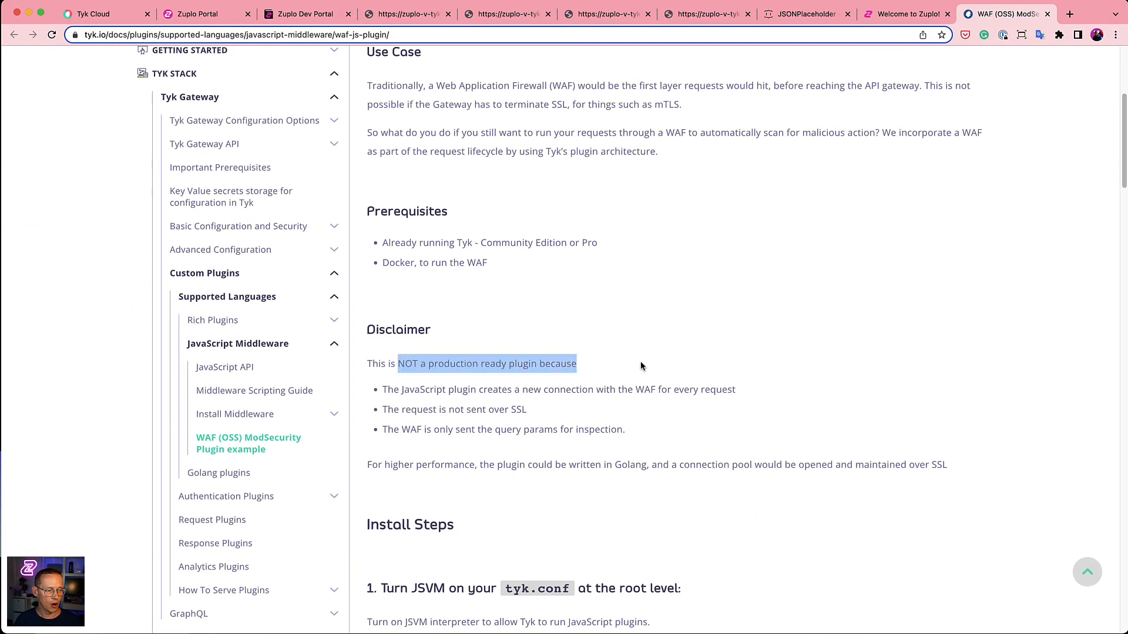
{"action": "scroll", "scroll_direction": "up", "scroll_amount": 3}
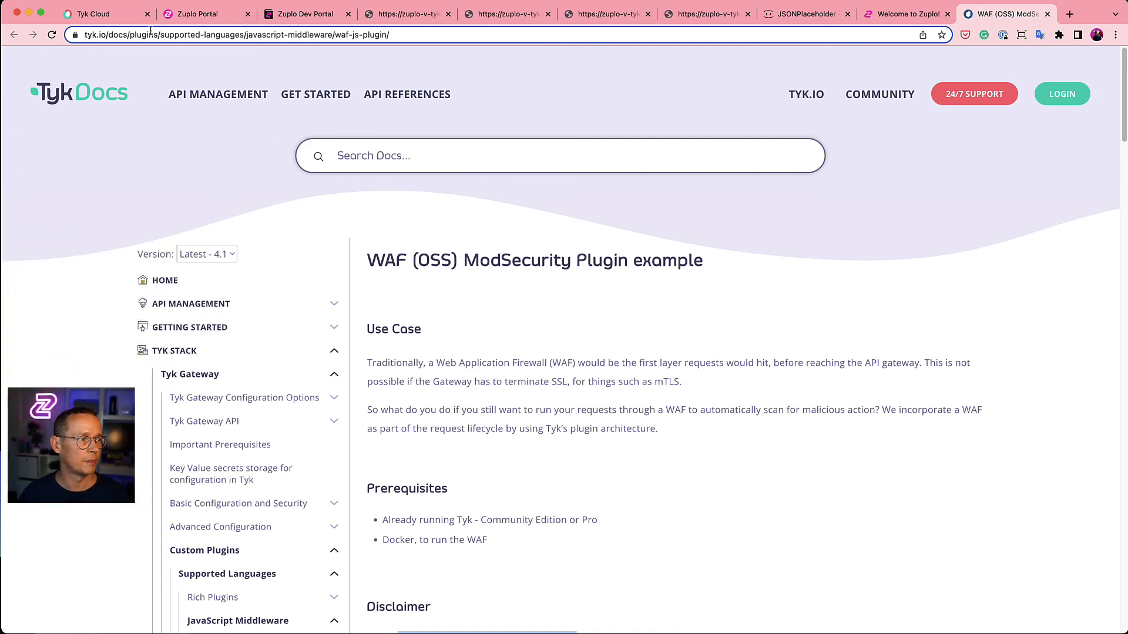
{"action": "left_click", "coordinate": [86, 15]}
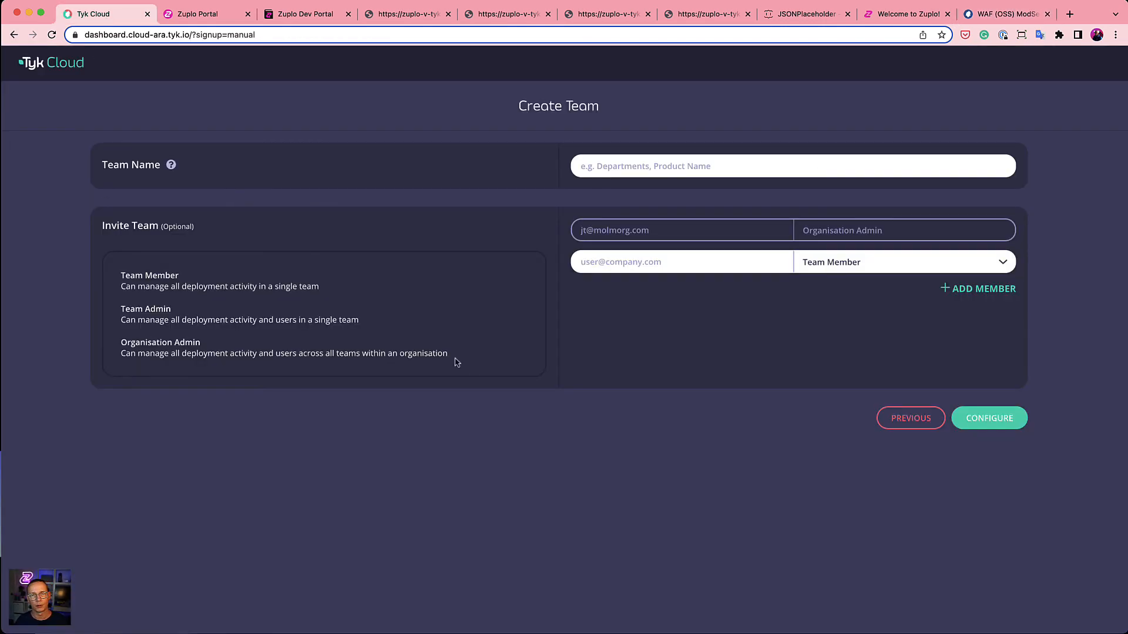
{"action": "mouse_move", "coordinate": [454, 368]}
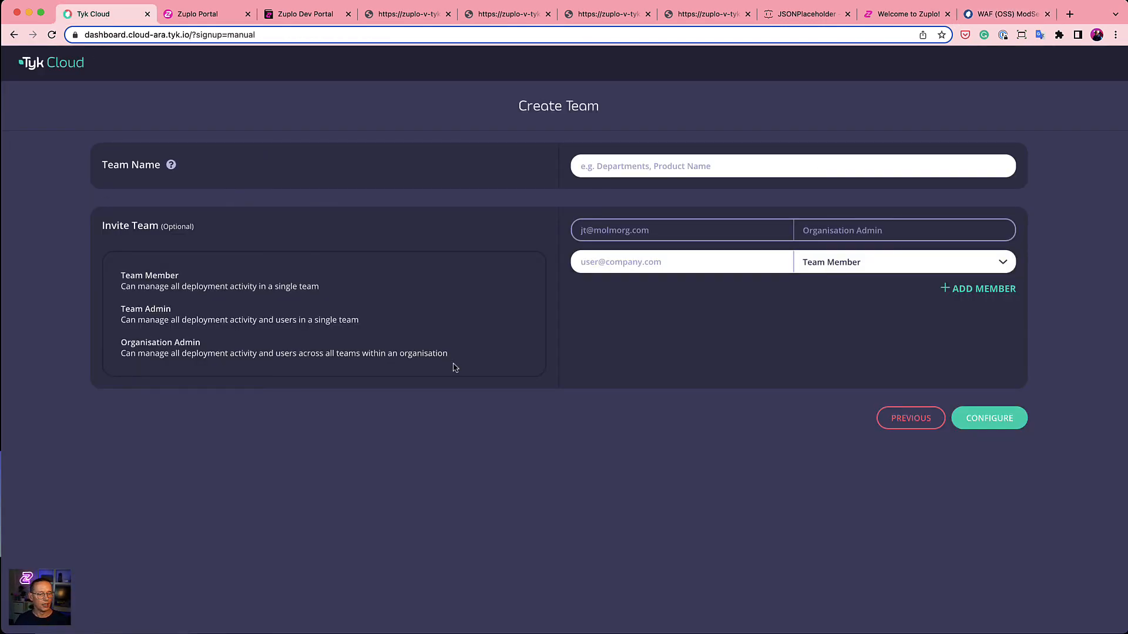